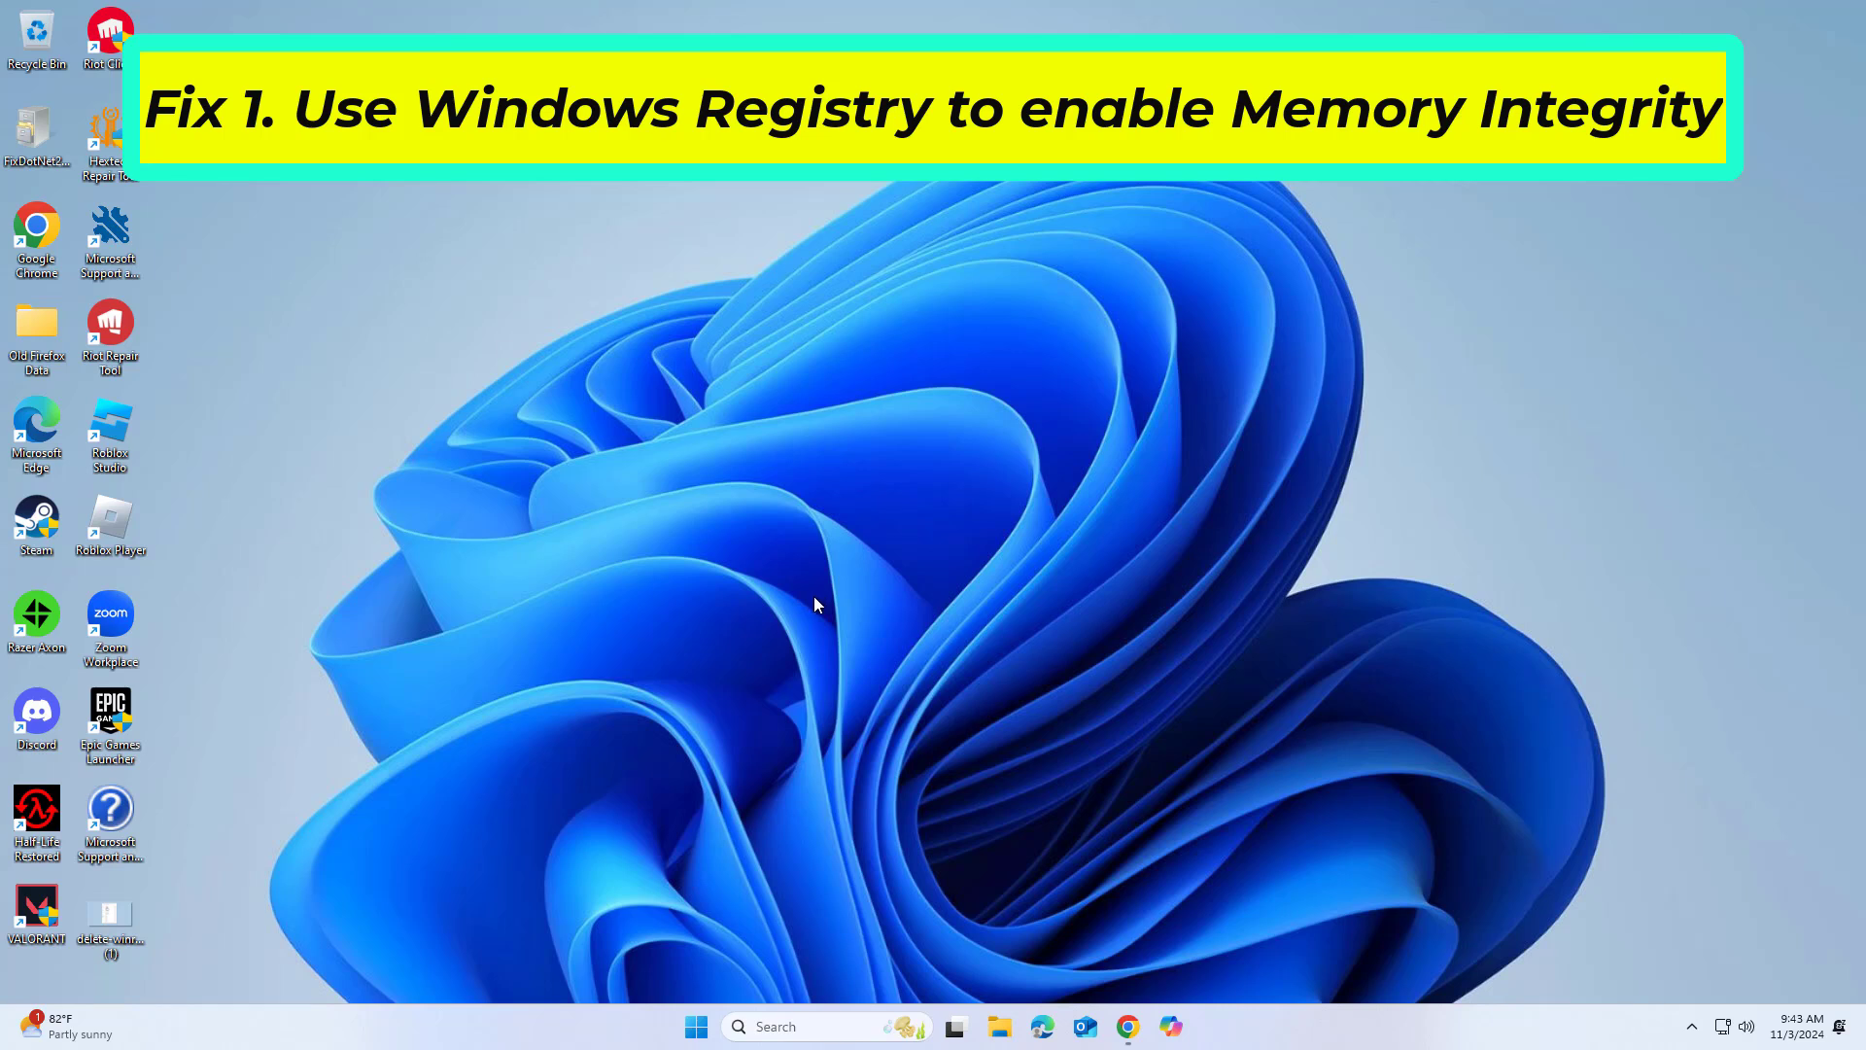
mouse_move(784, 628)
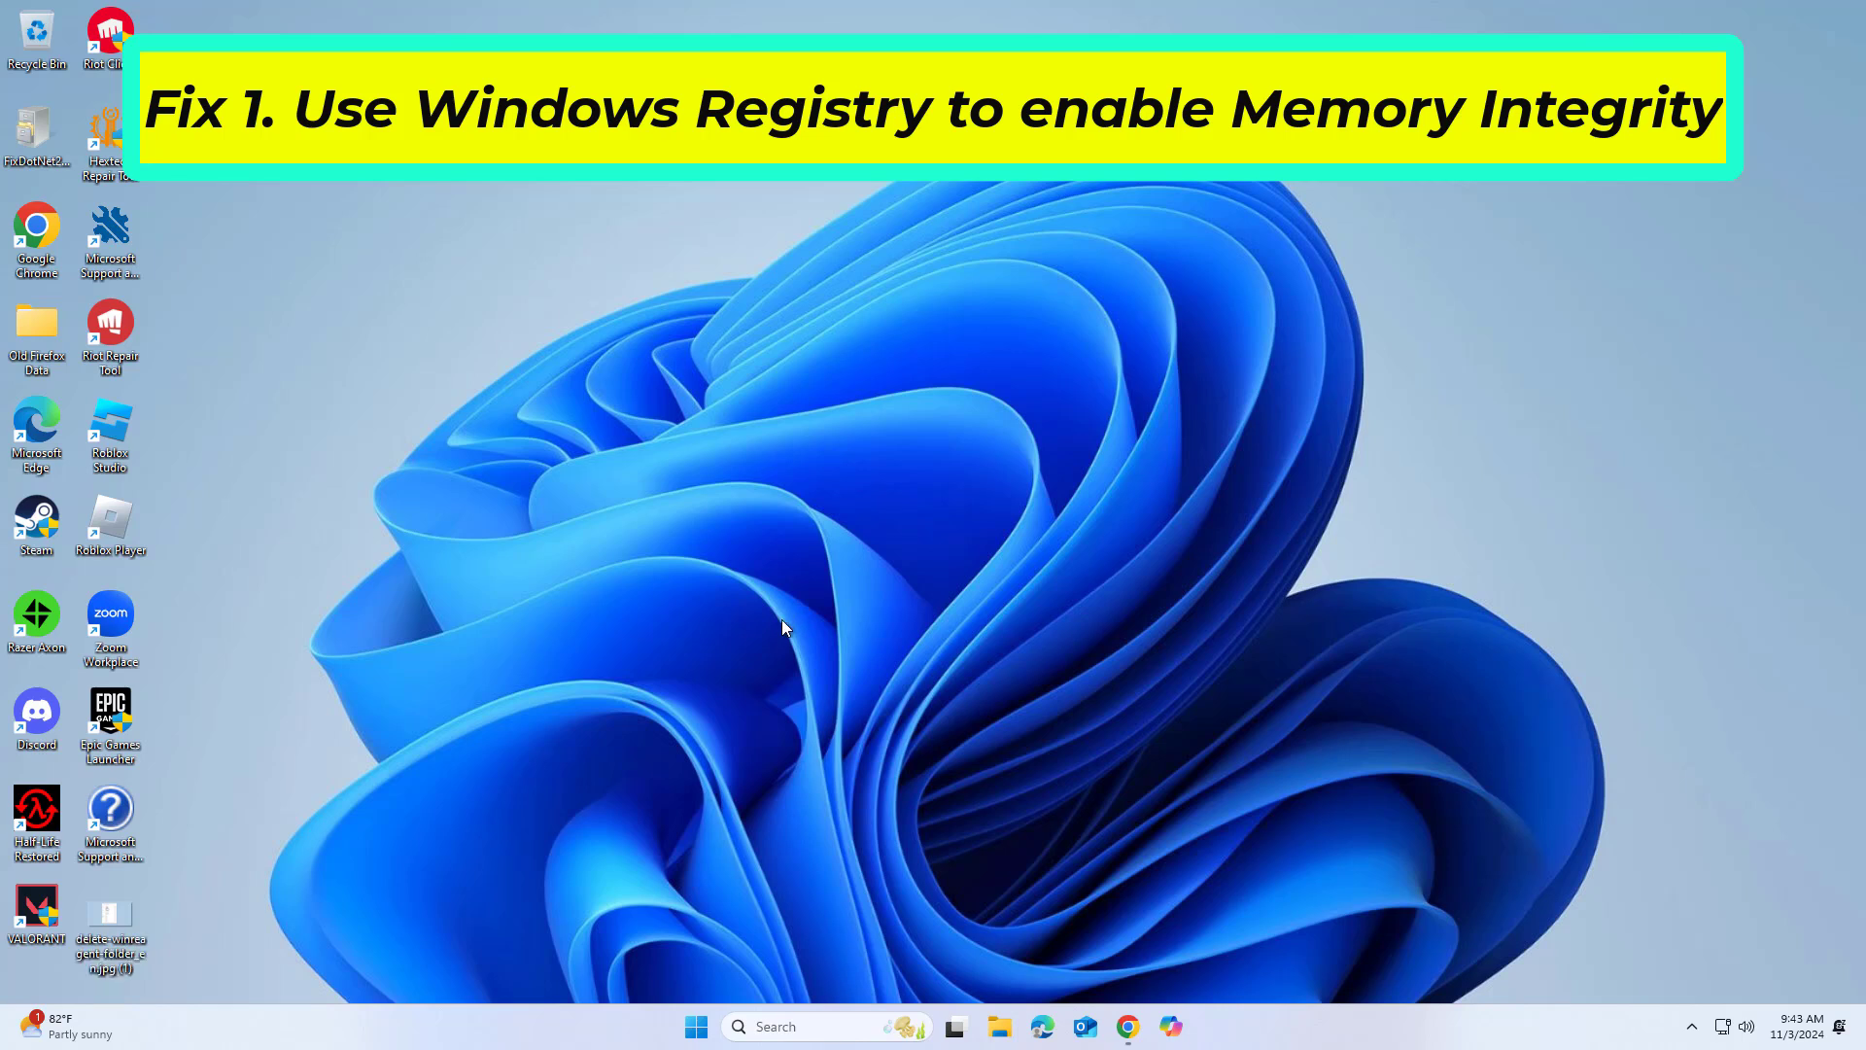
mouse_move(795, 653)
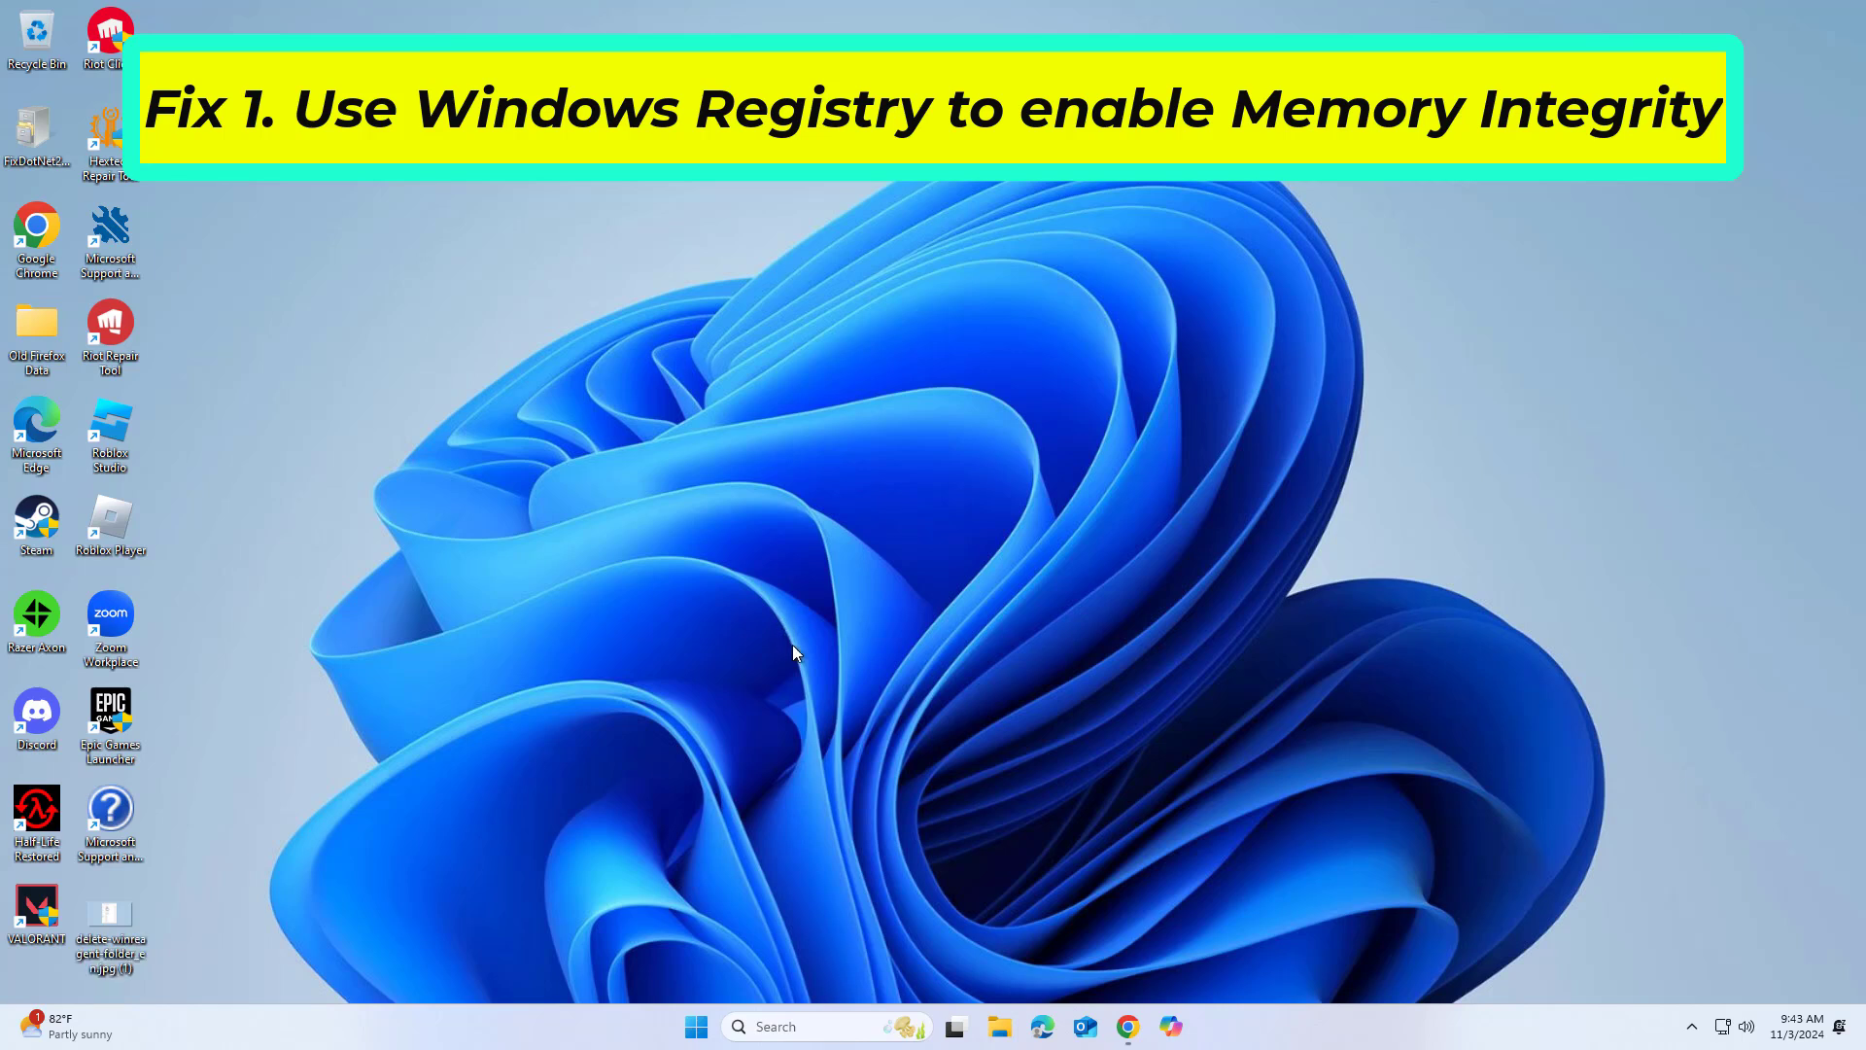
- Search for 'registry Editor', run it as administrator and approve the UAC prompt
click(826, 1026)
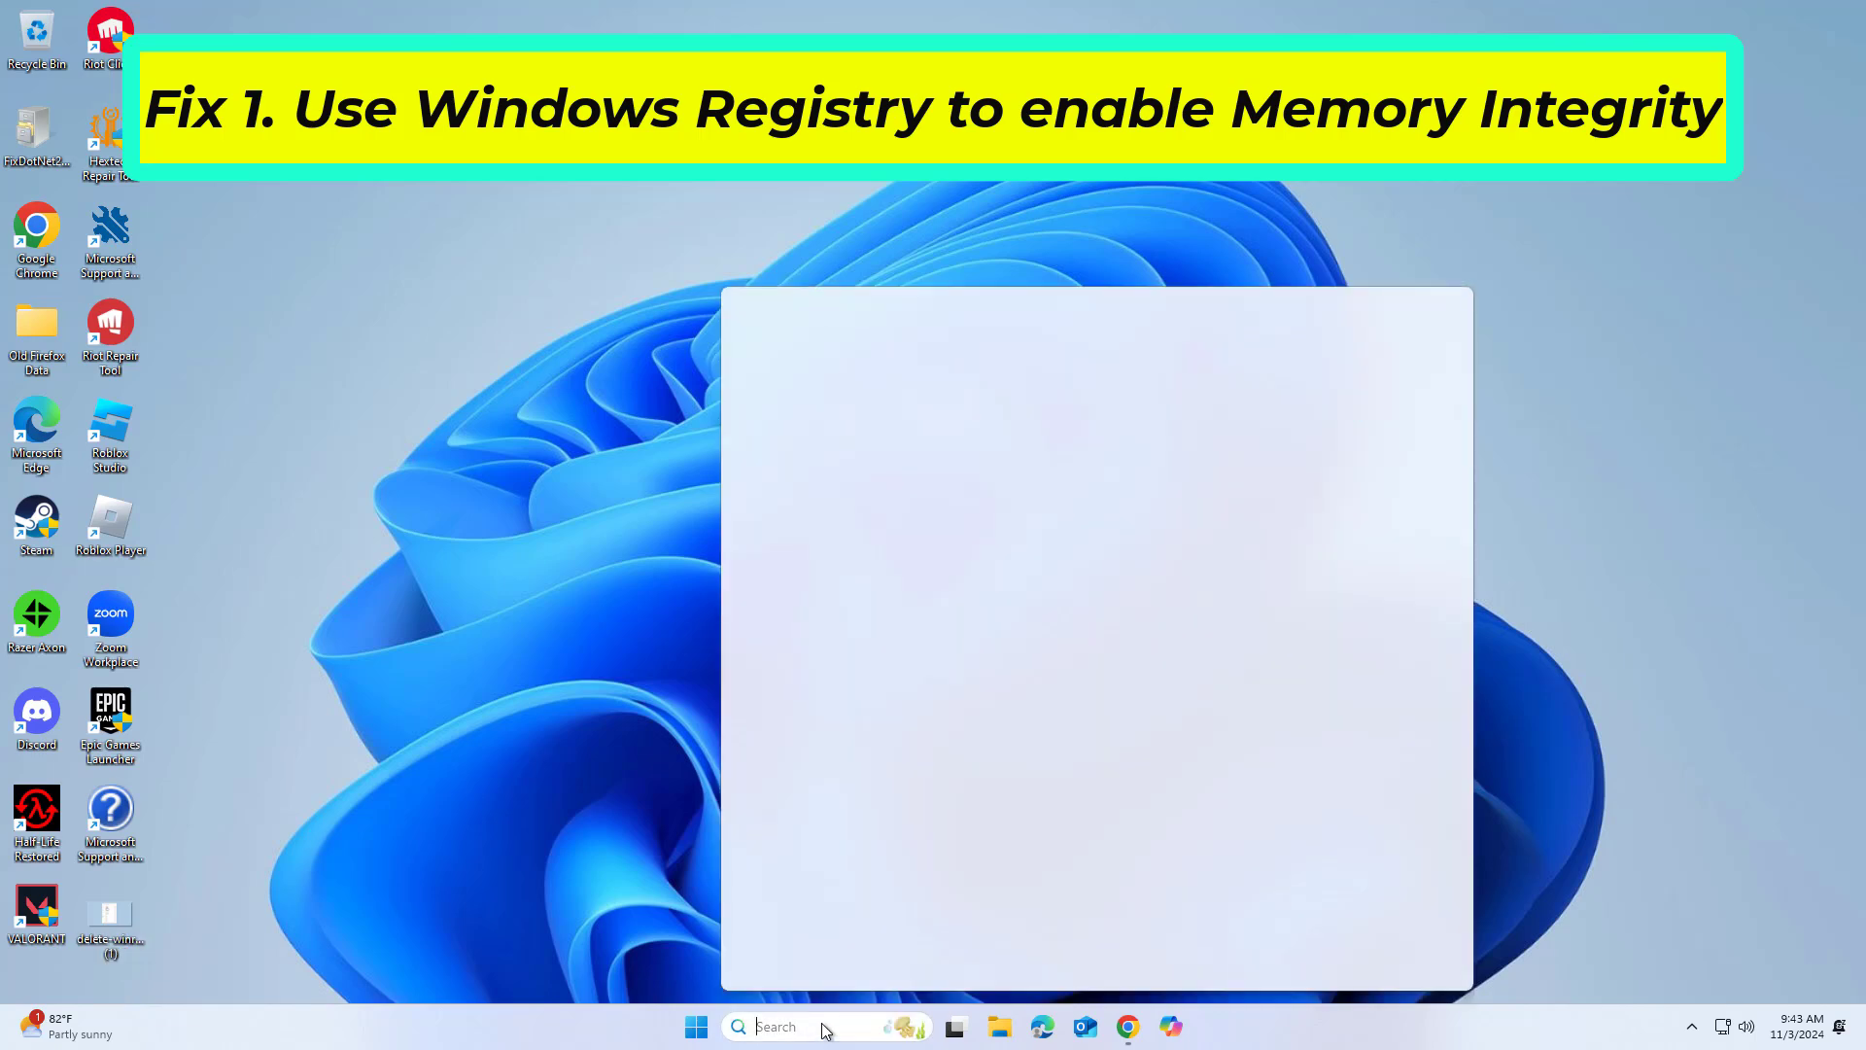
text(registry Editor)
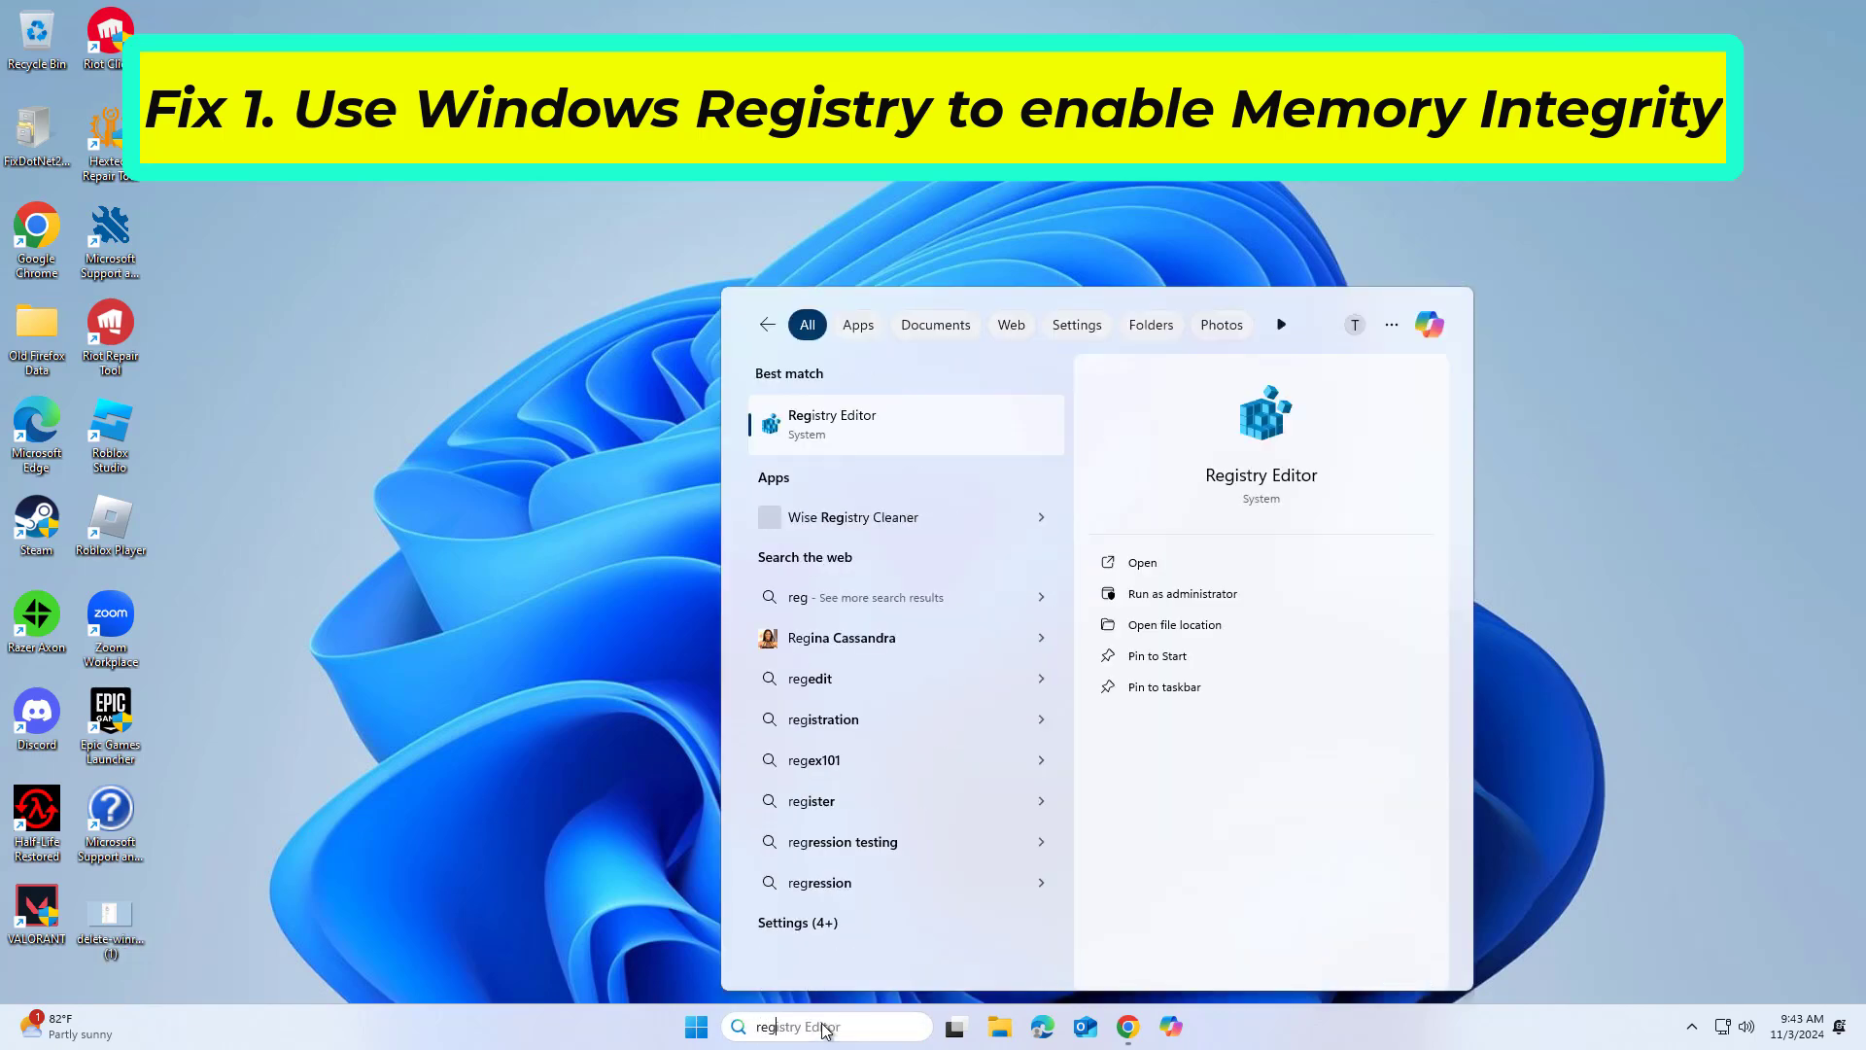
right_click(832, 424)
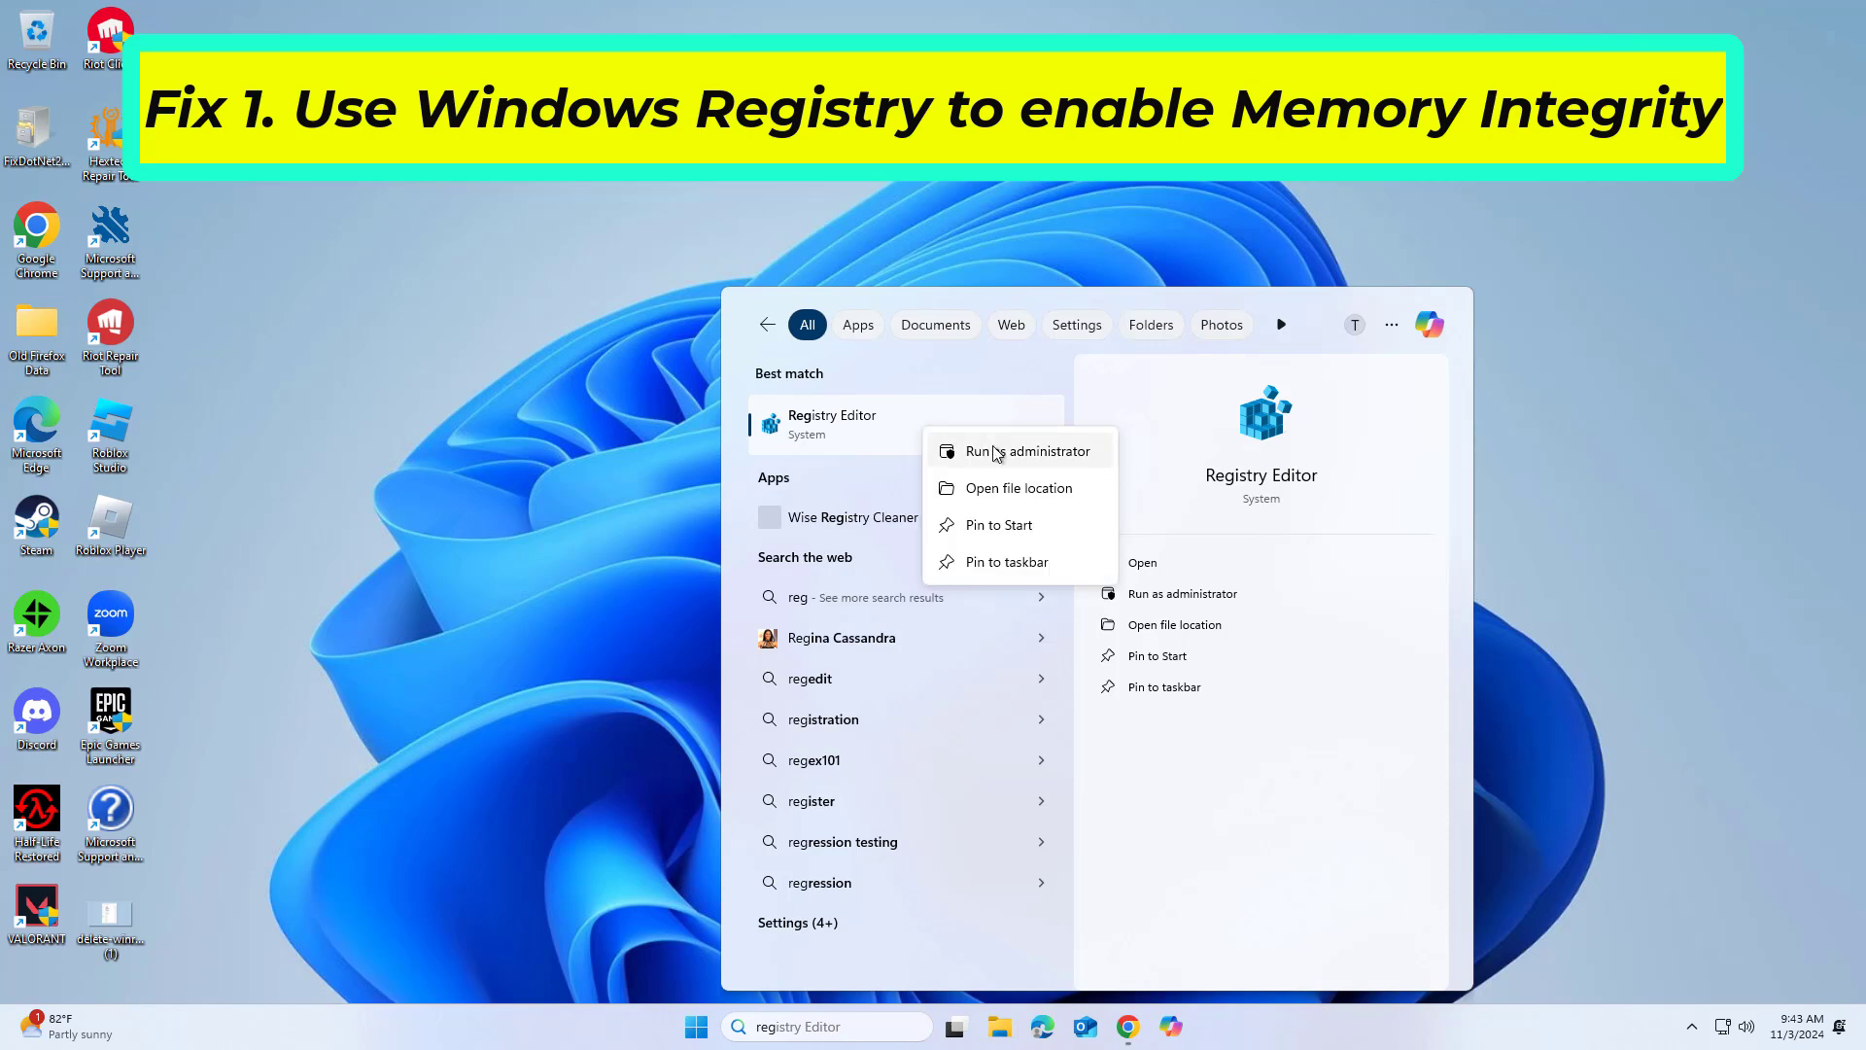
click(1026, 451)
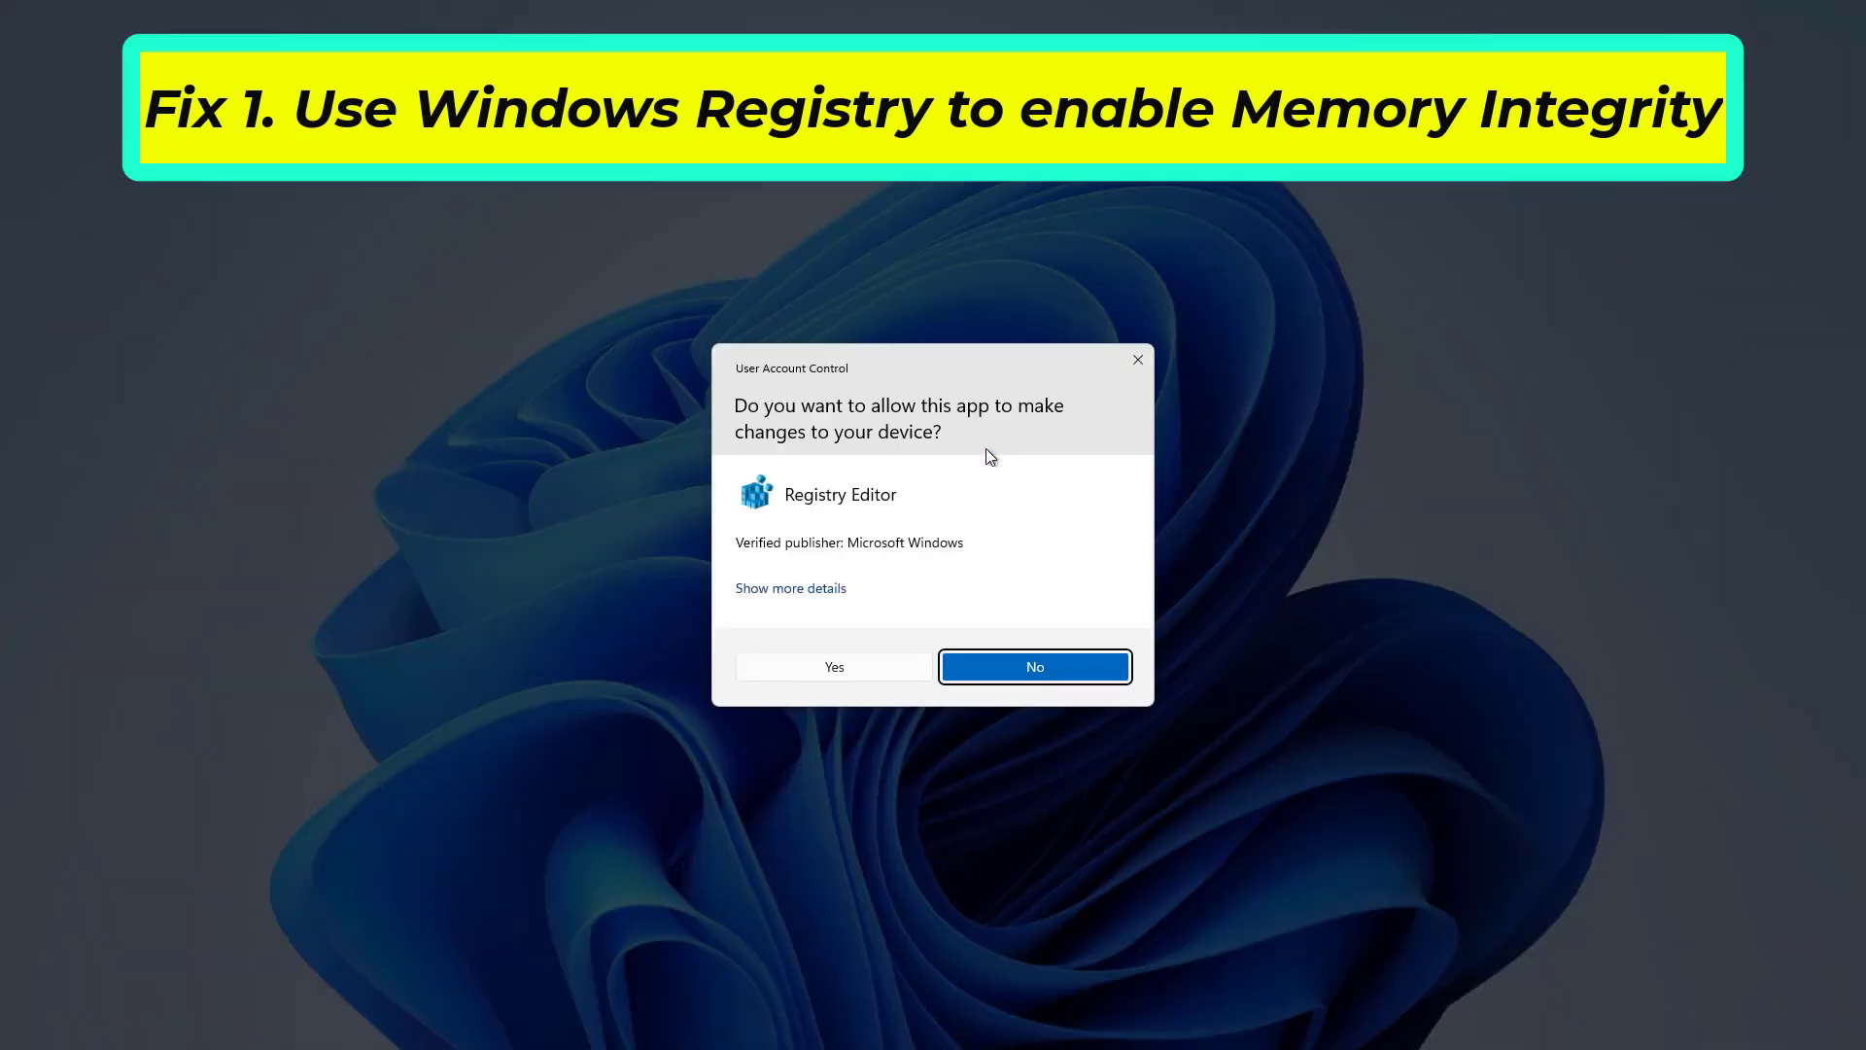
click(834, 667)
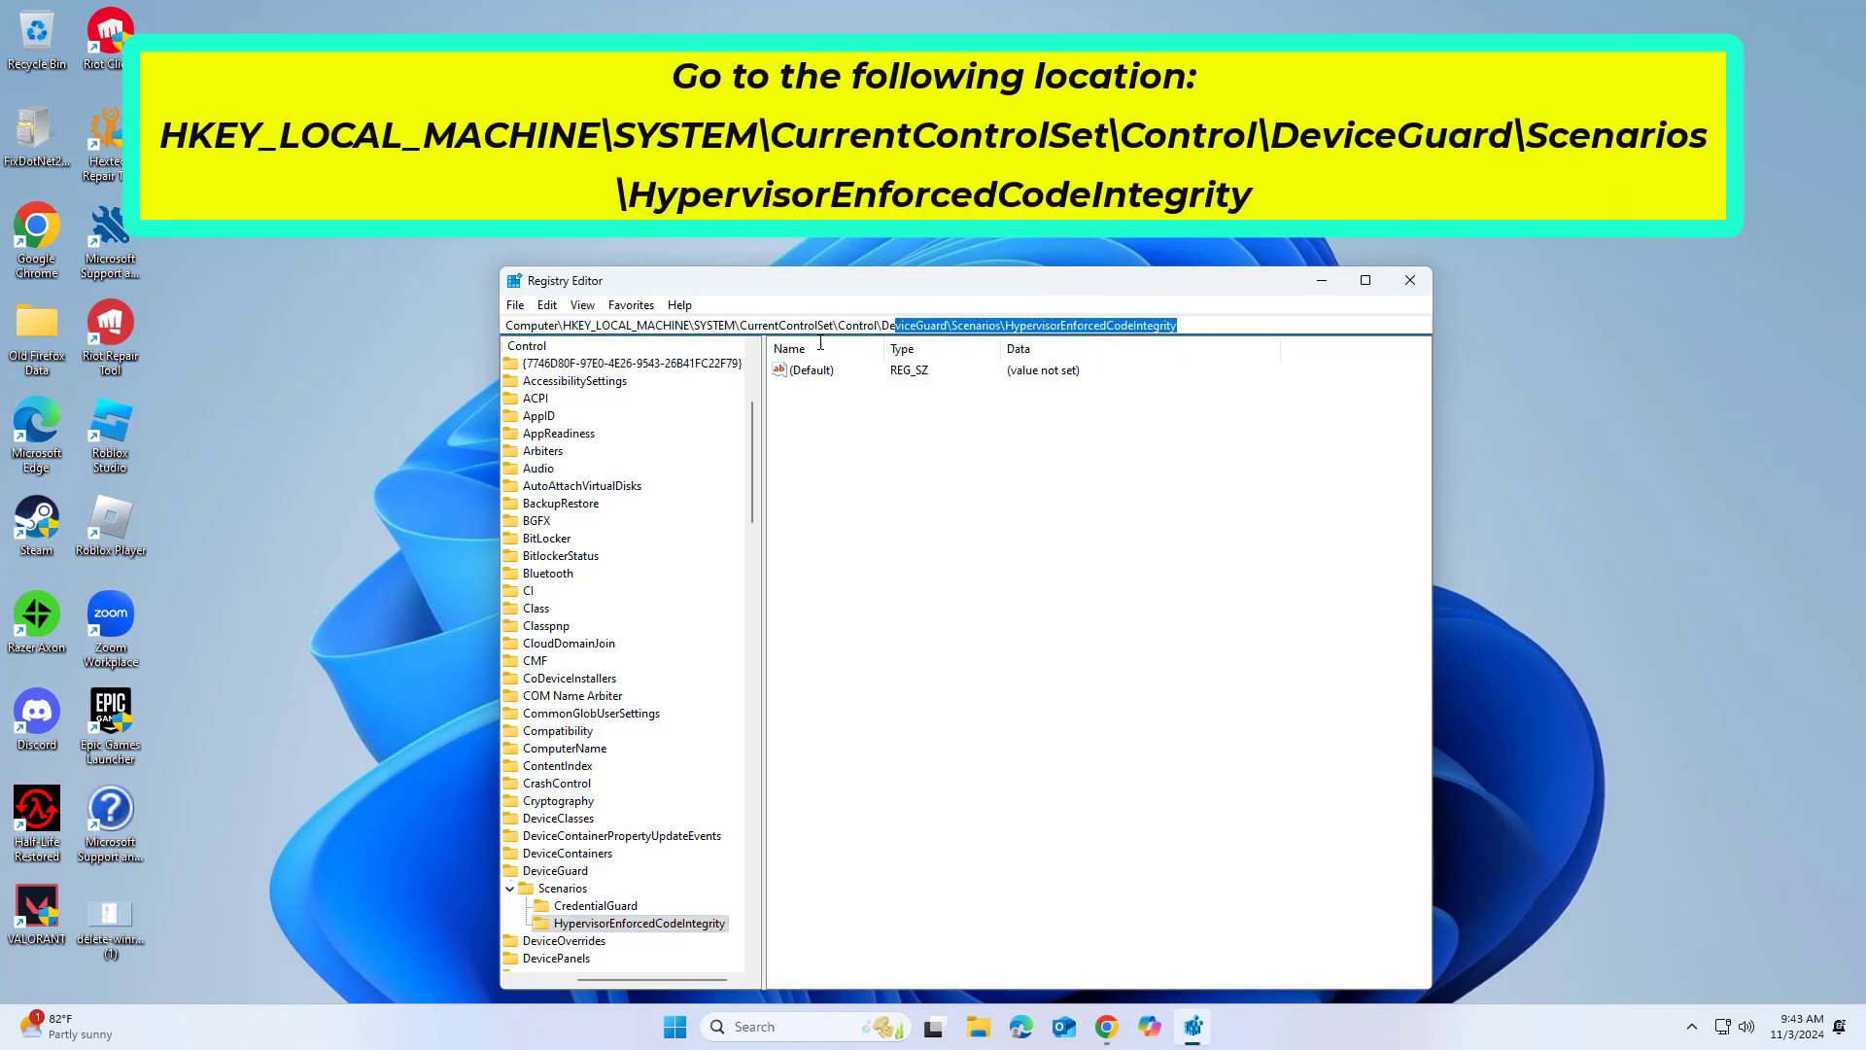
- Navigate the address bar to the DeviceGuard Scenarios HypervisorEnforcedCodeIntegrity key
right_click(834, 324)
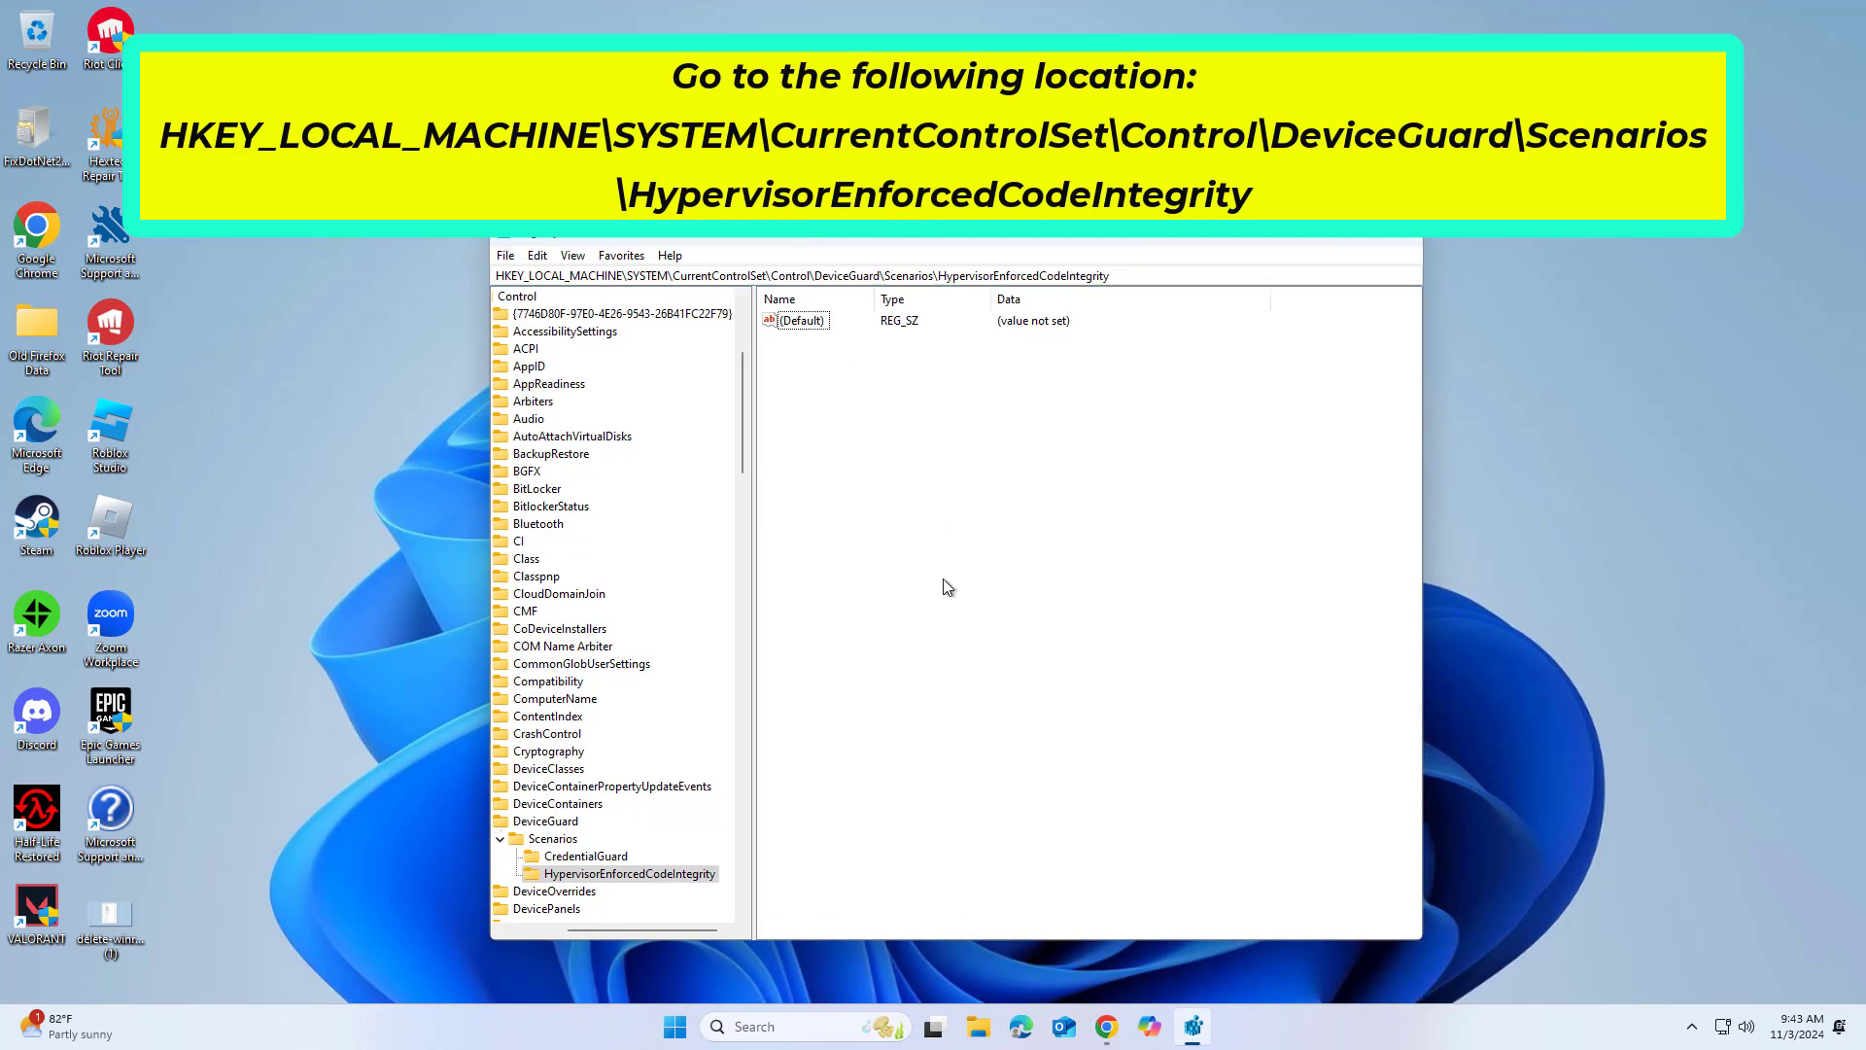
mouse_move(929, 604)
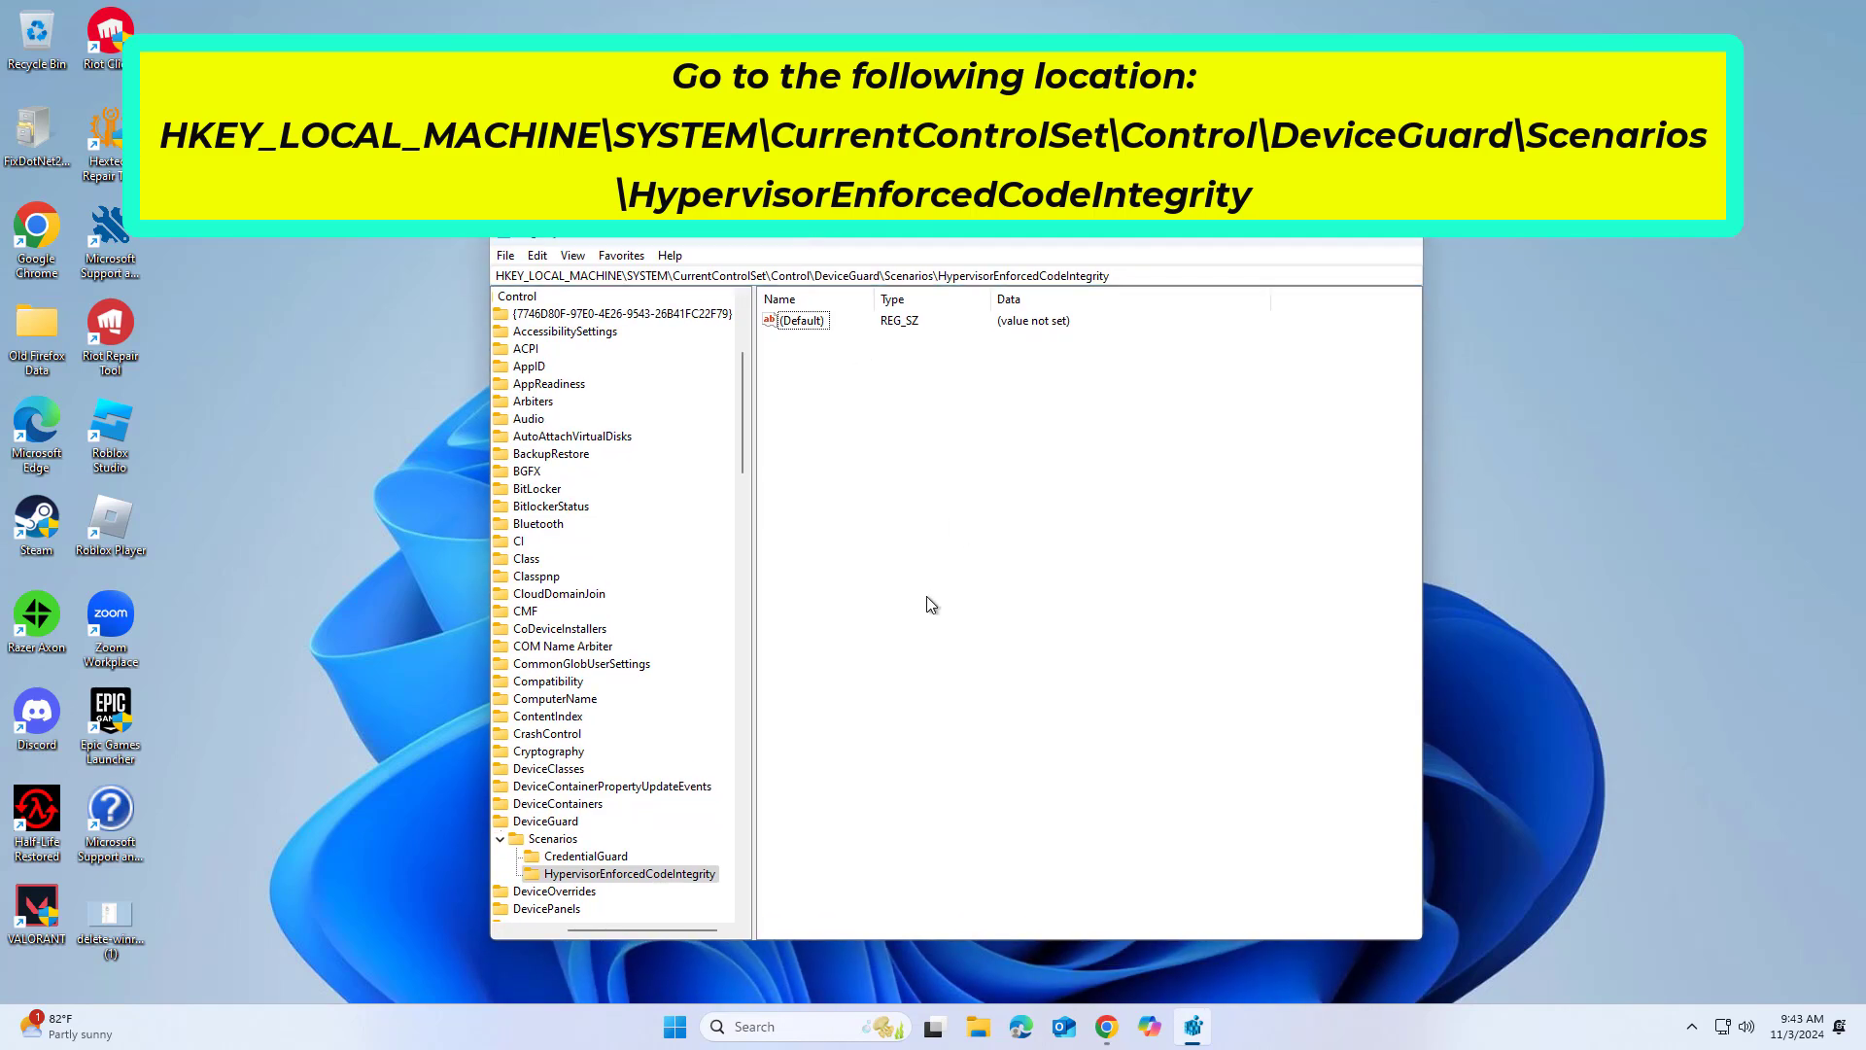
mouse_move(545, 864)
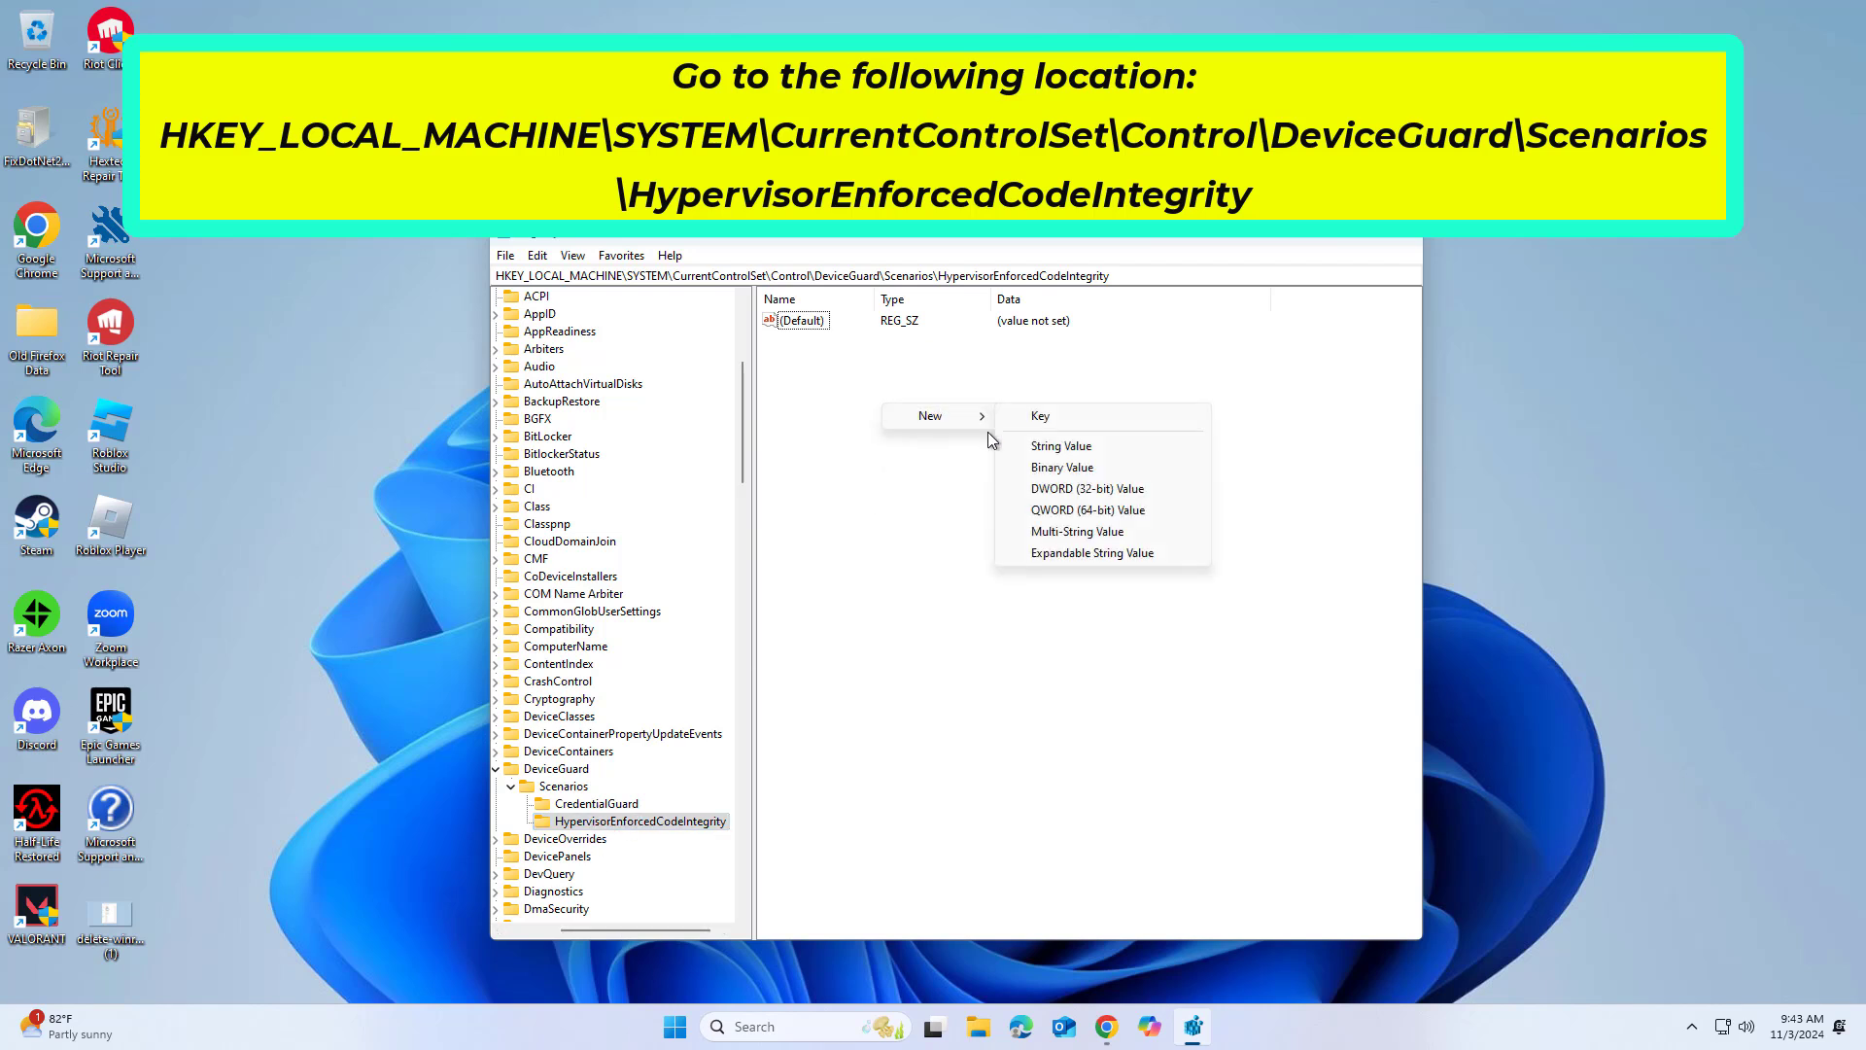
mouse_move(1085, 487)
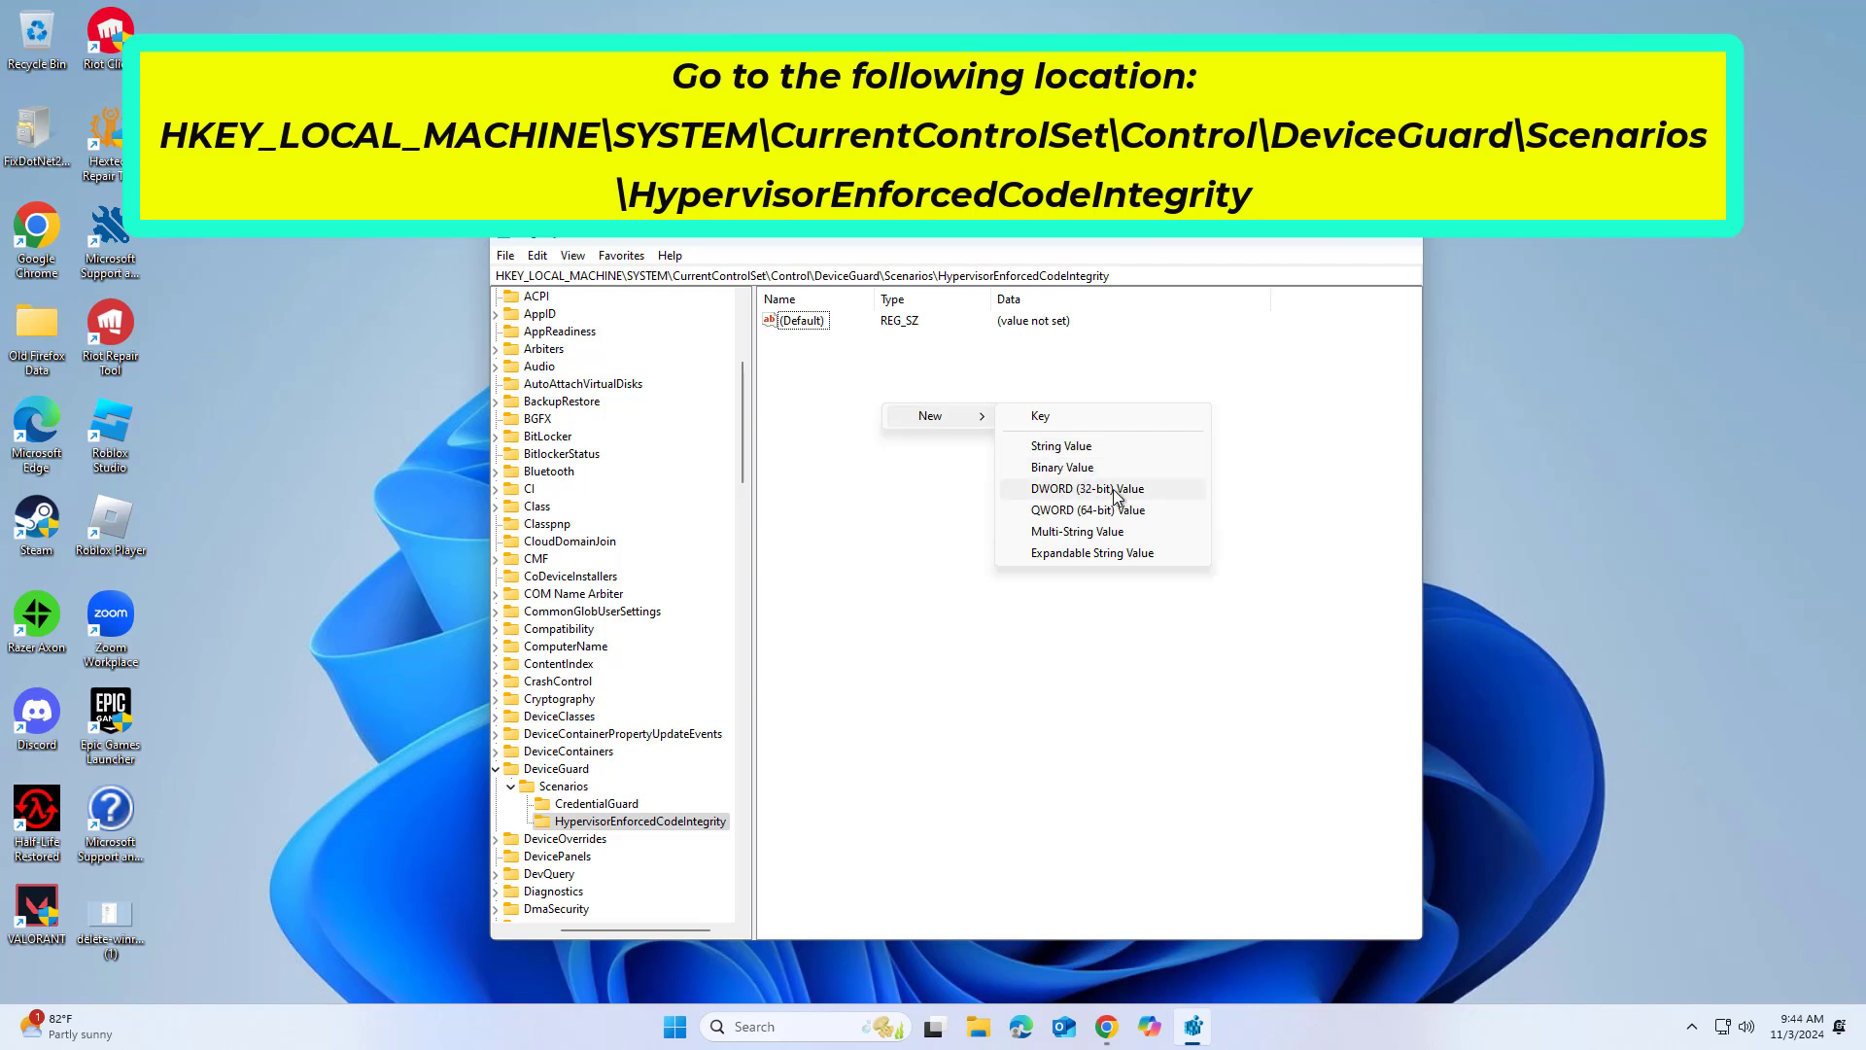
- Create a new DWORD (32-bit) value in the key and name it 'Enabled'
click(1085, 488)
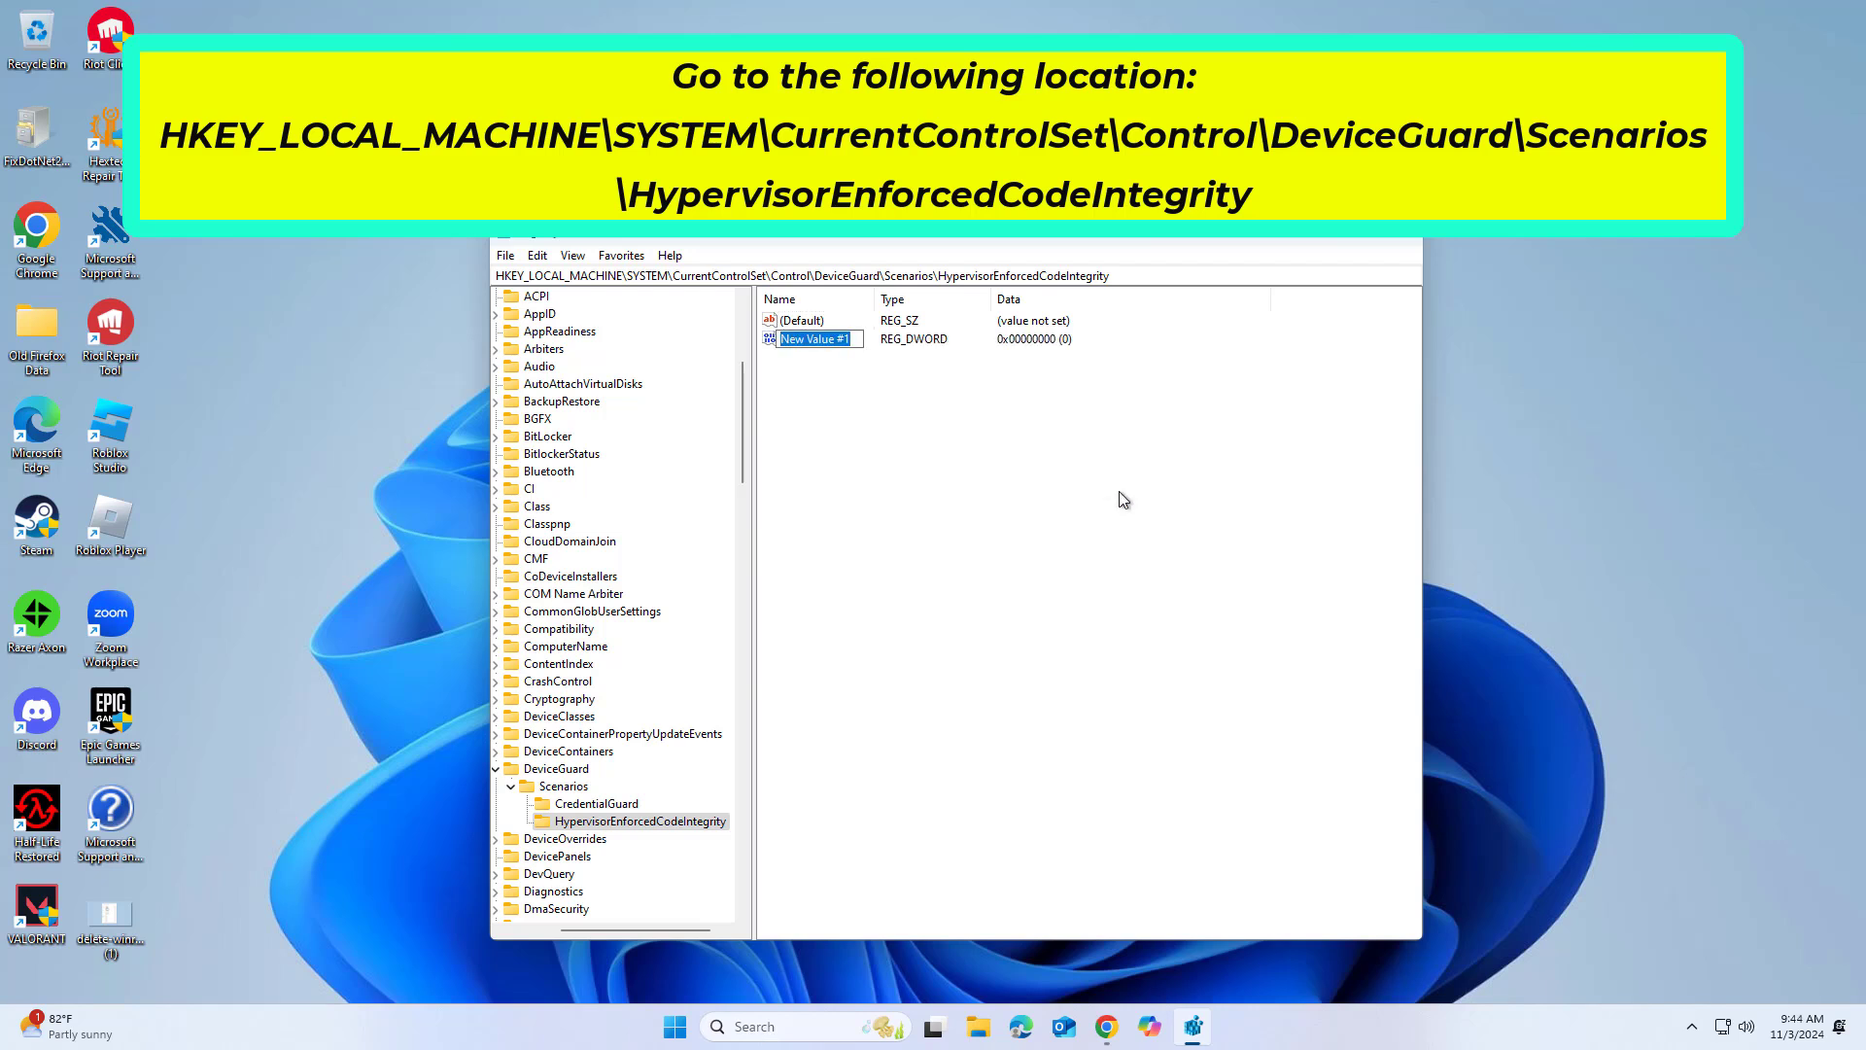
text(e)
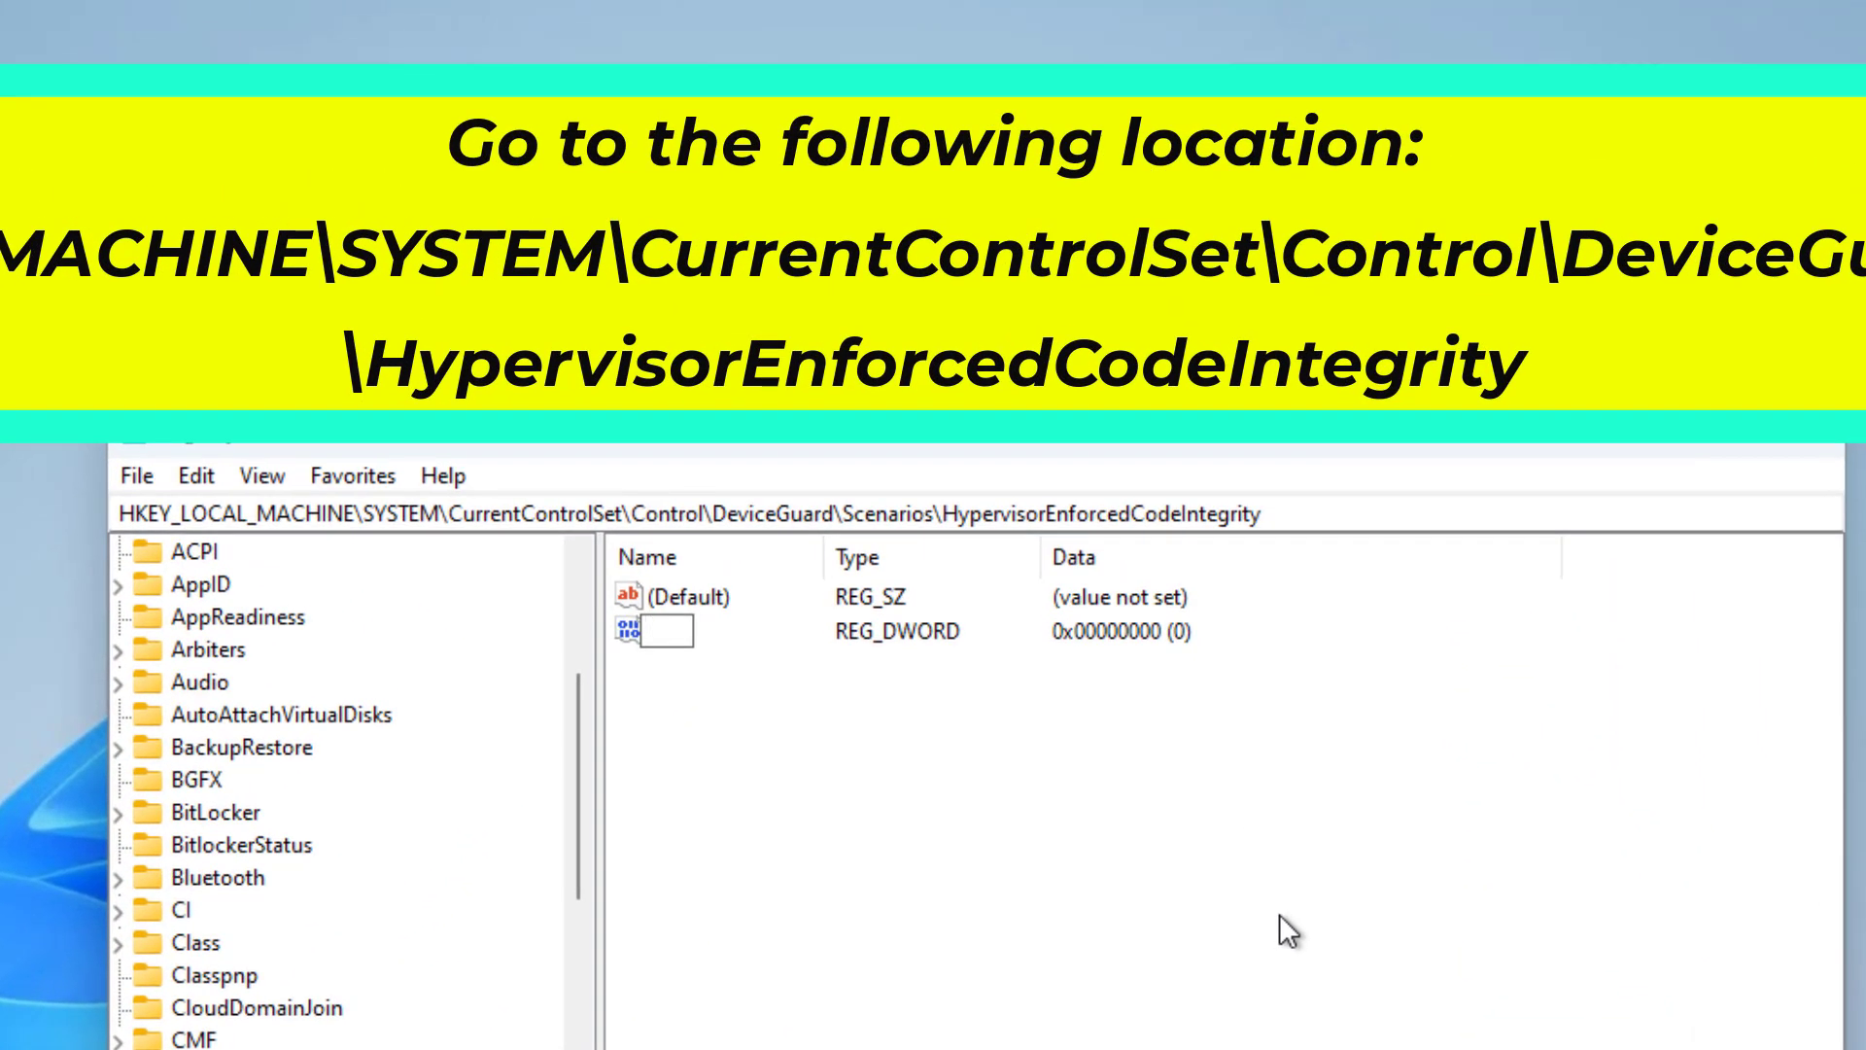
text(E)
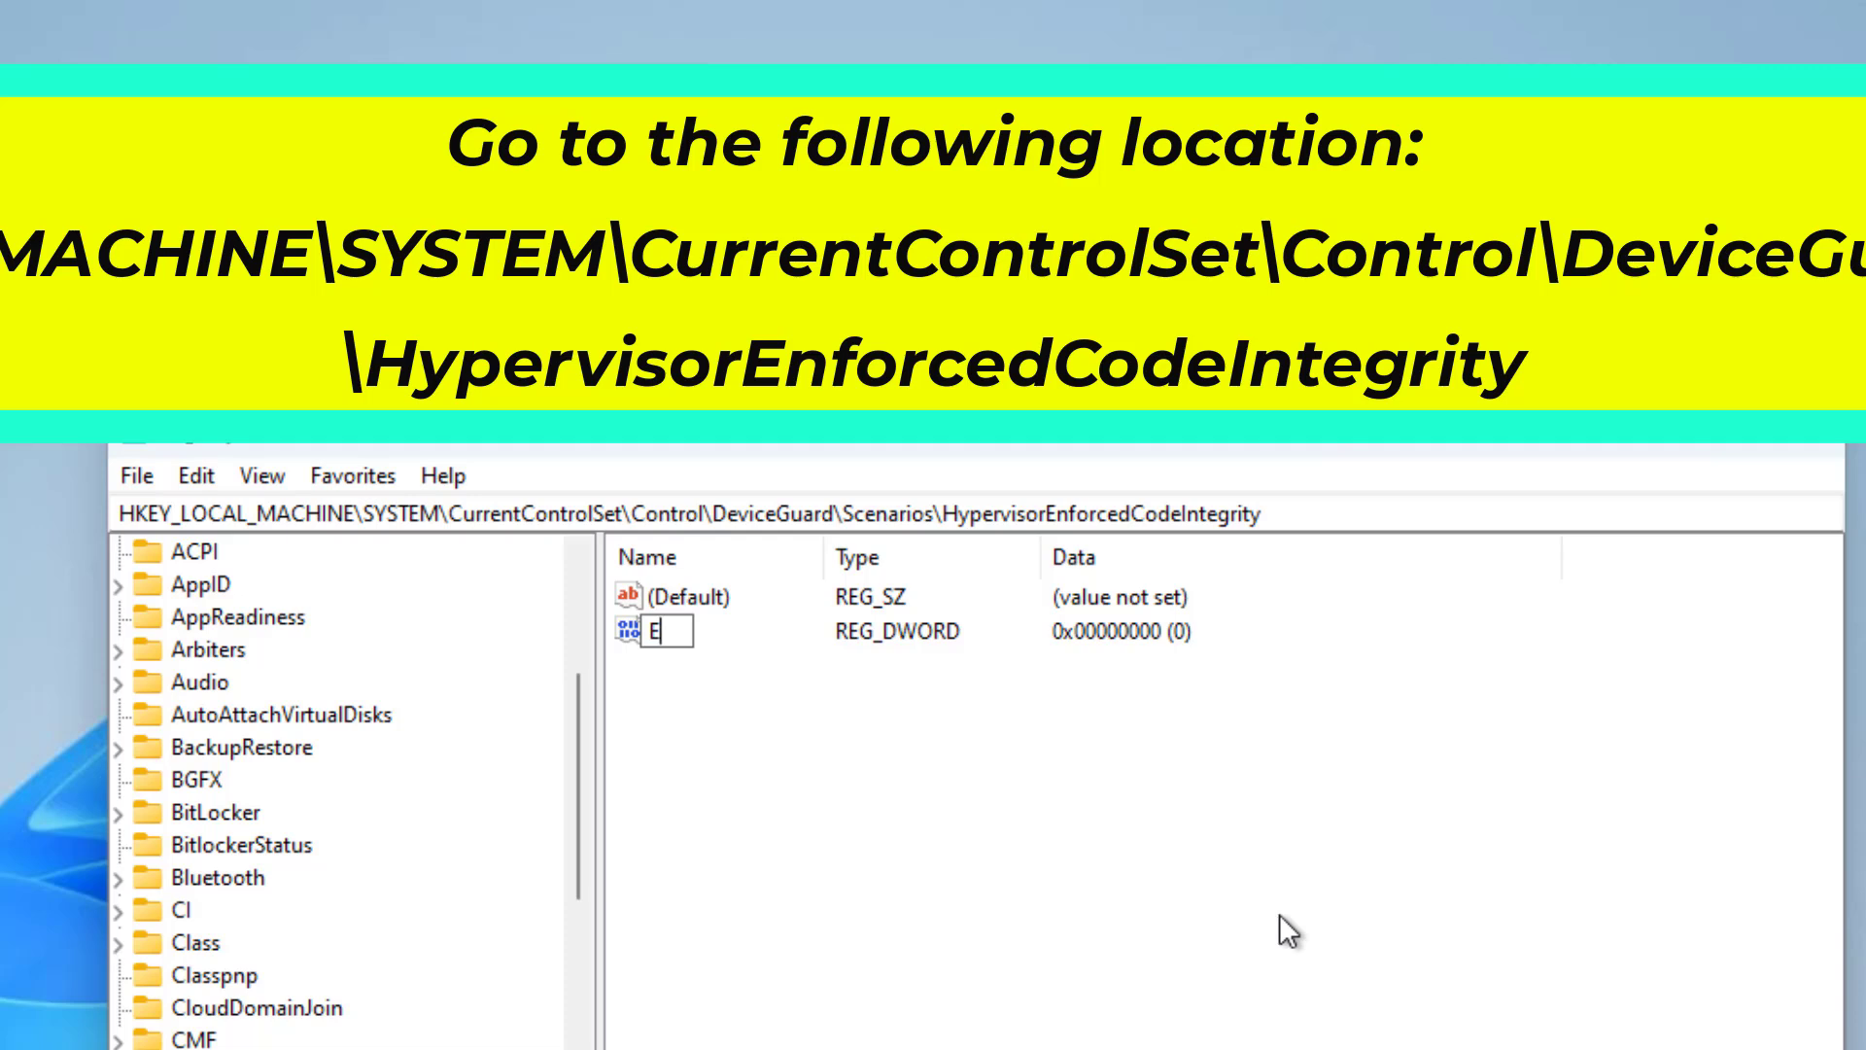
text(nab)
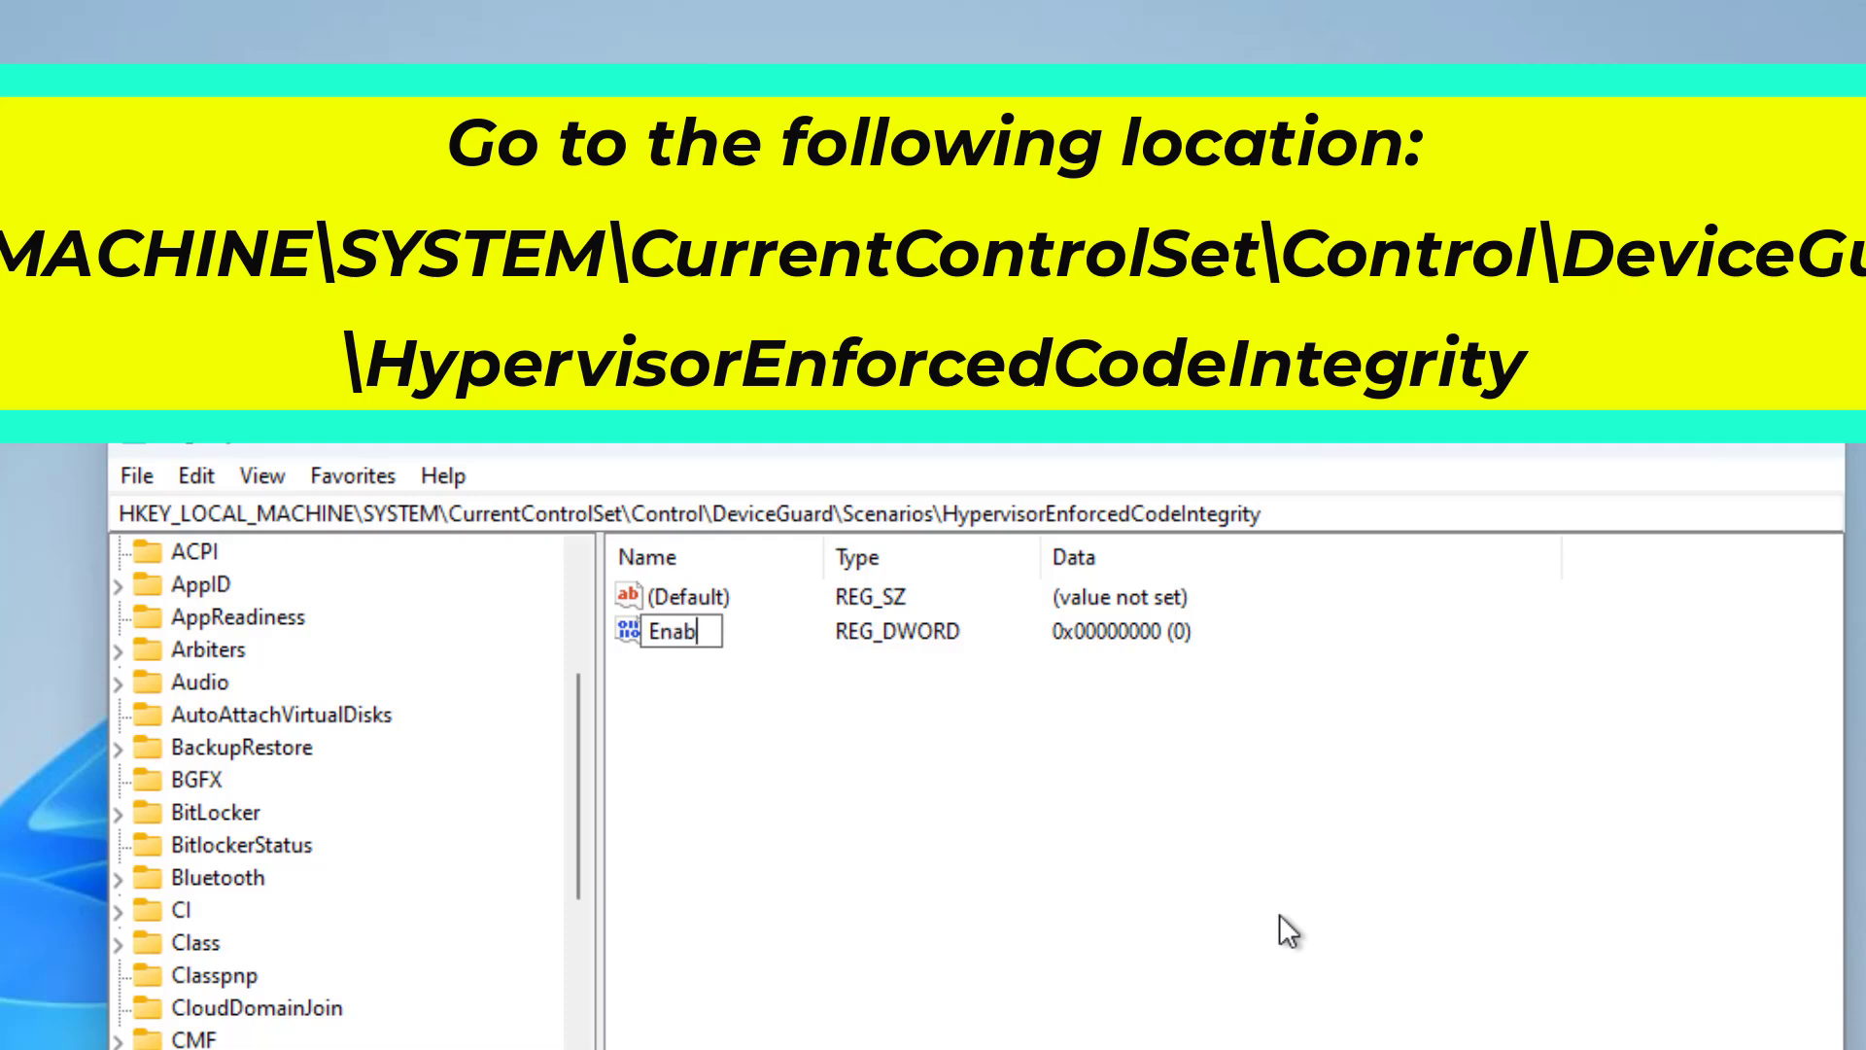
text(led)
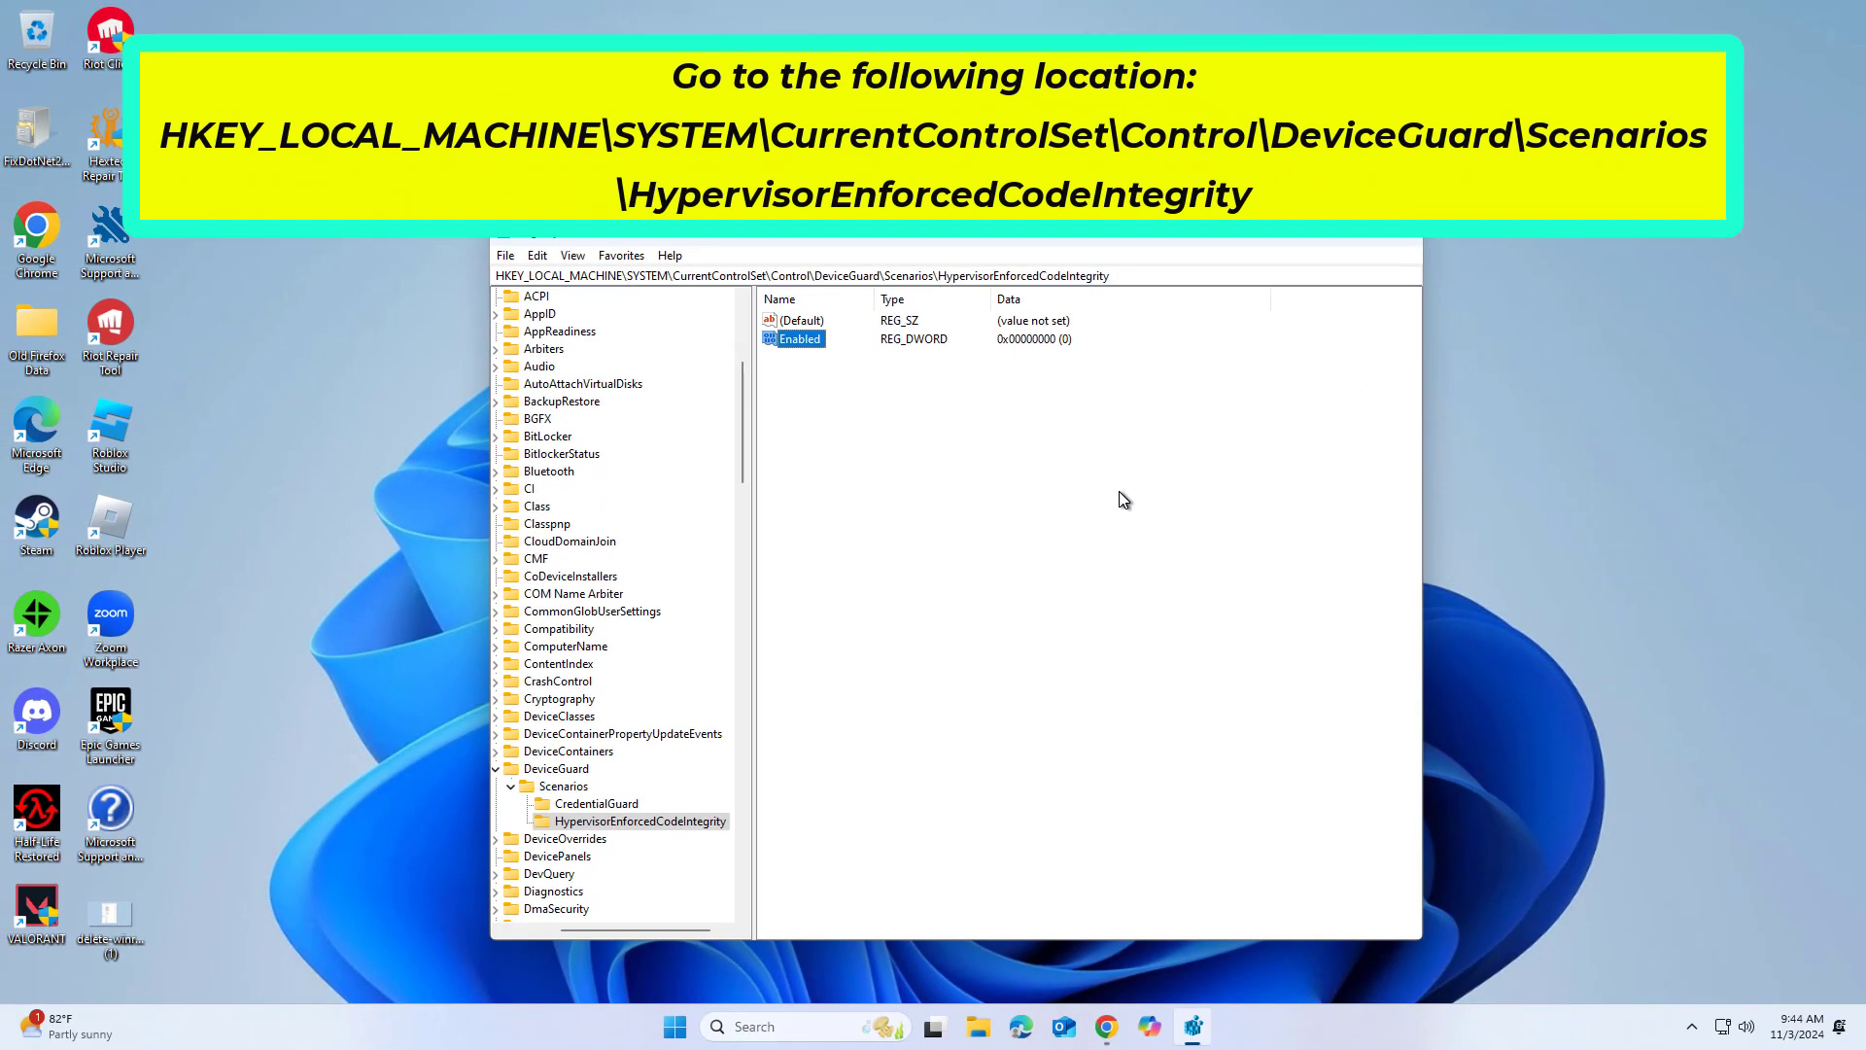
mouse_move(795, 339)
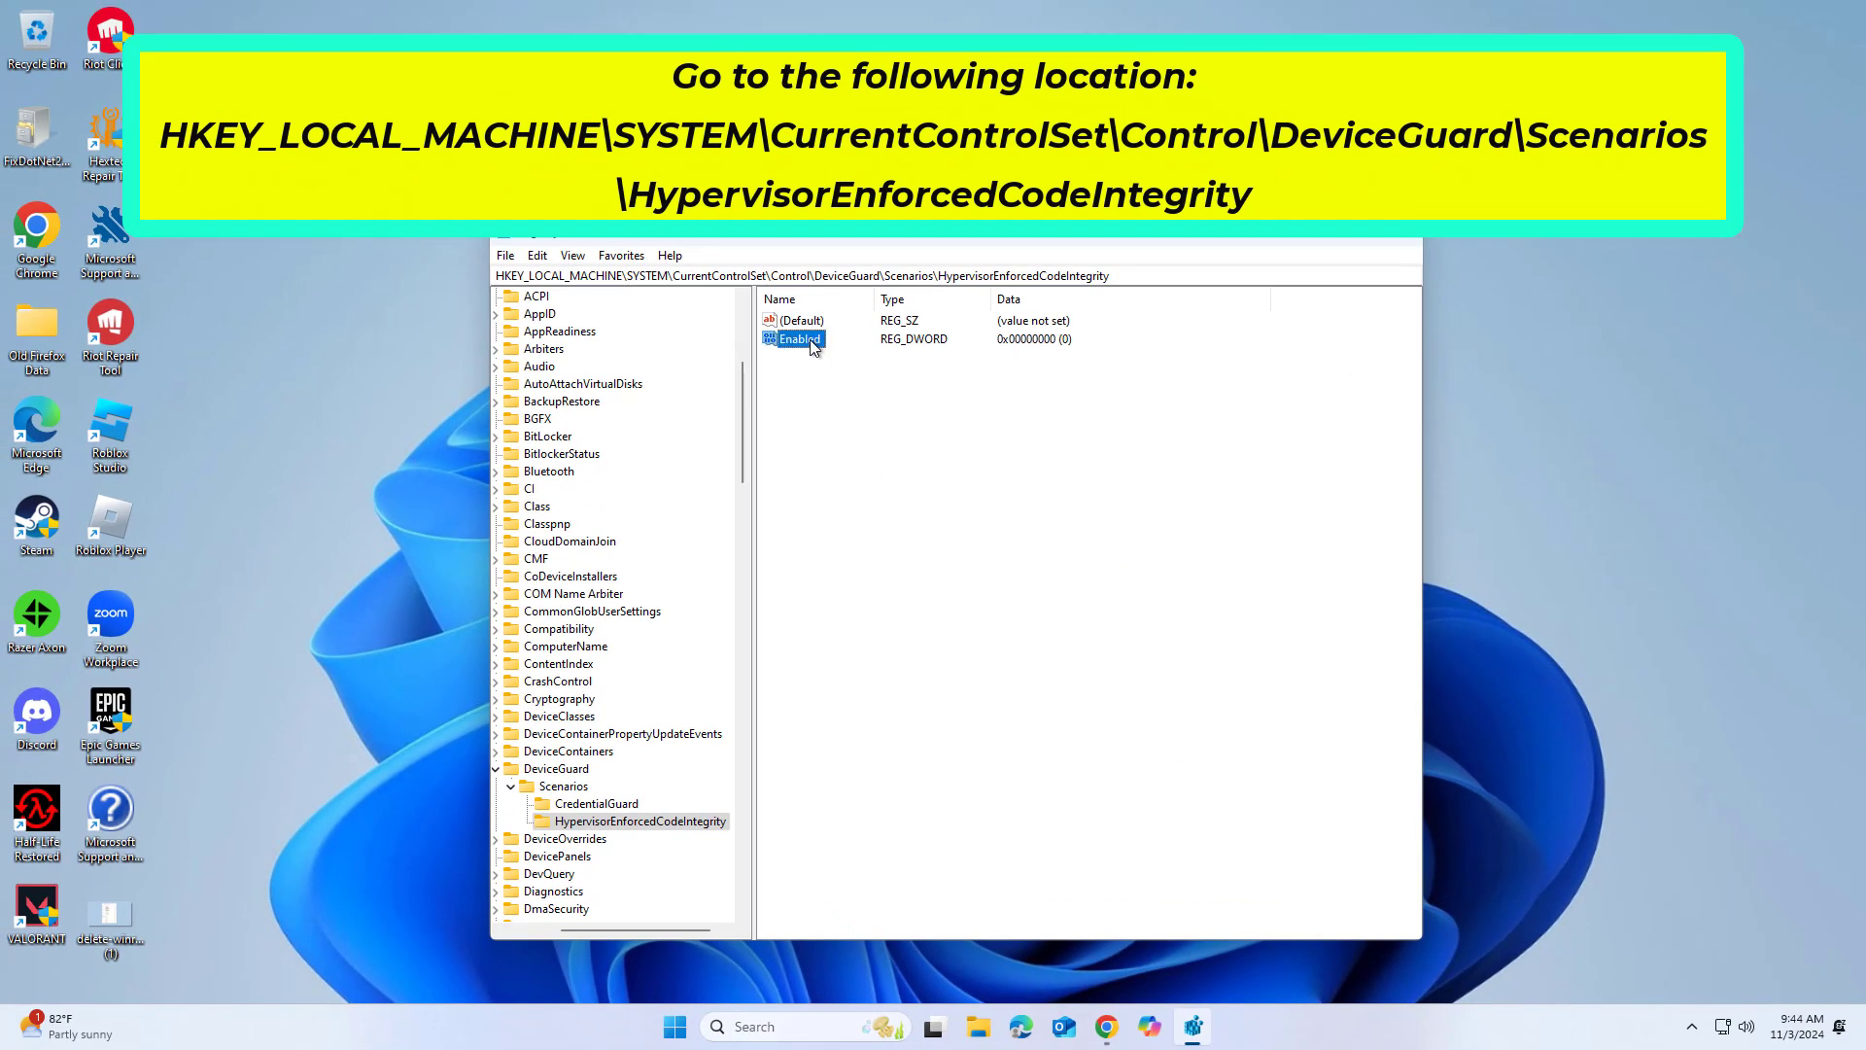
- Modify the Enabled value to data 1, confirm it, and begin restarting the PC
right_click(797, 338)
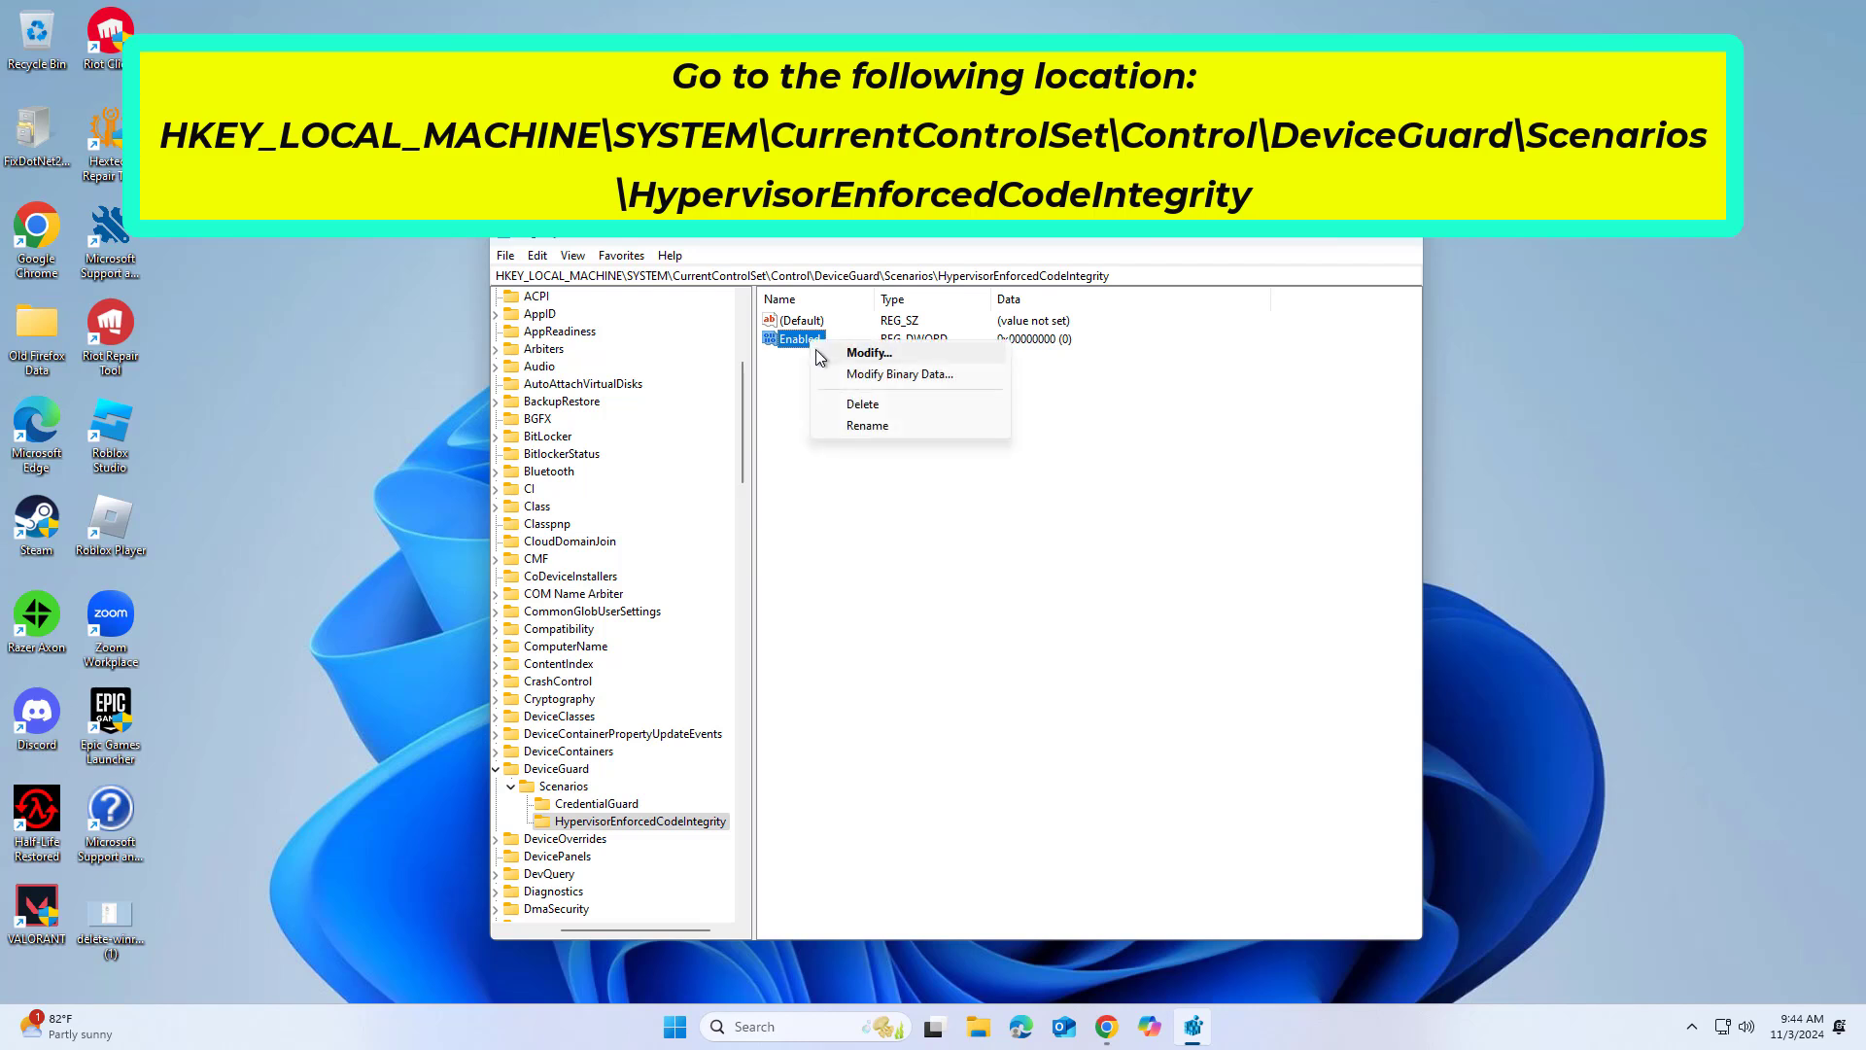
click(869, 351)
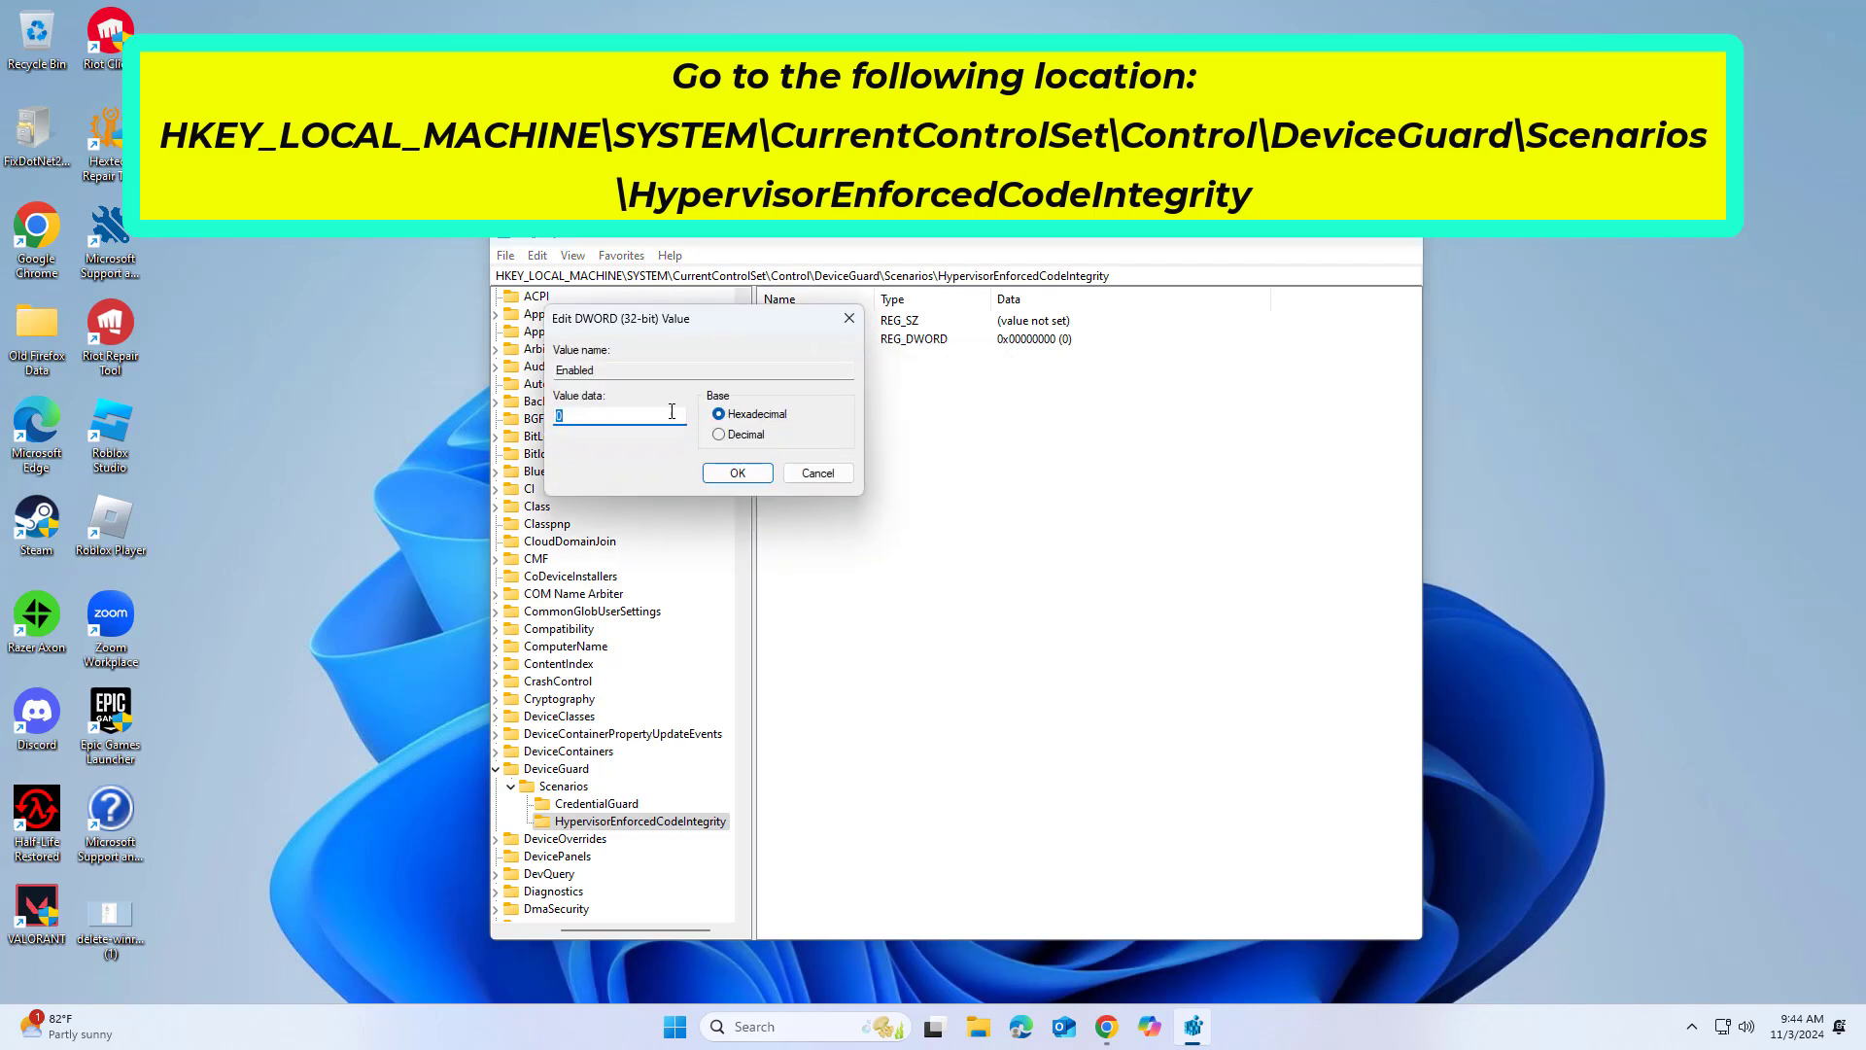
text(1)
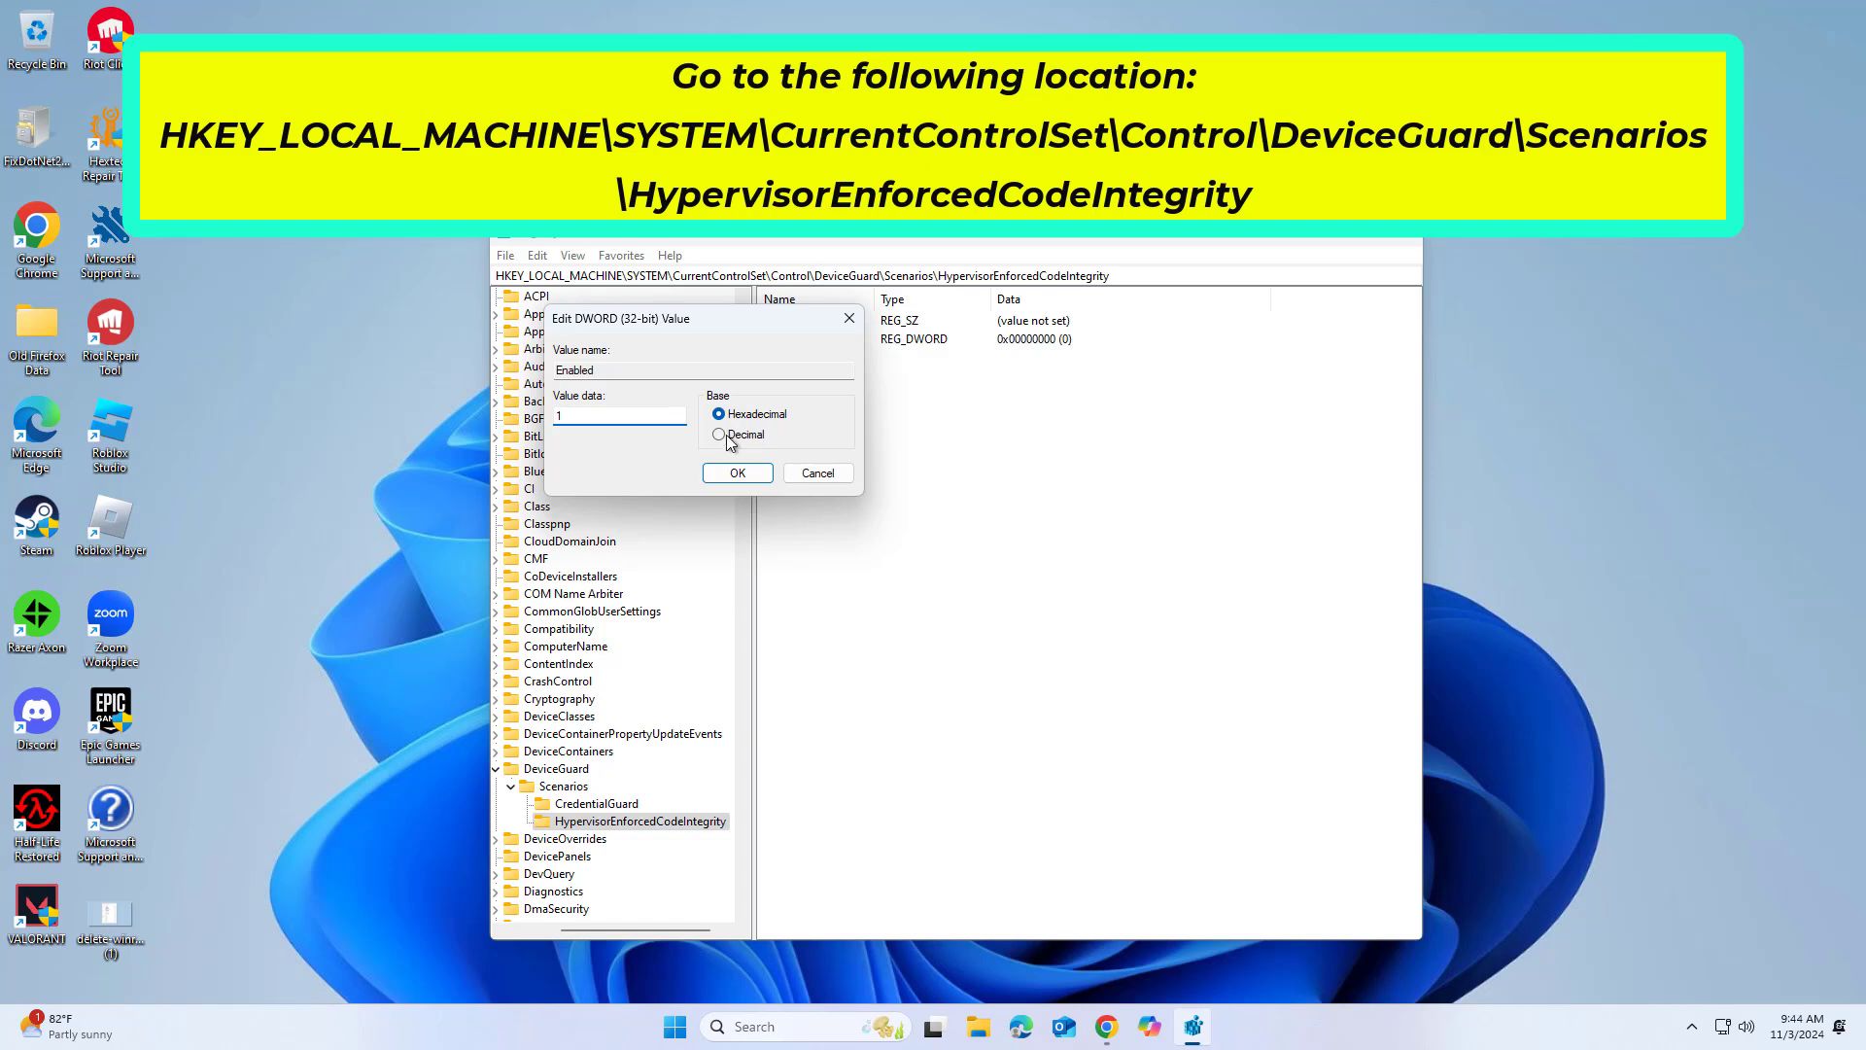
click(737, 472)
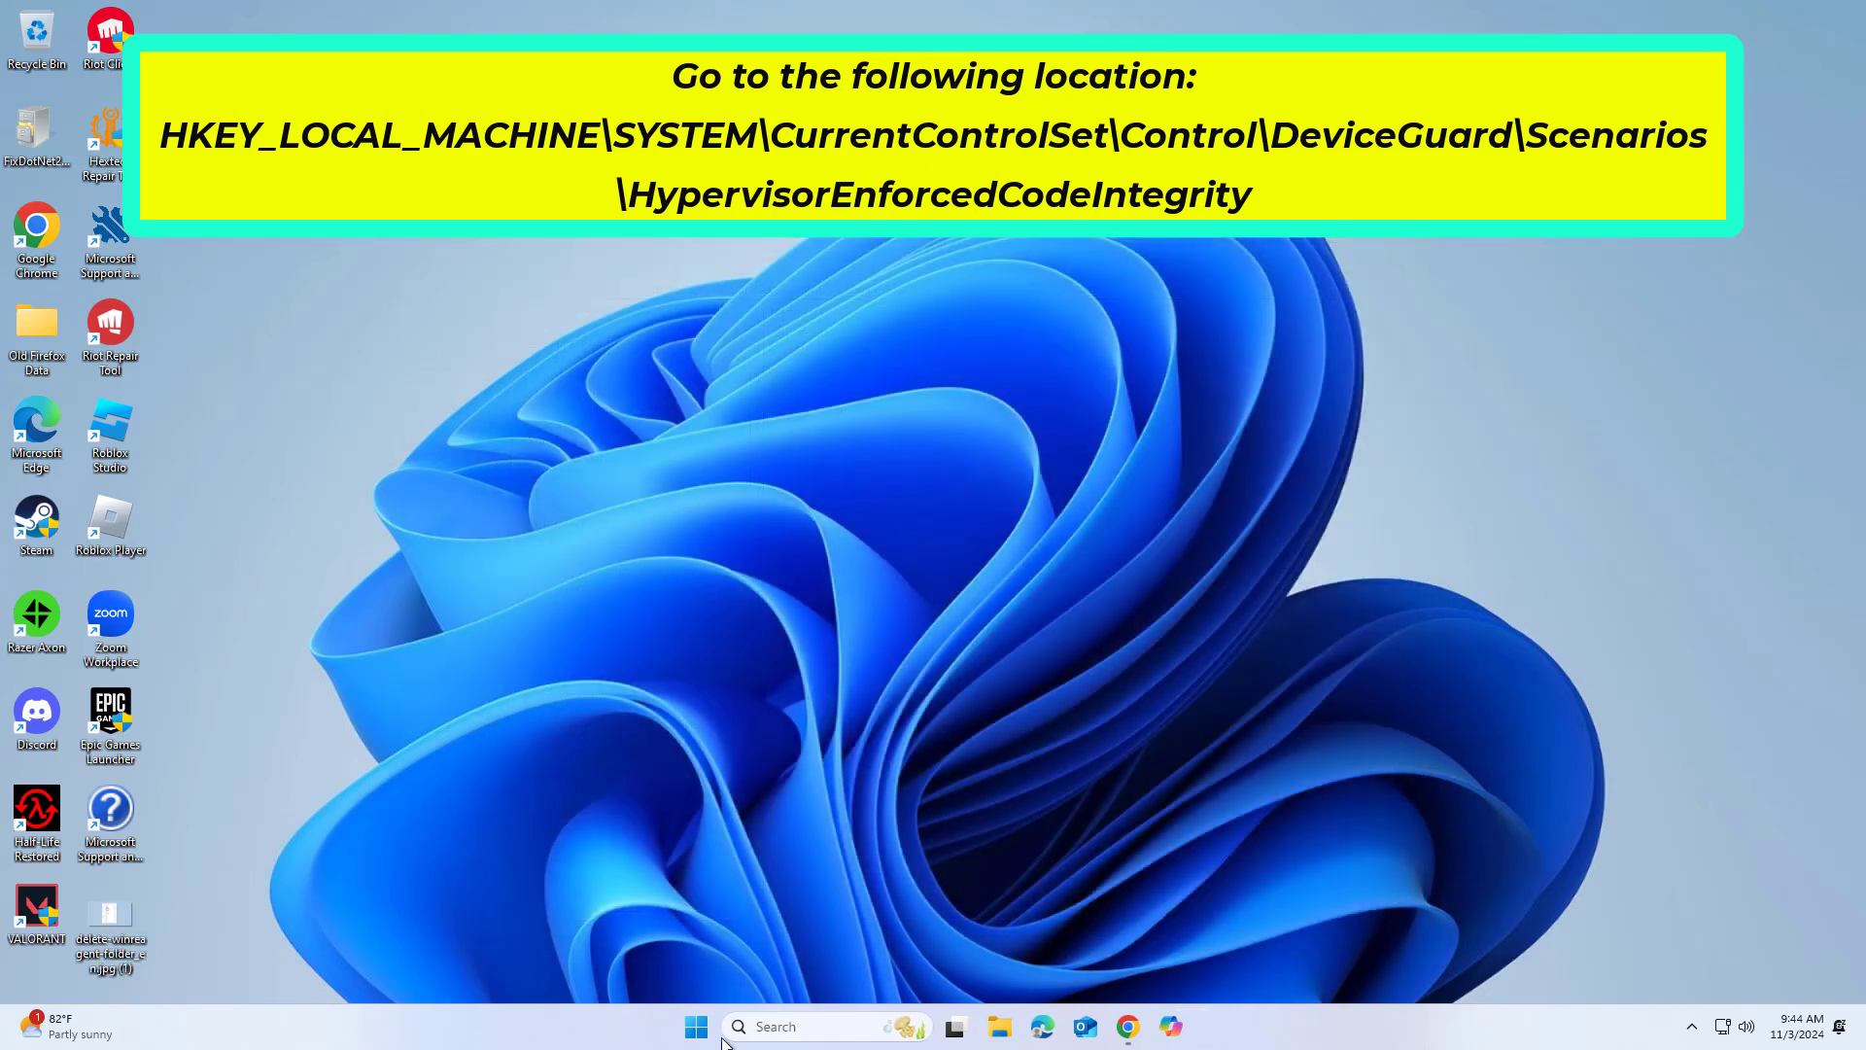
click(696, 1026)
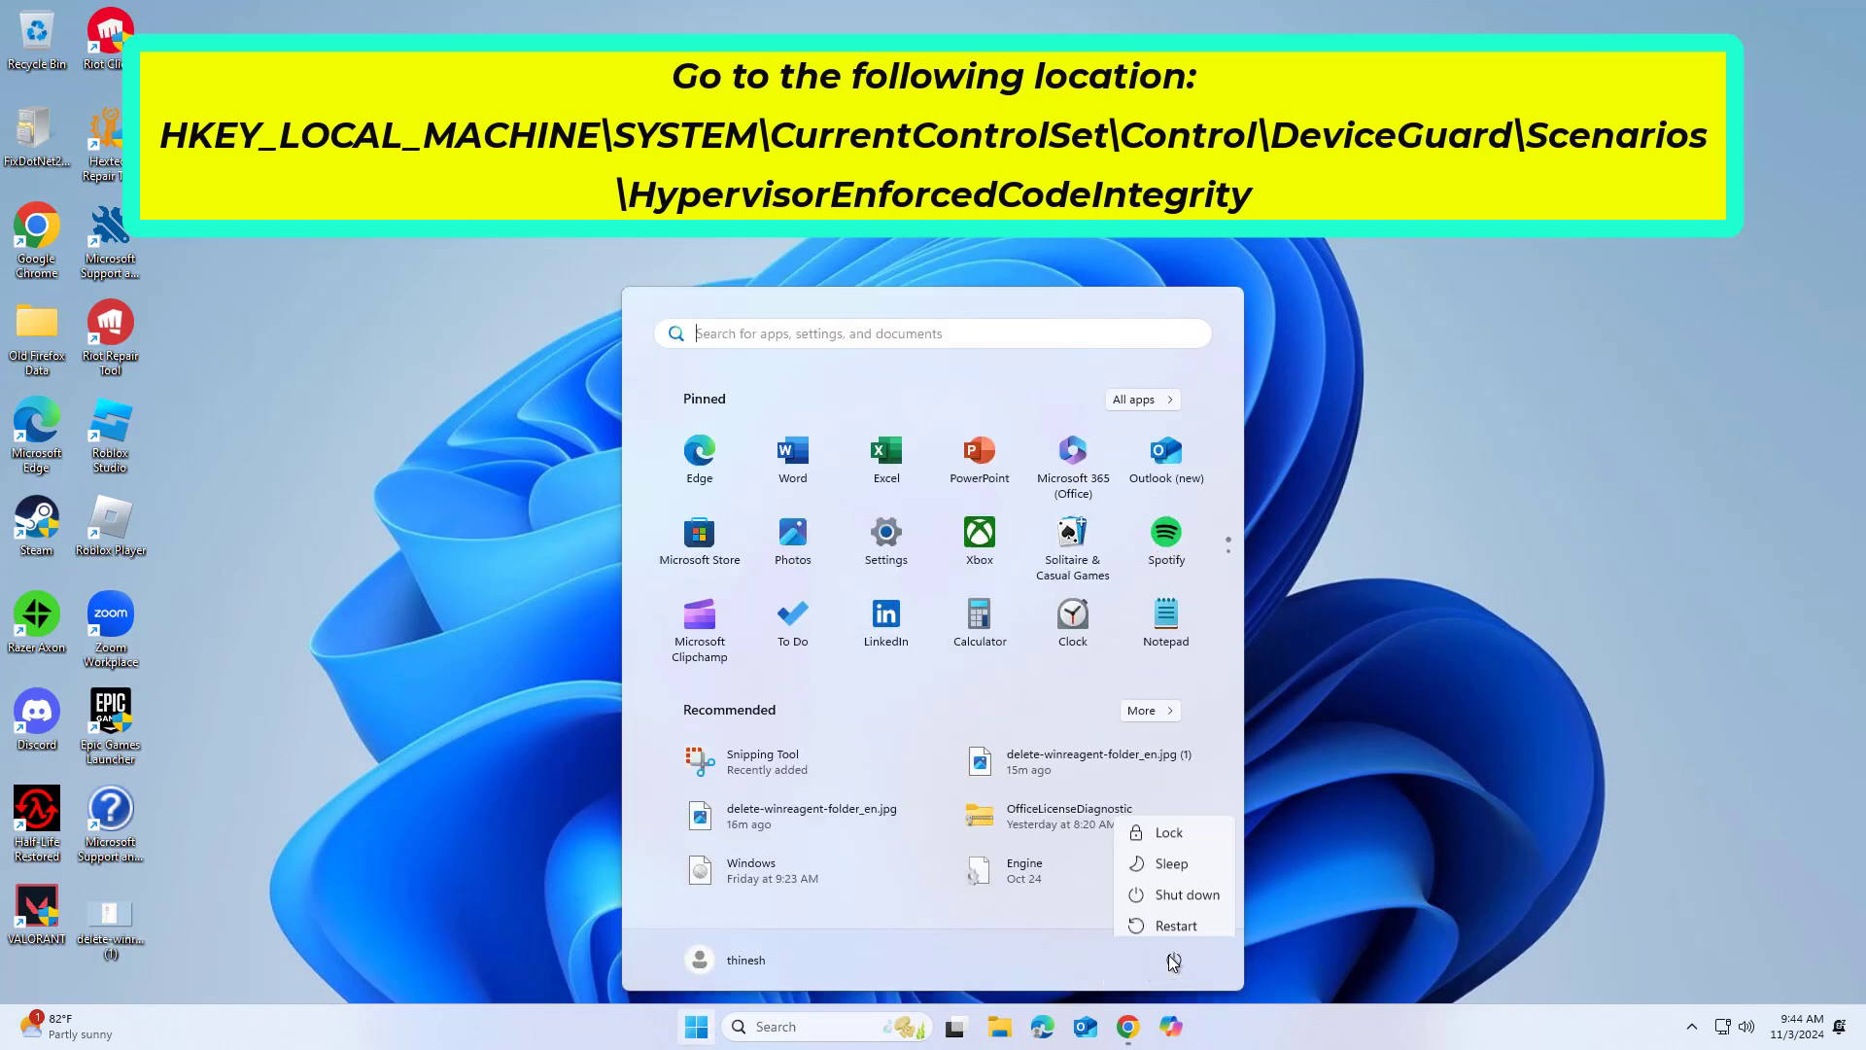
mouse_move(1176, 916)
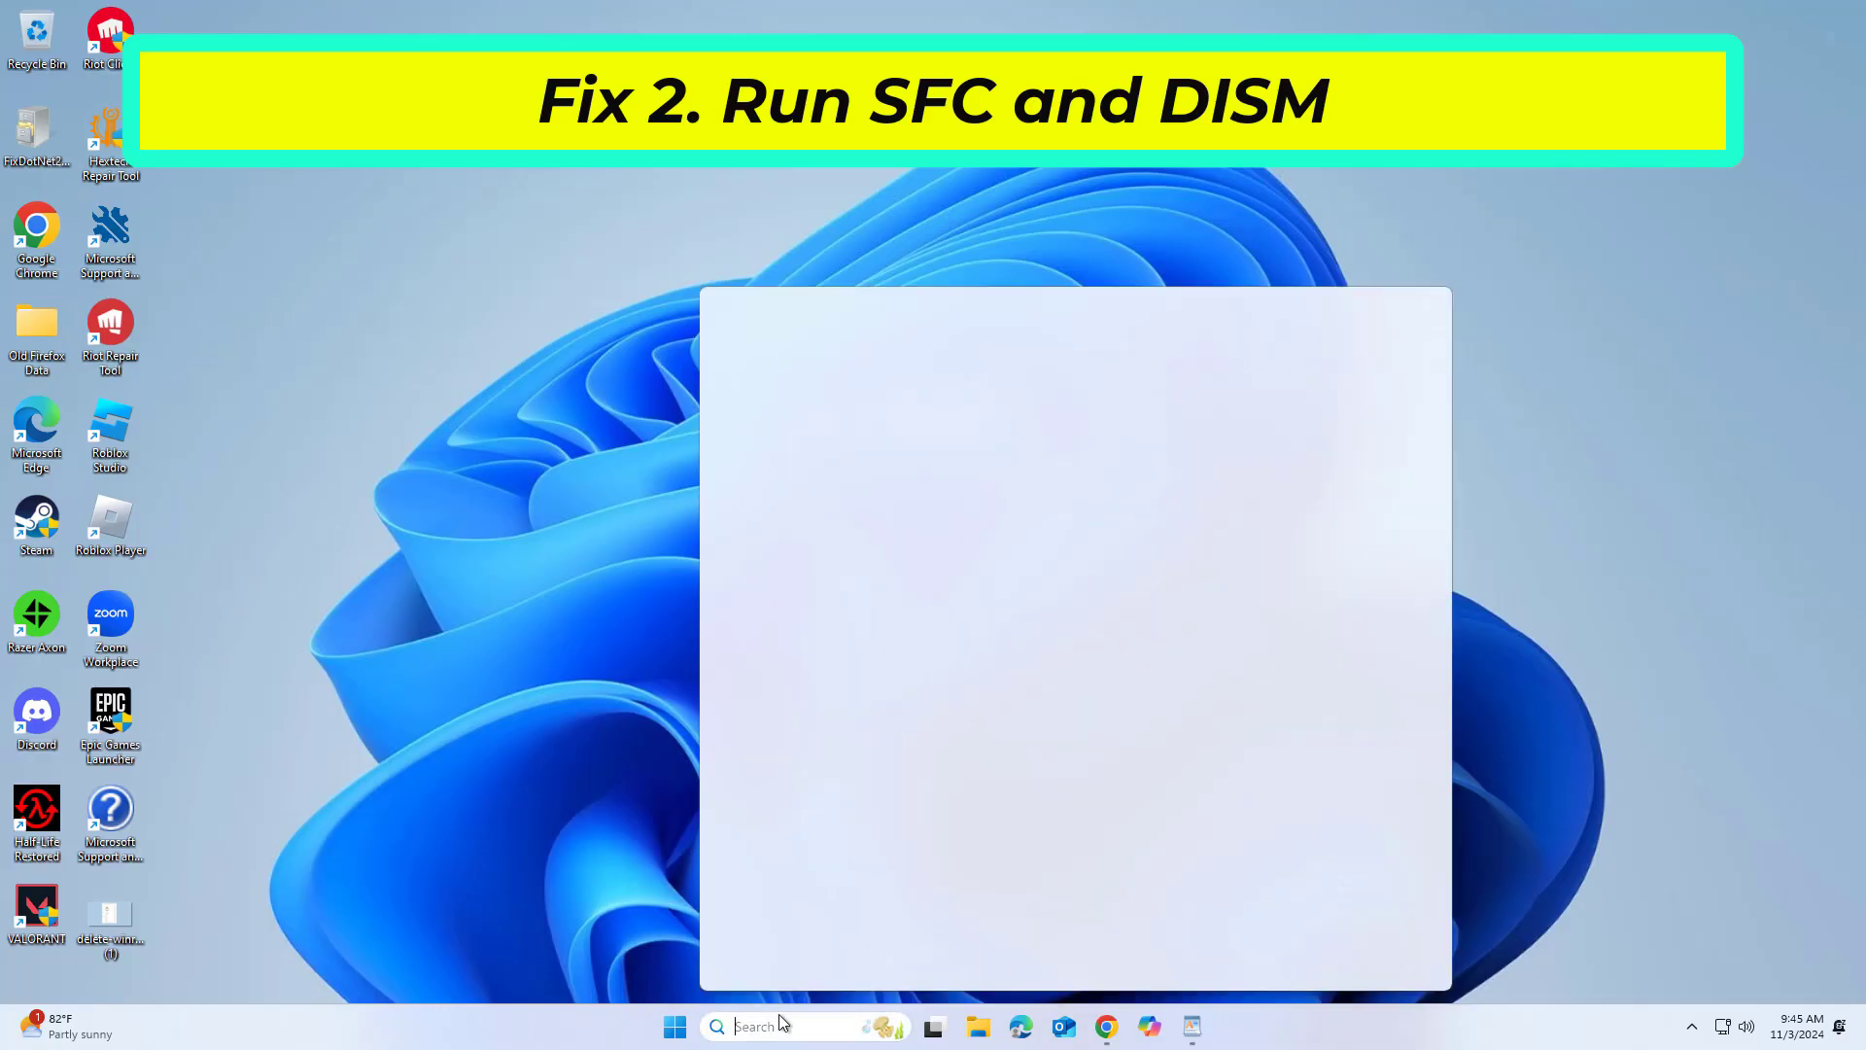
- Search for 'cmd', run Command Prompt as administrator and approve the UAC prompt
text(cmd)
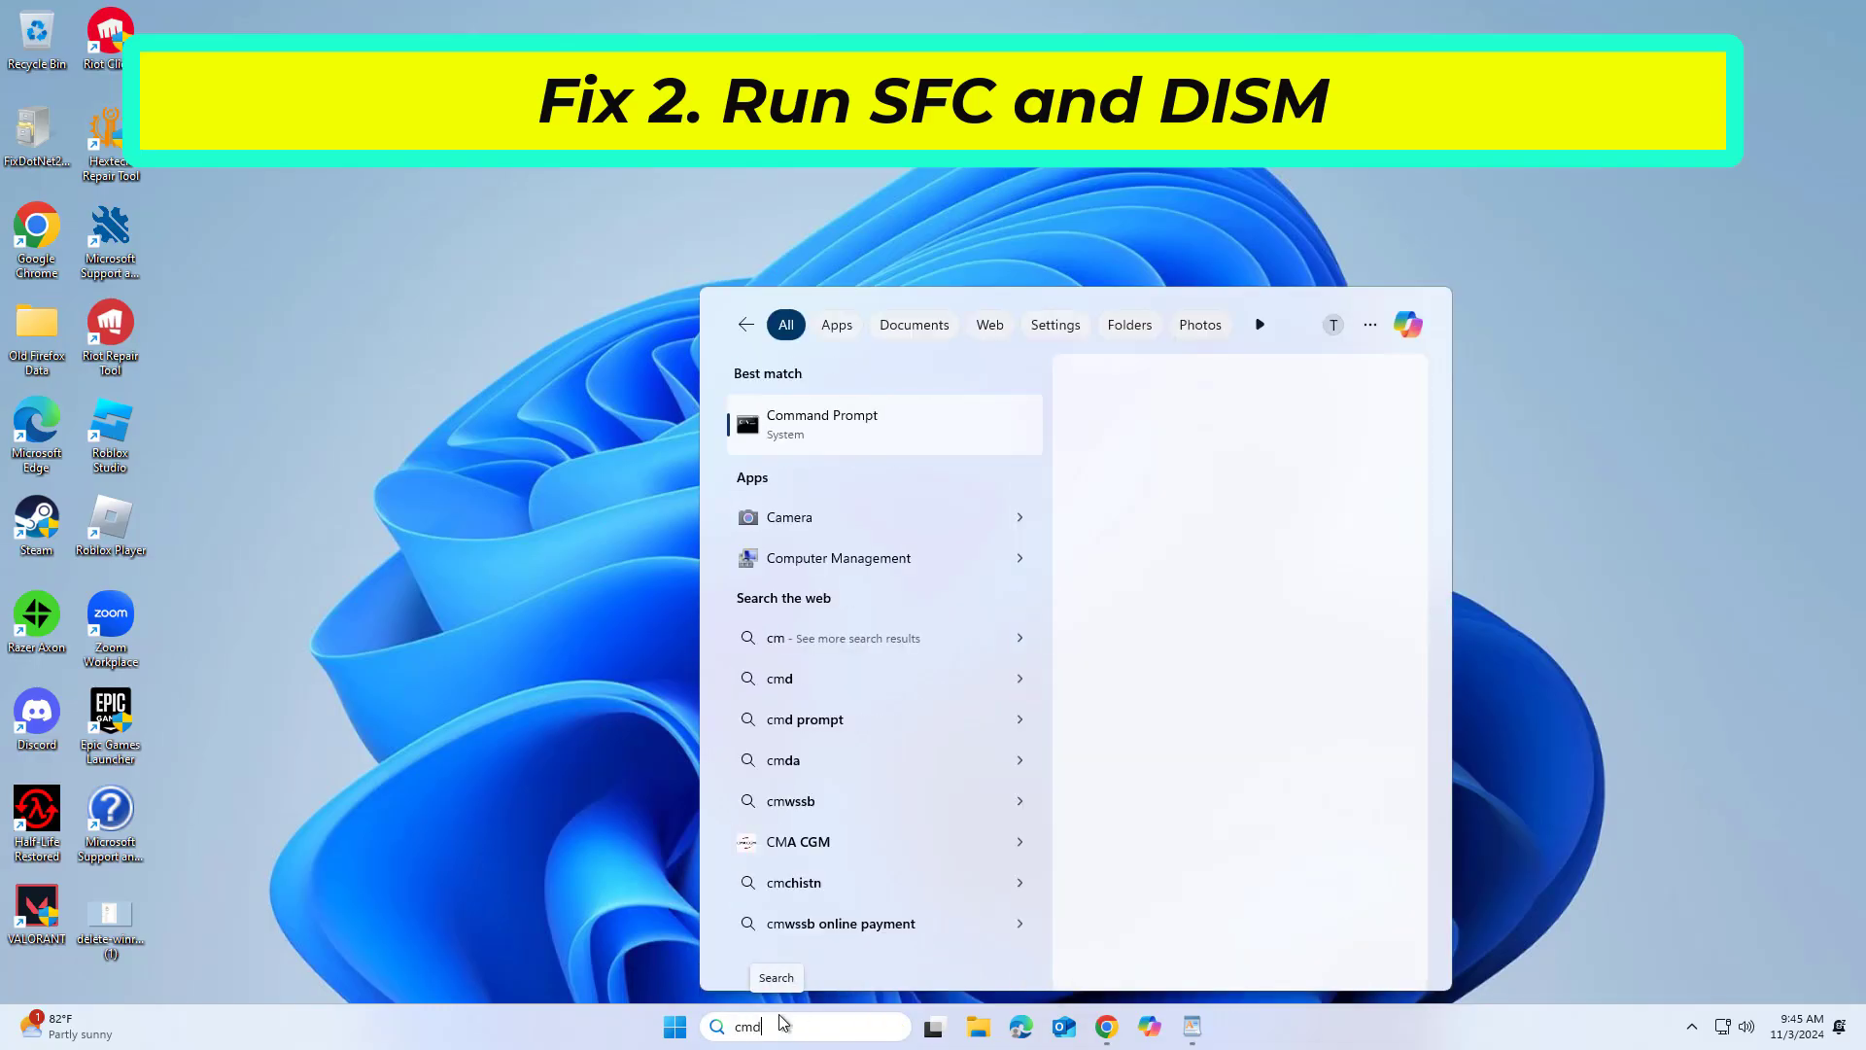
click(820, 421)
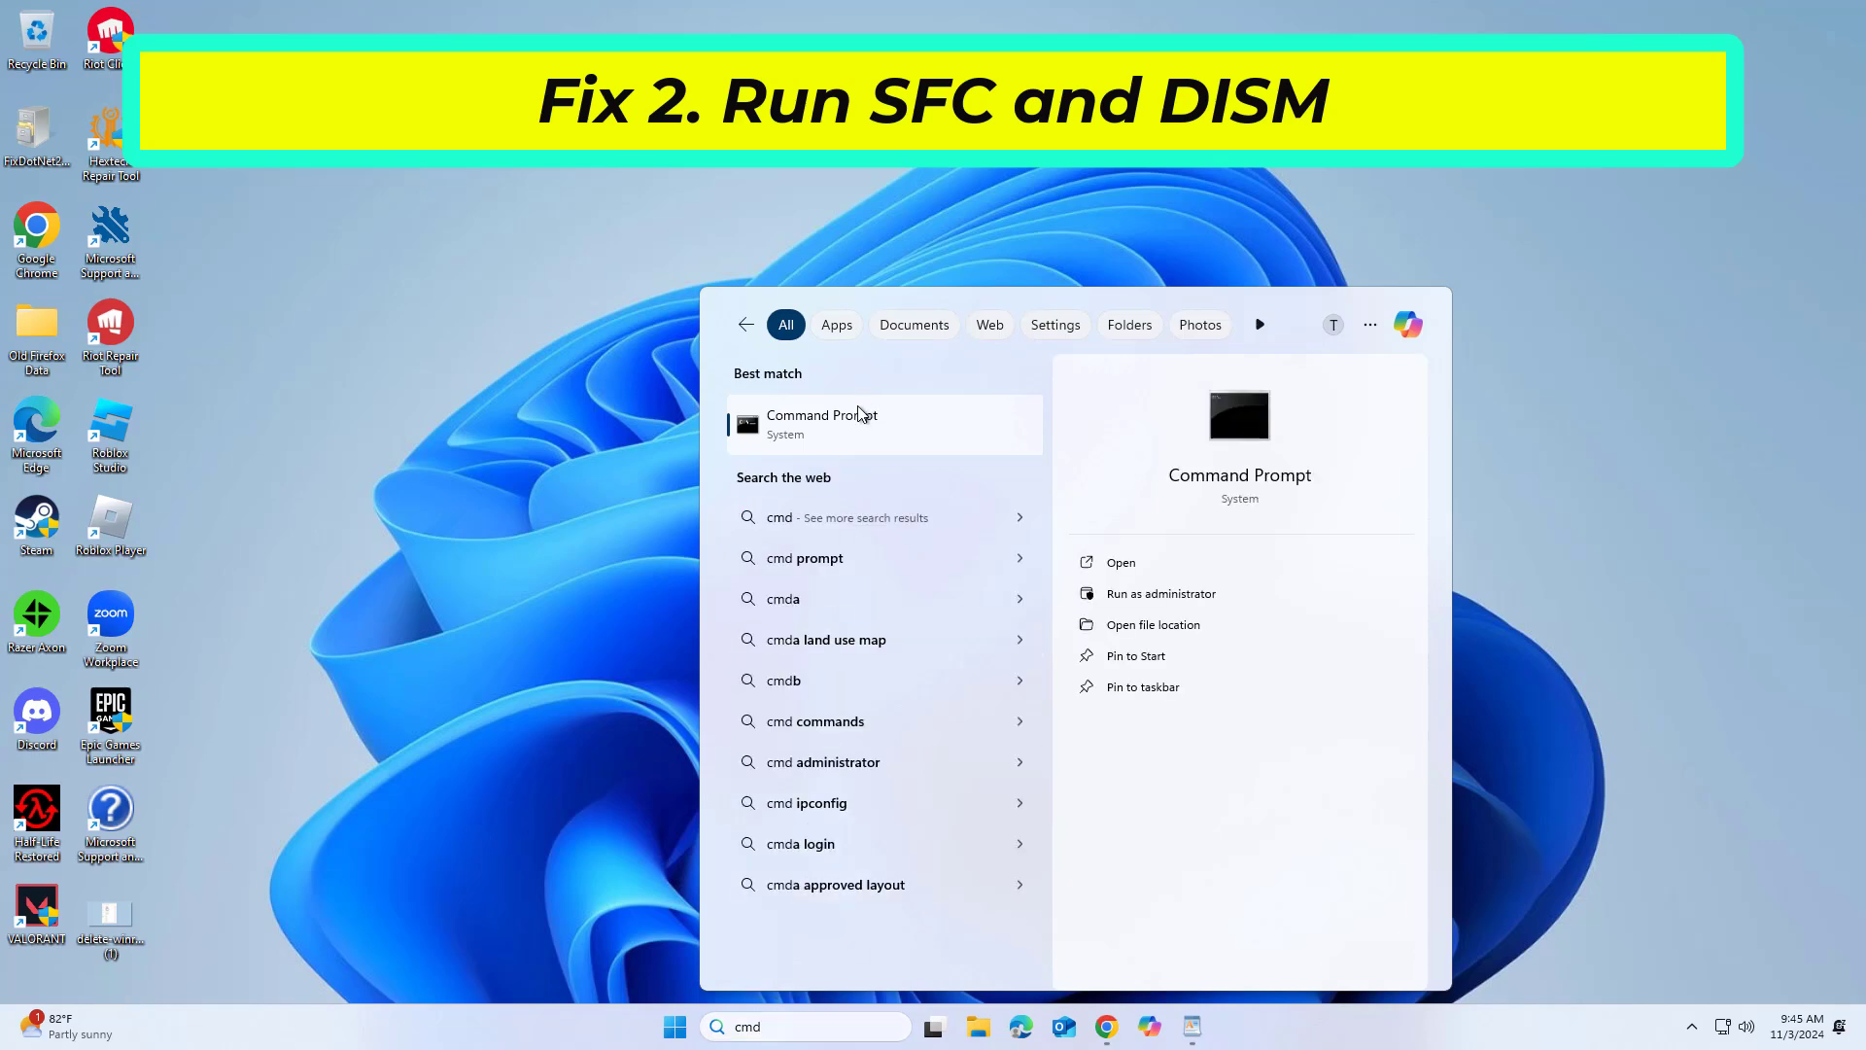
click(1158, 593)
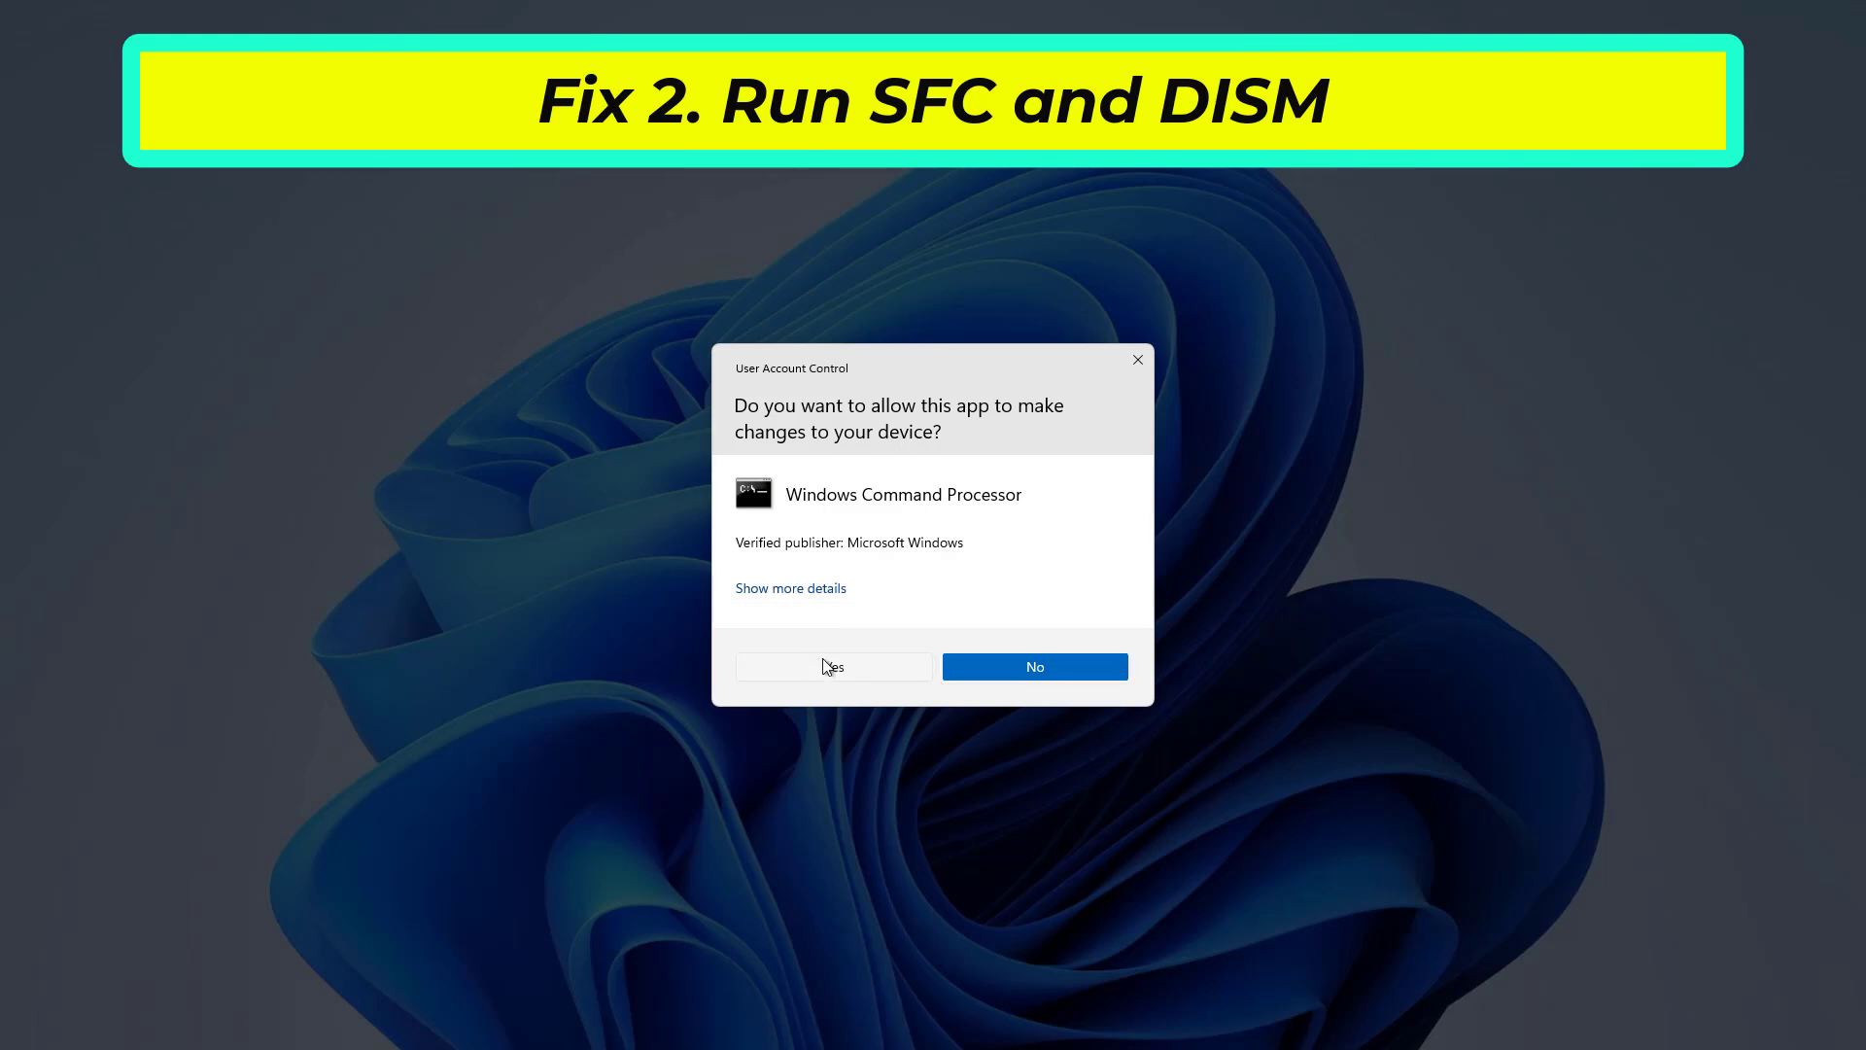
click(832, 665)
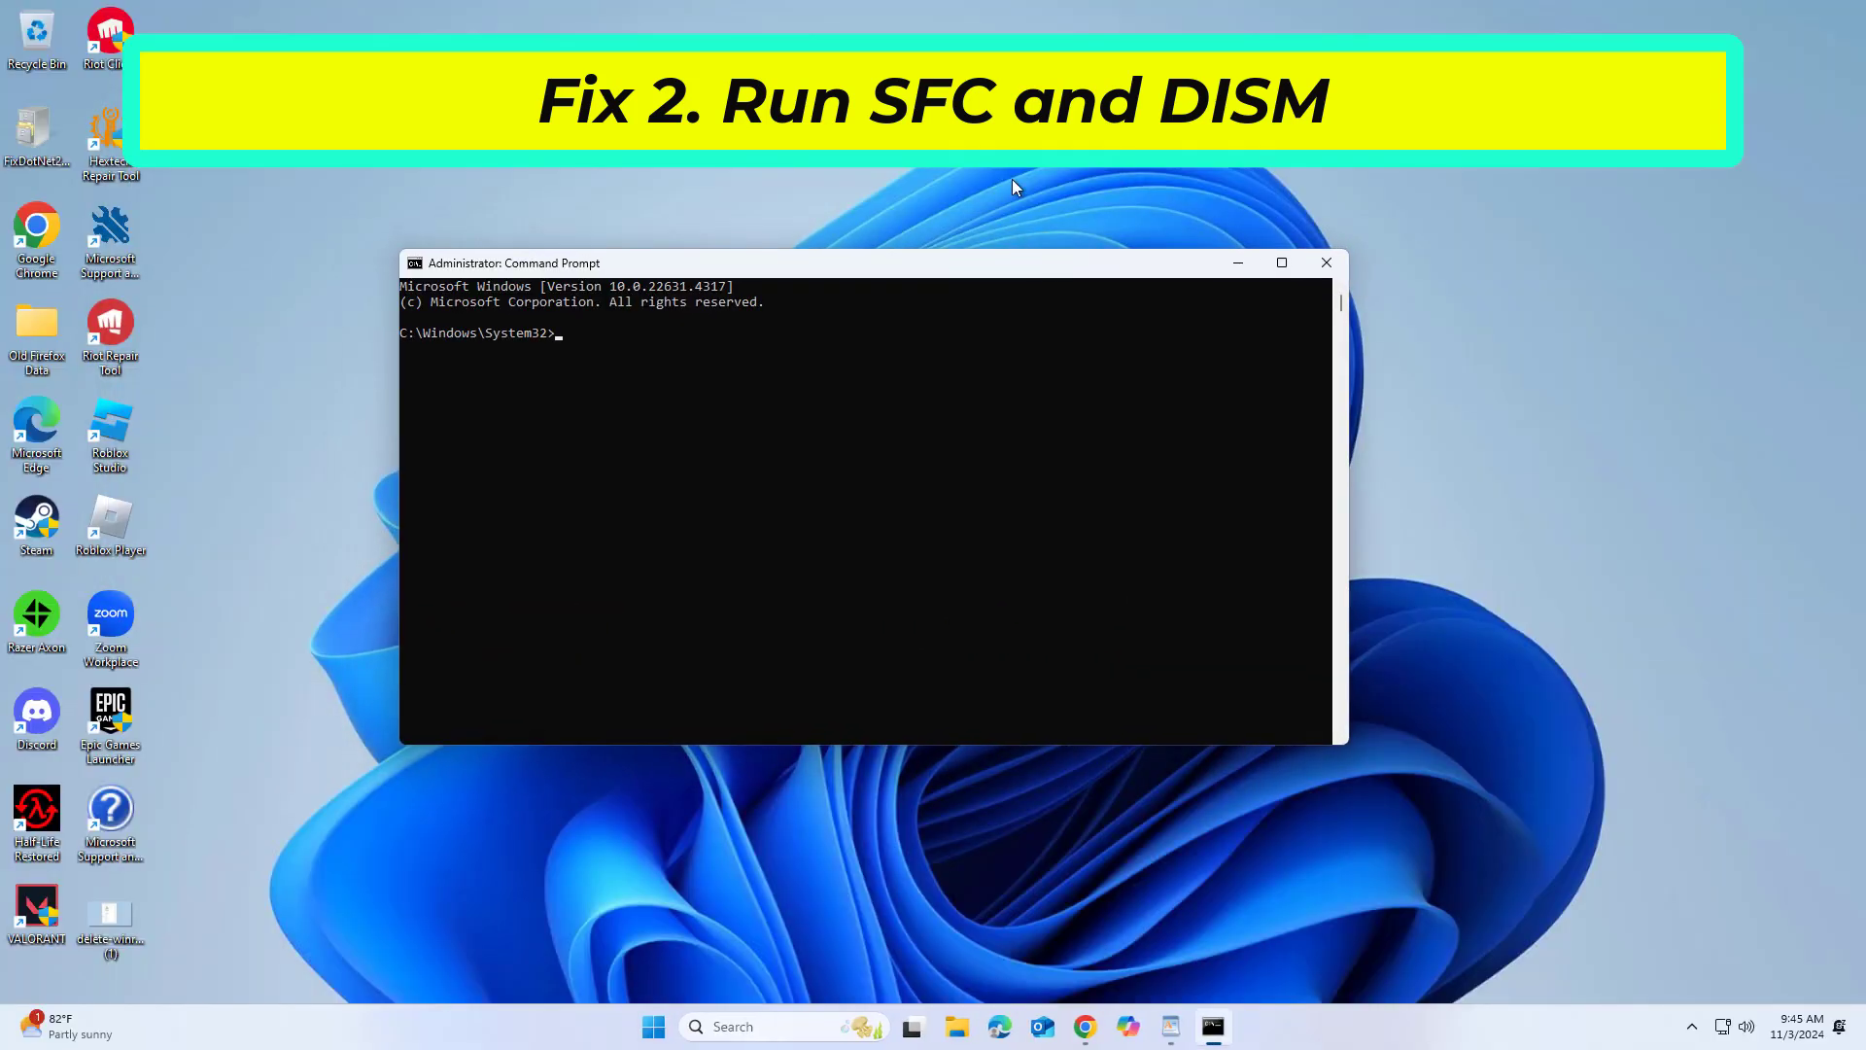
- Run 'sfc /scannow' in the admin Command Prompt to start the system file scan
text(sf)
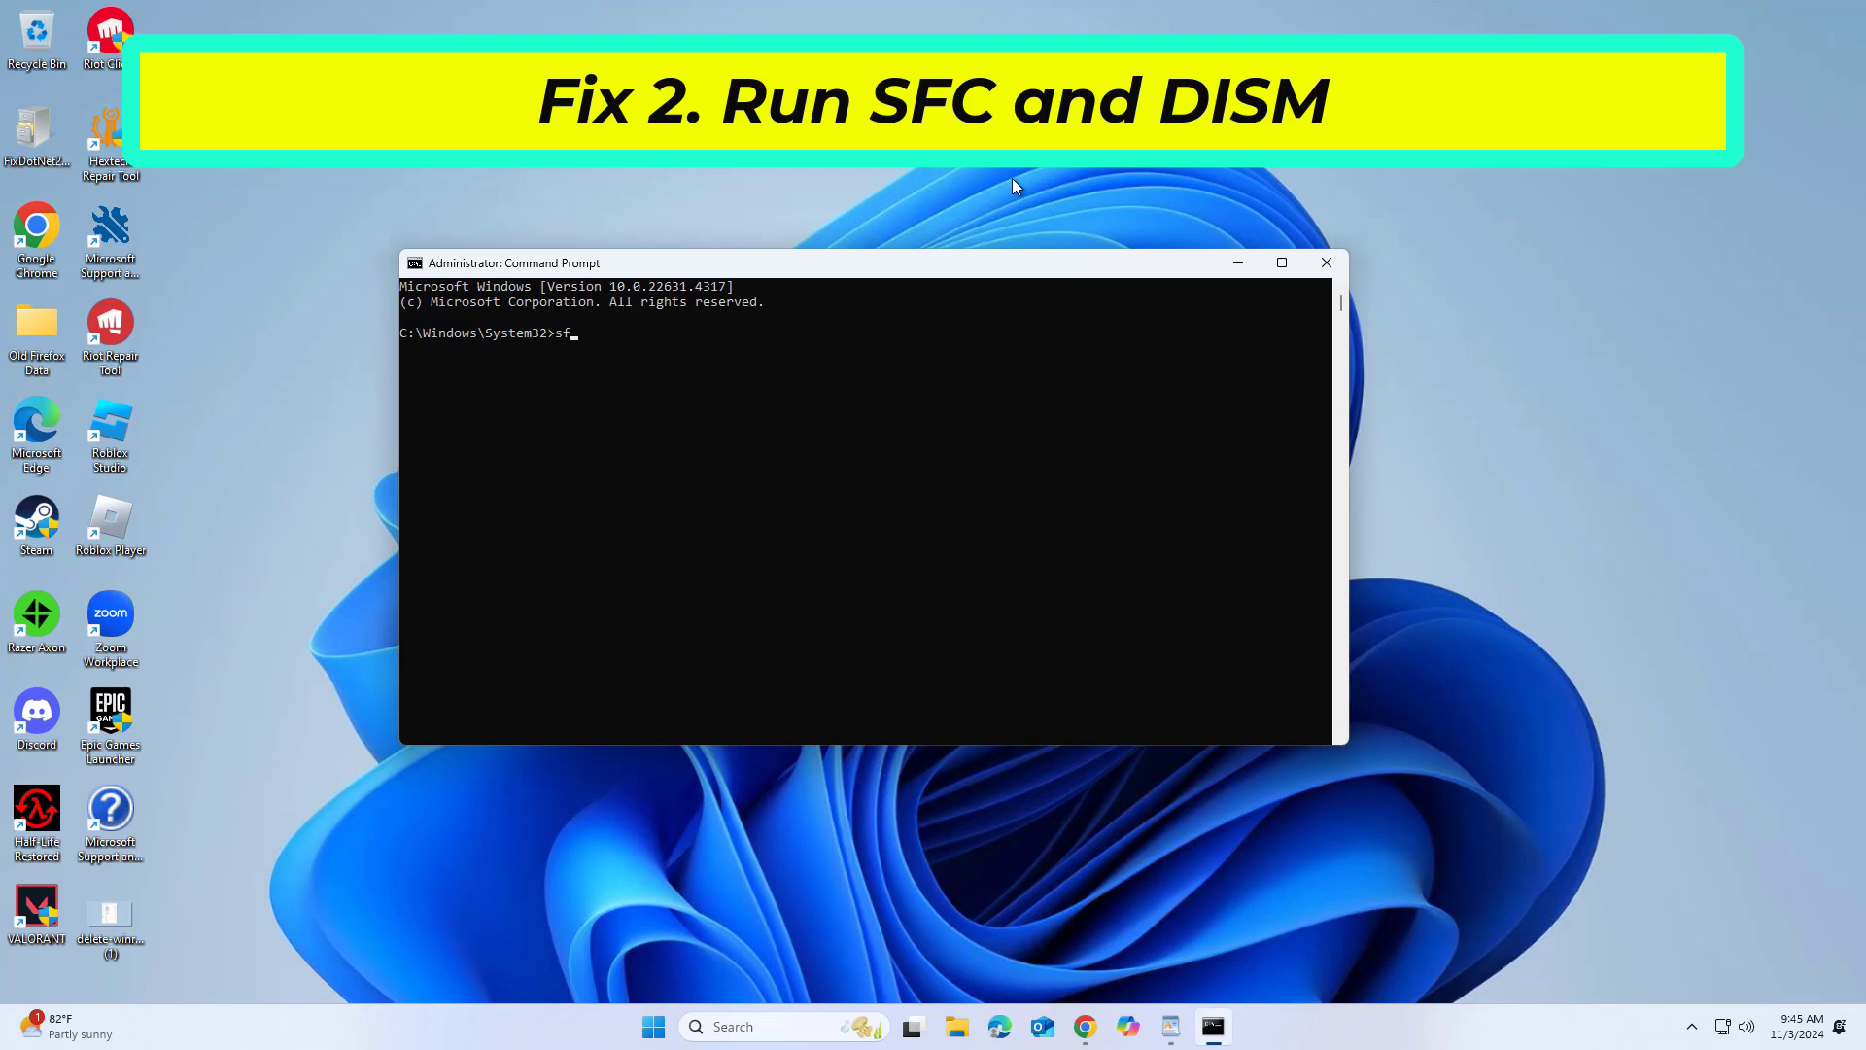
text(c /sc)
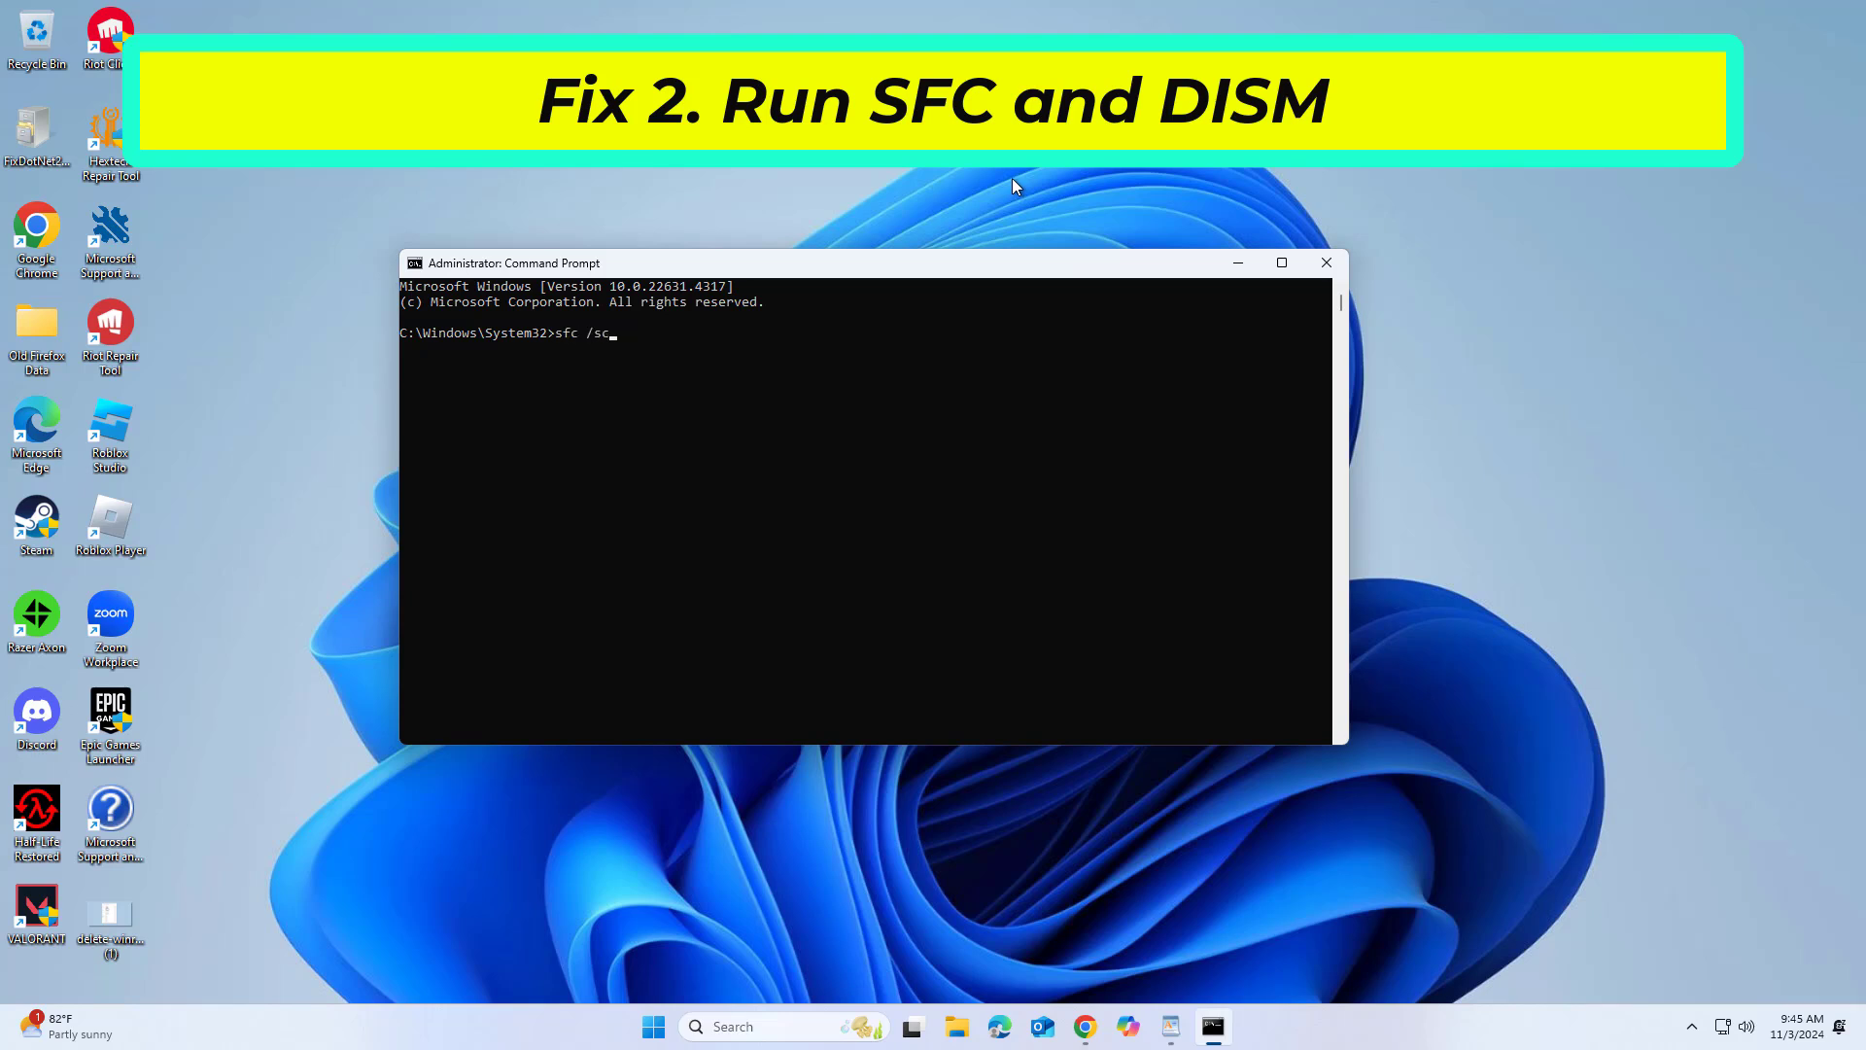
text(an)
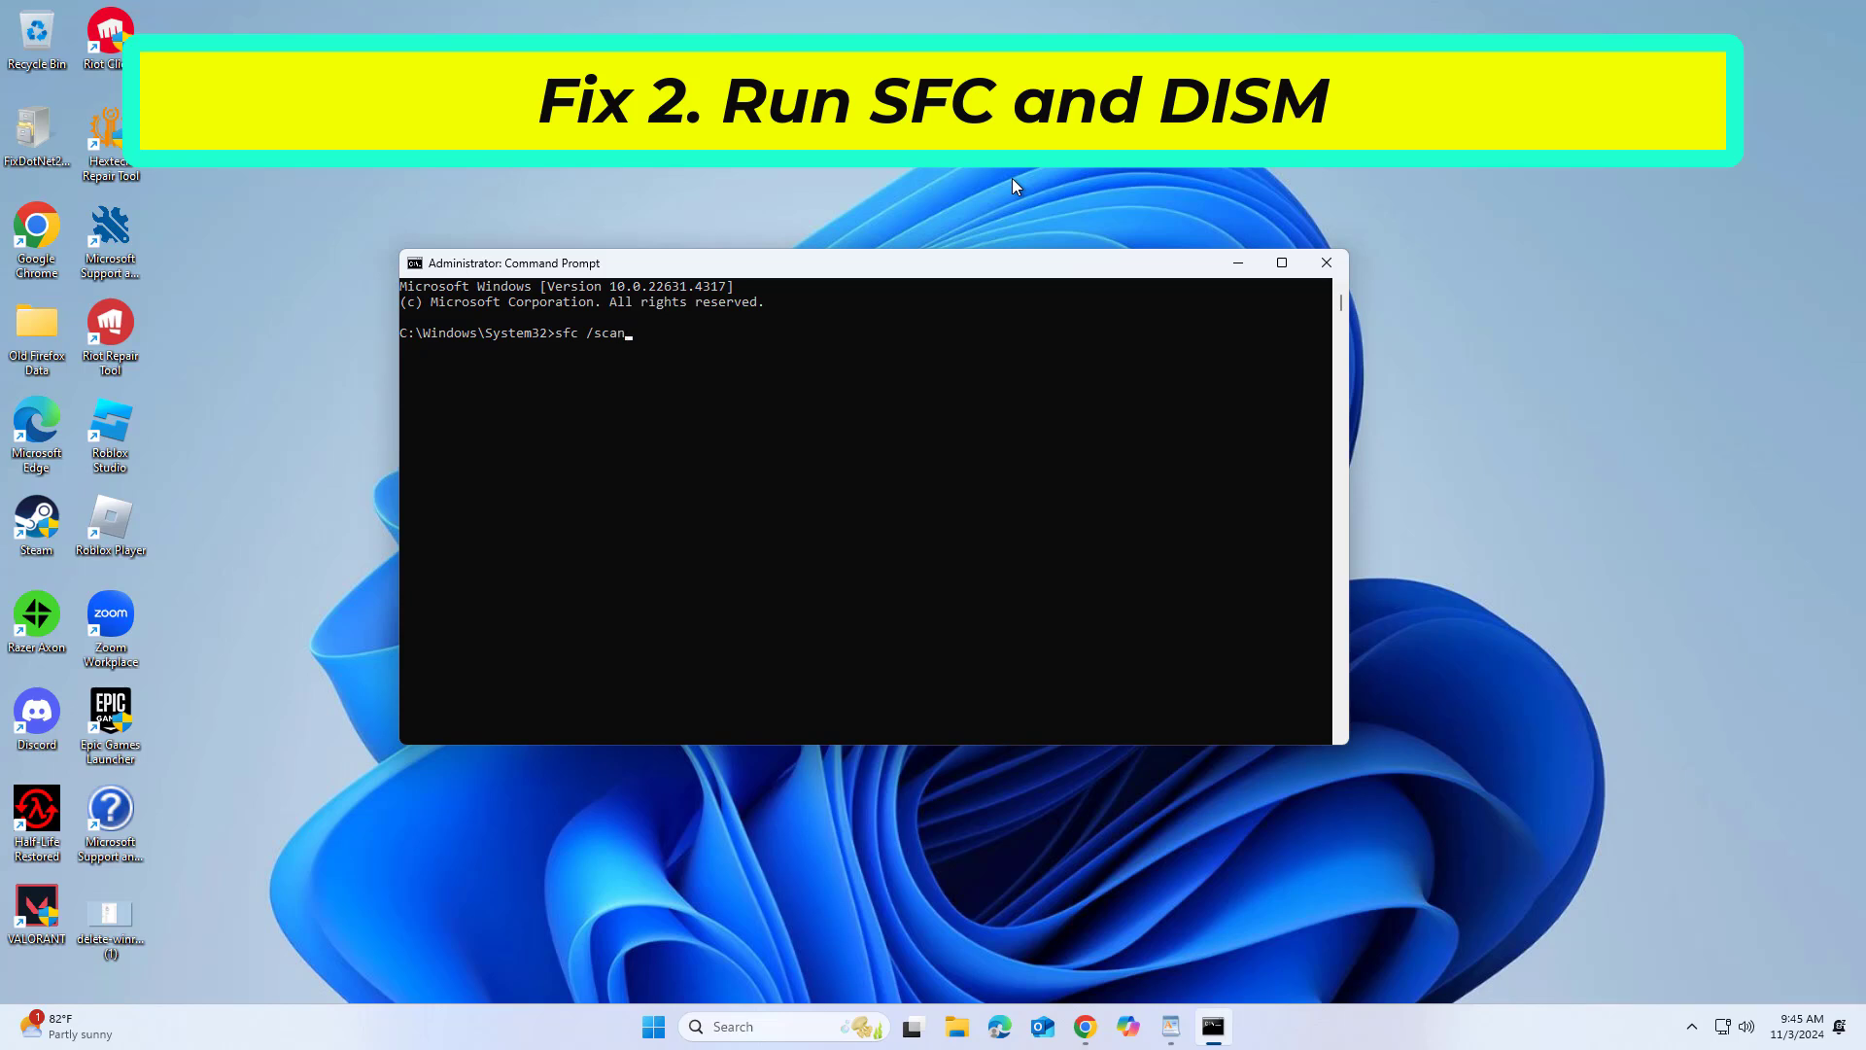
text(now)
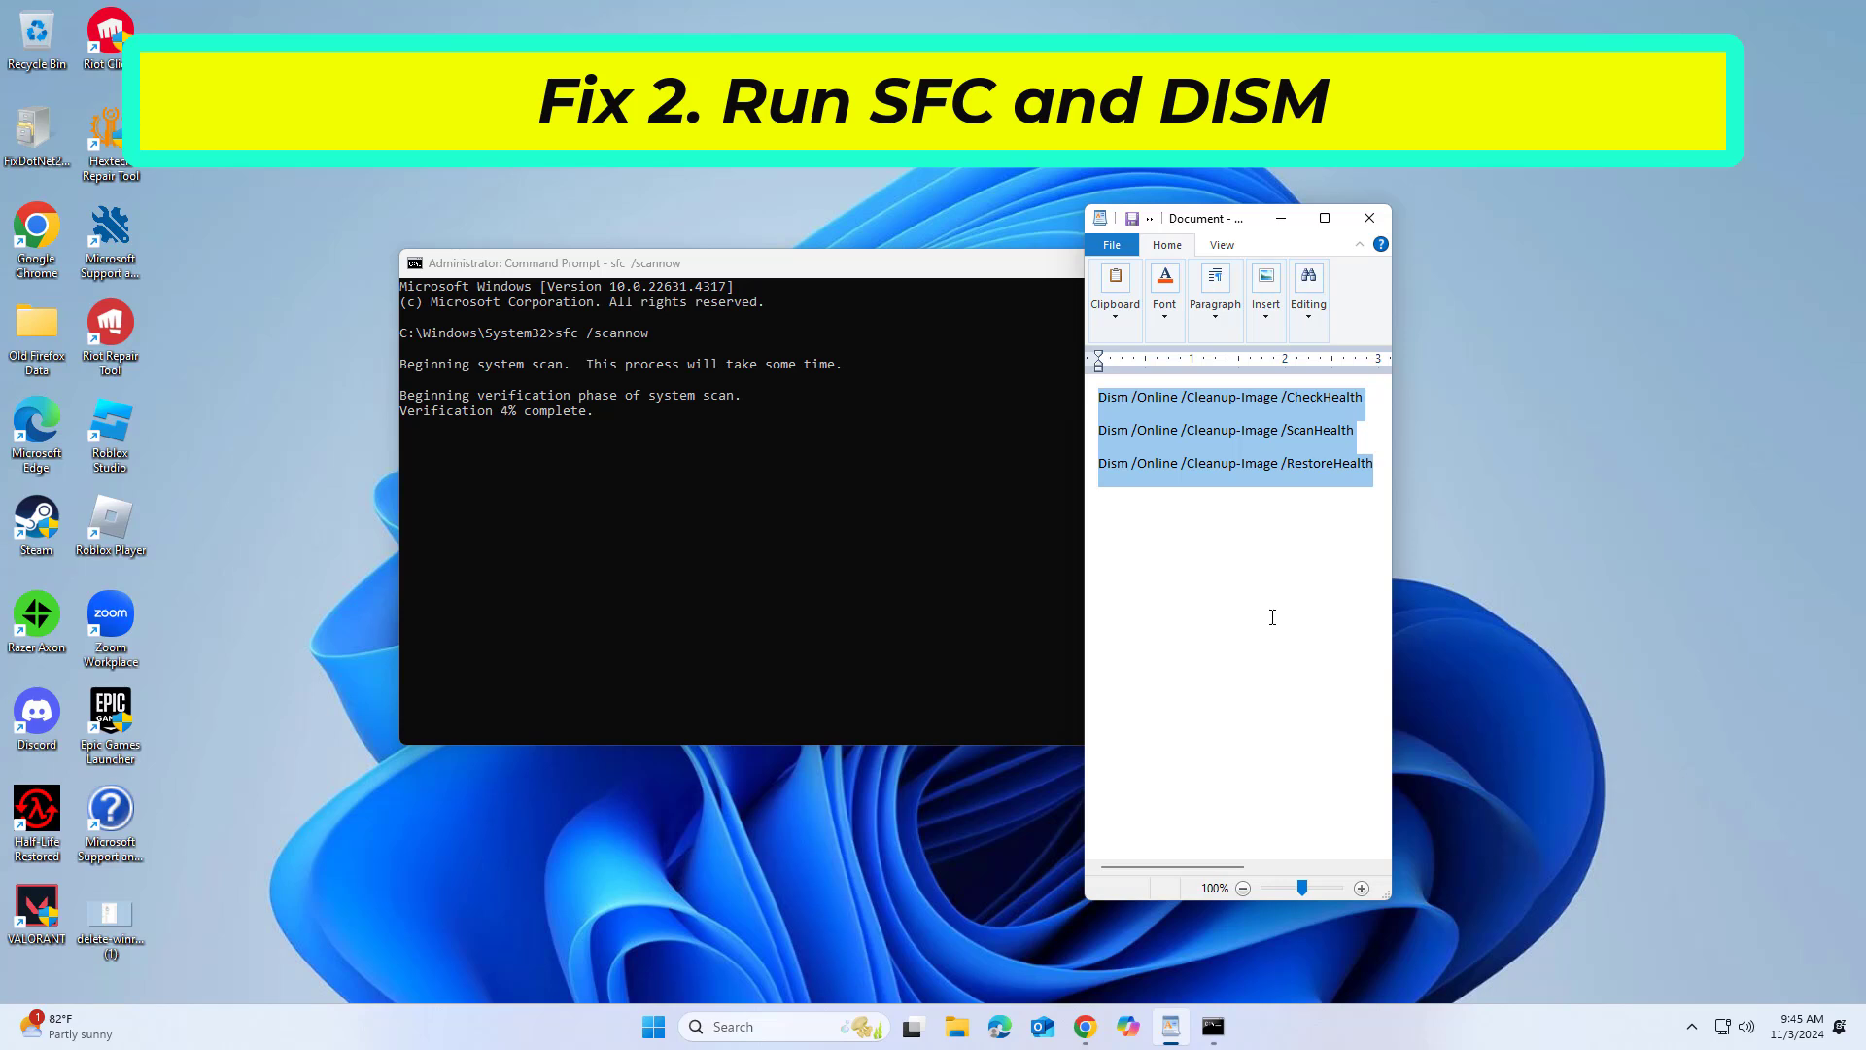
mouse_move(548, 192)
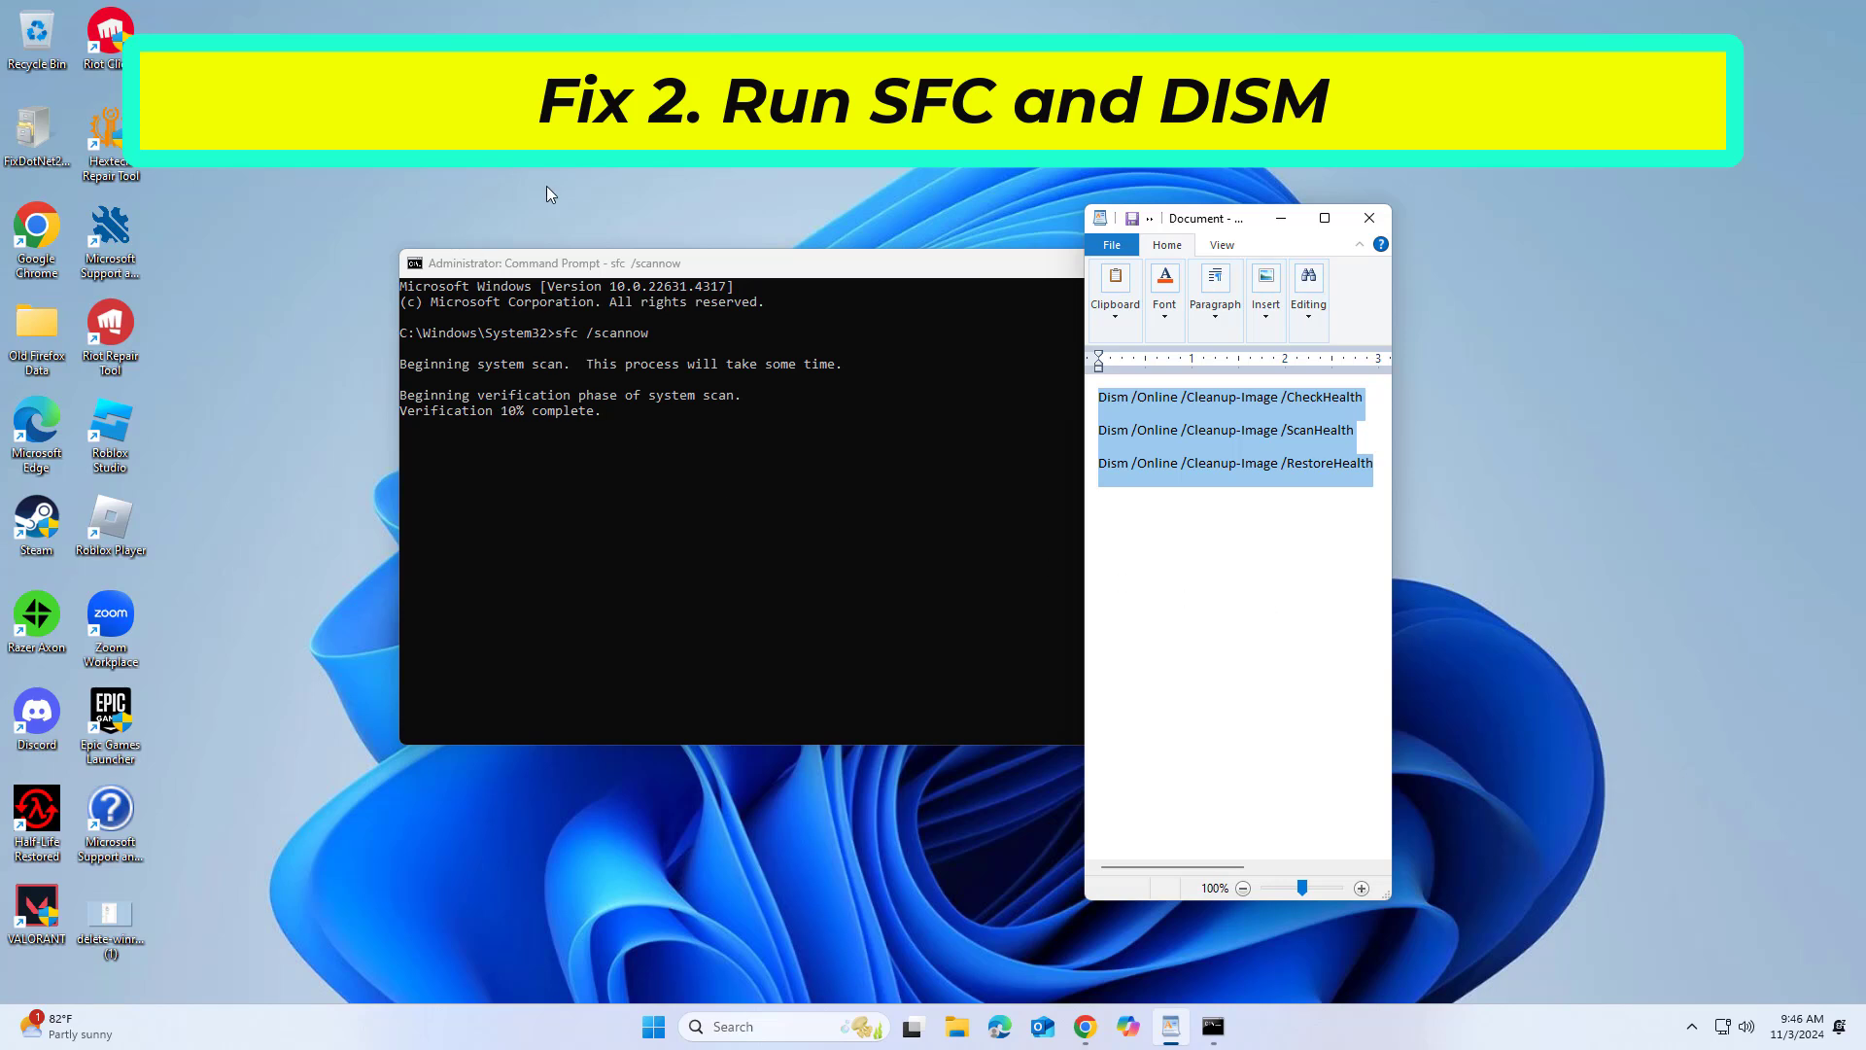
mouse_move(649, 190)
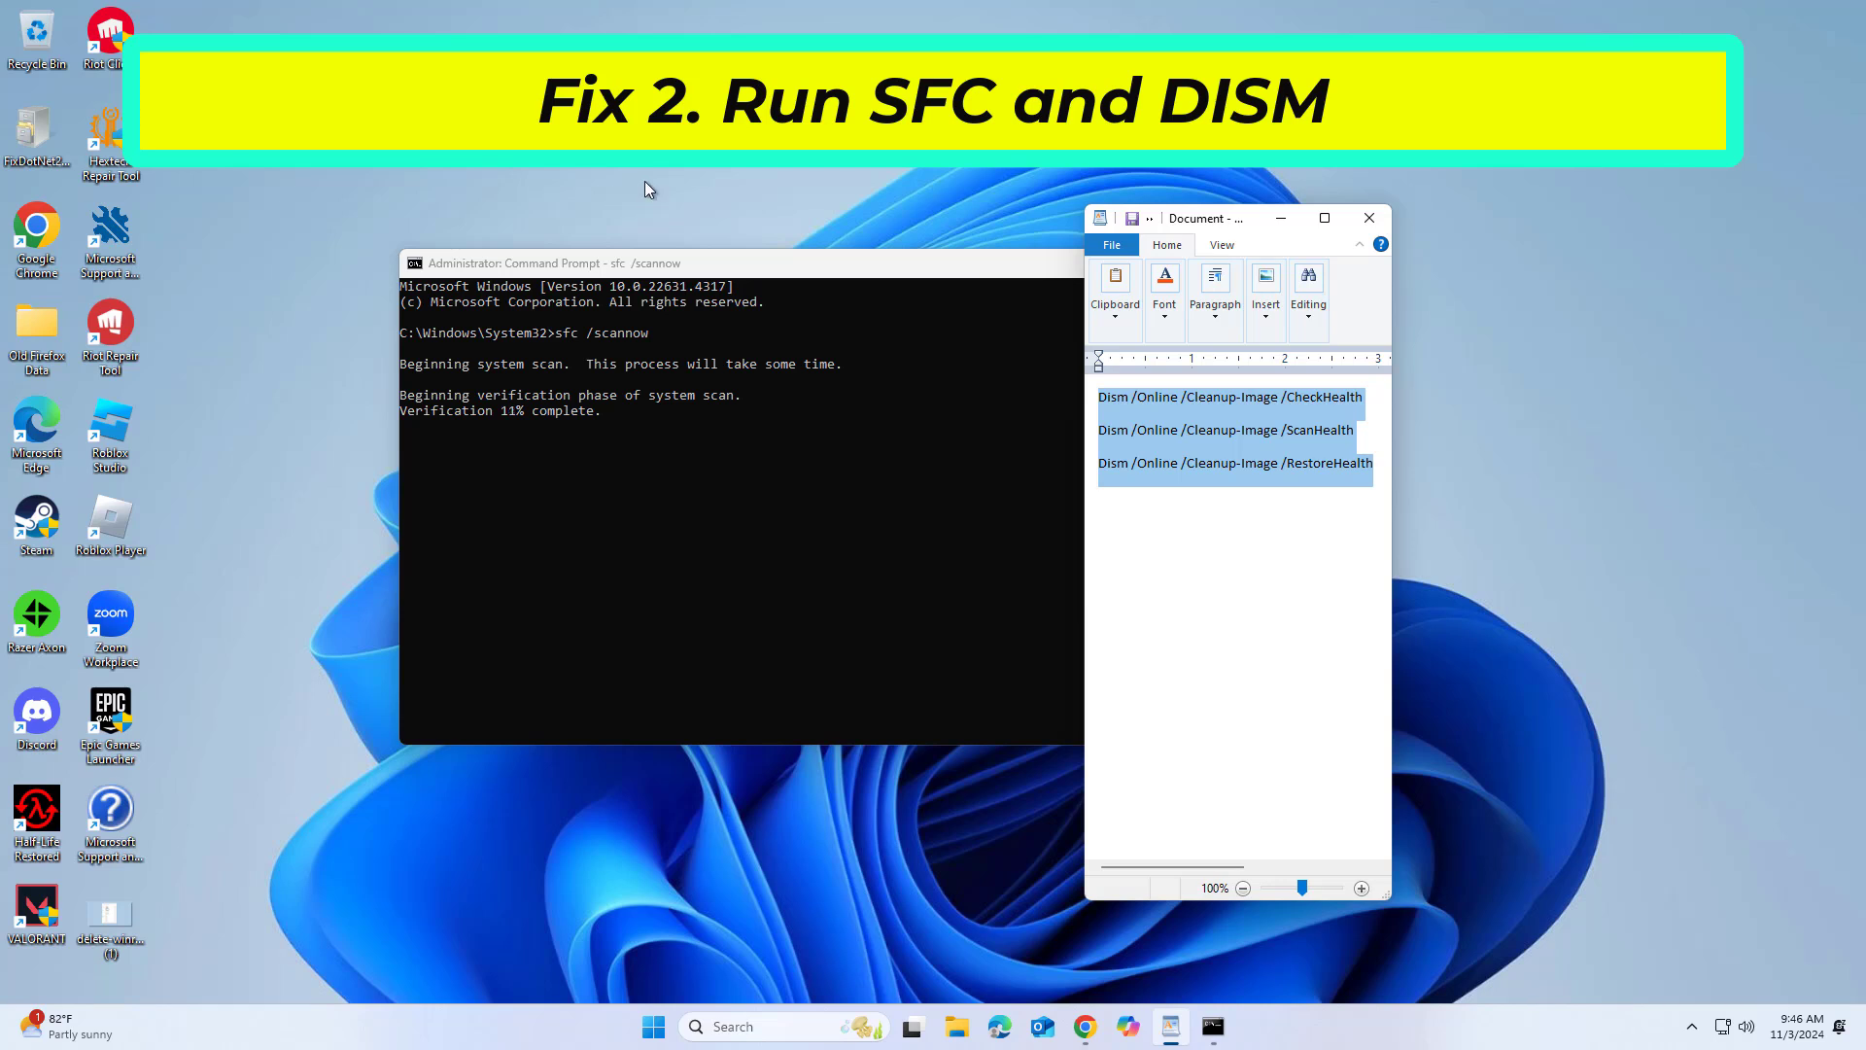
mouse_move(470, 200)
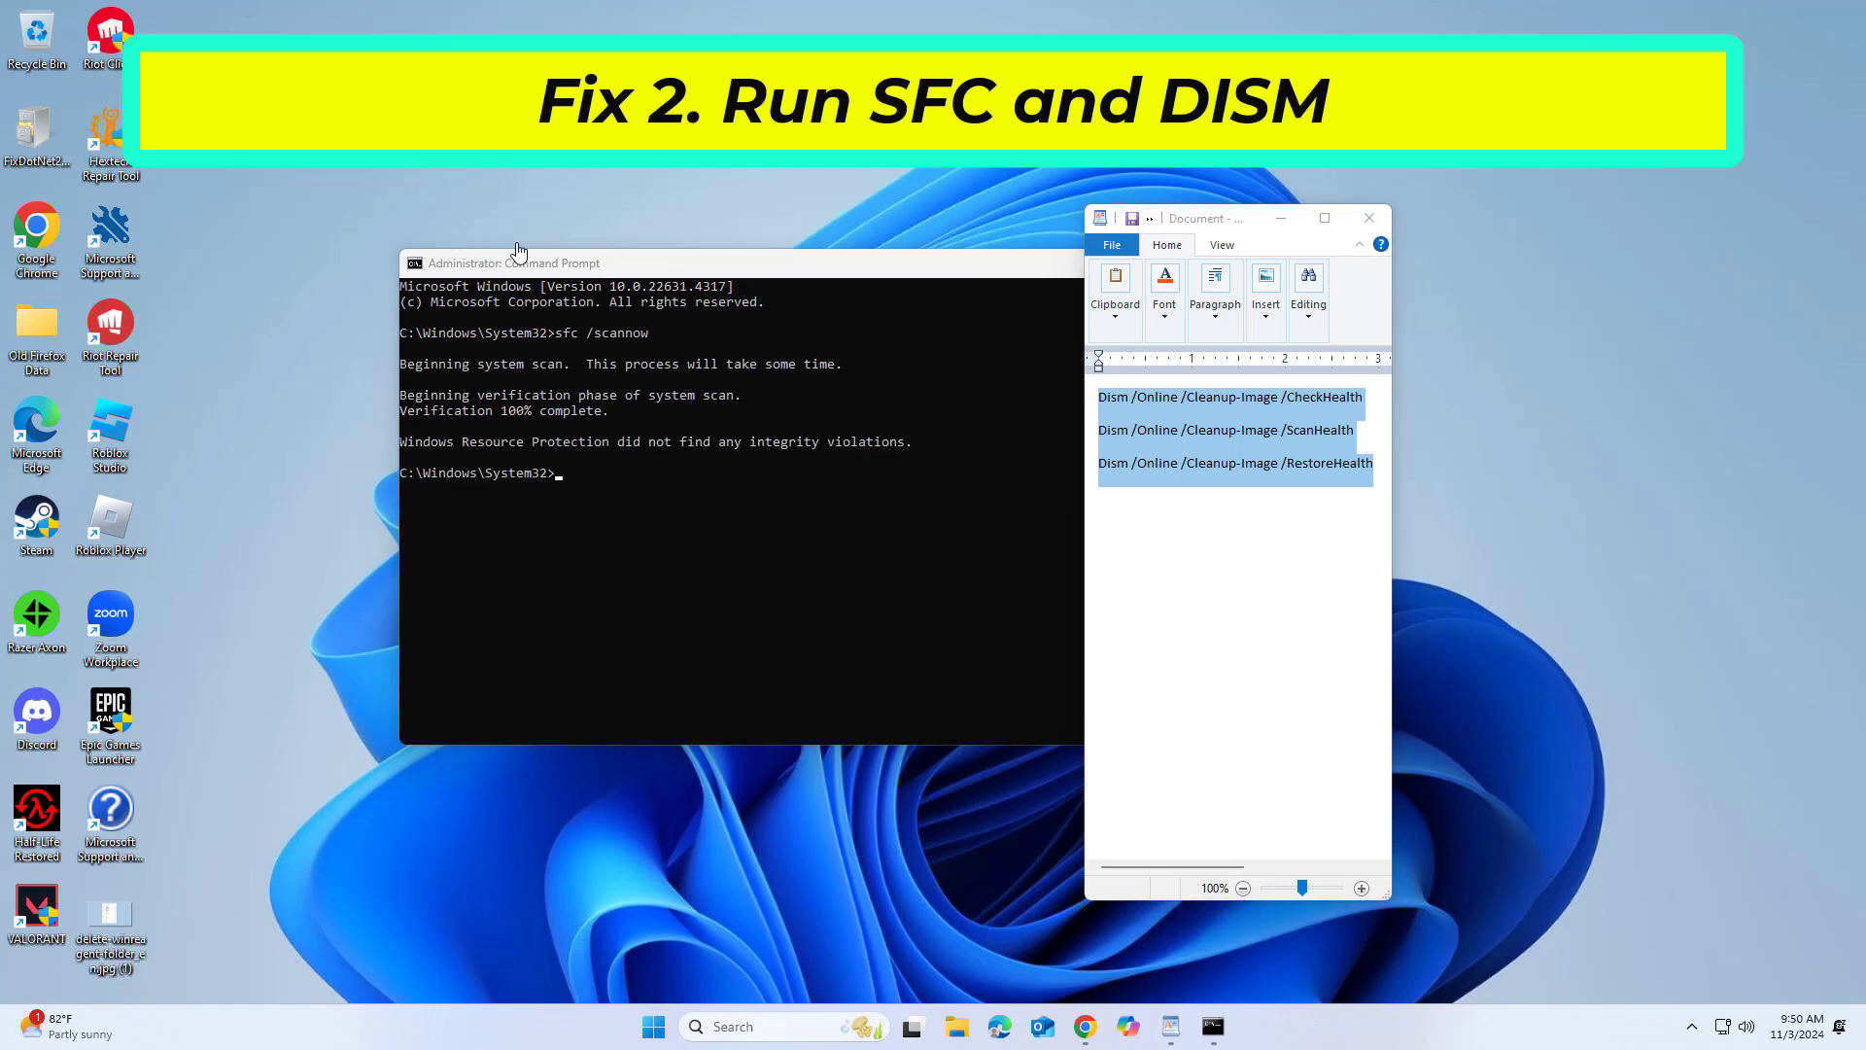
- Copy 'Dism /Online /Cleanup-Image /CheckHealth' from the document and run it in the console
click(1367, 397)
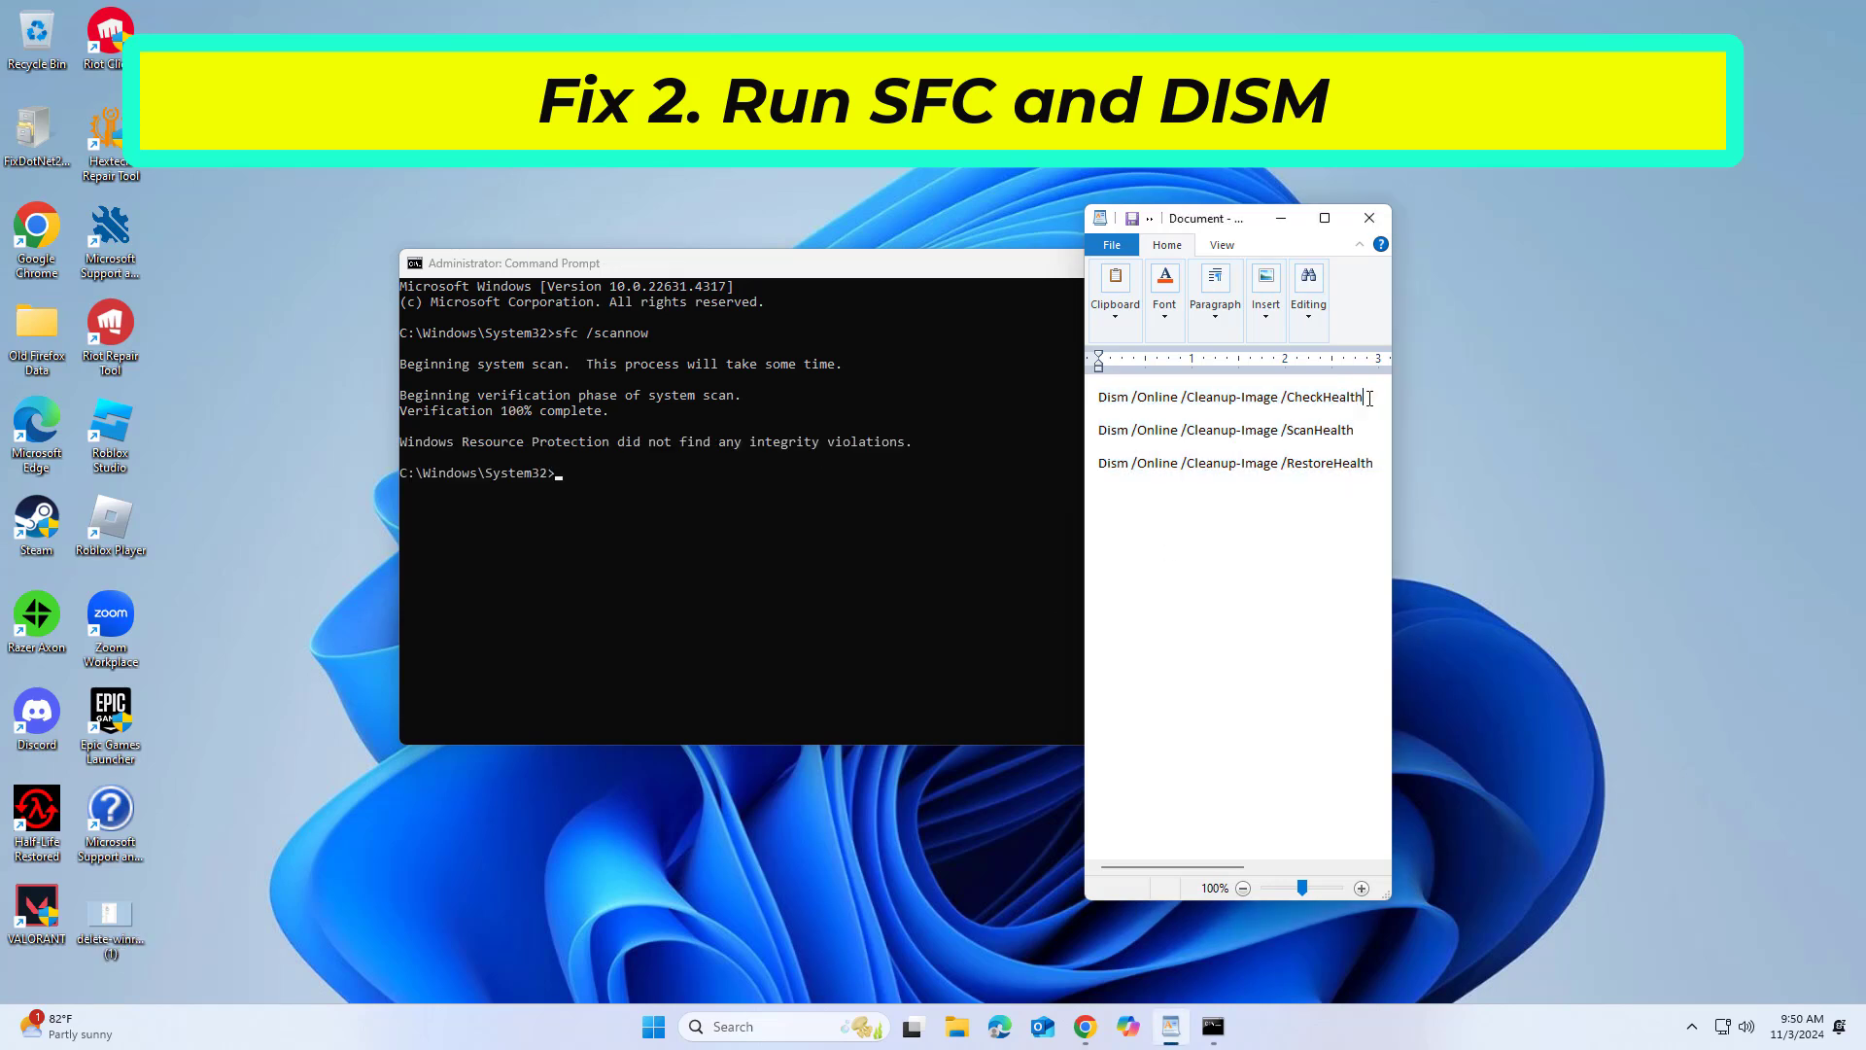
right_click(1232, 396)
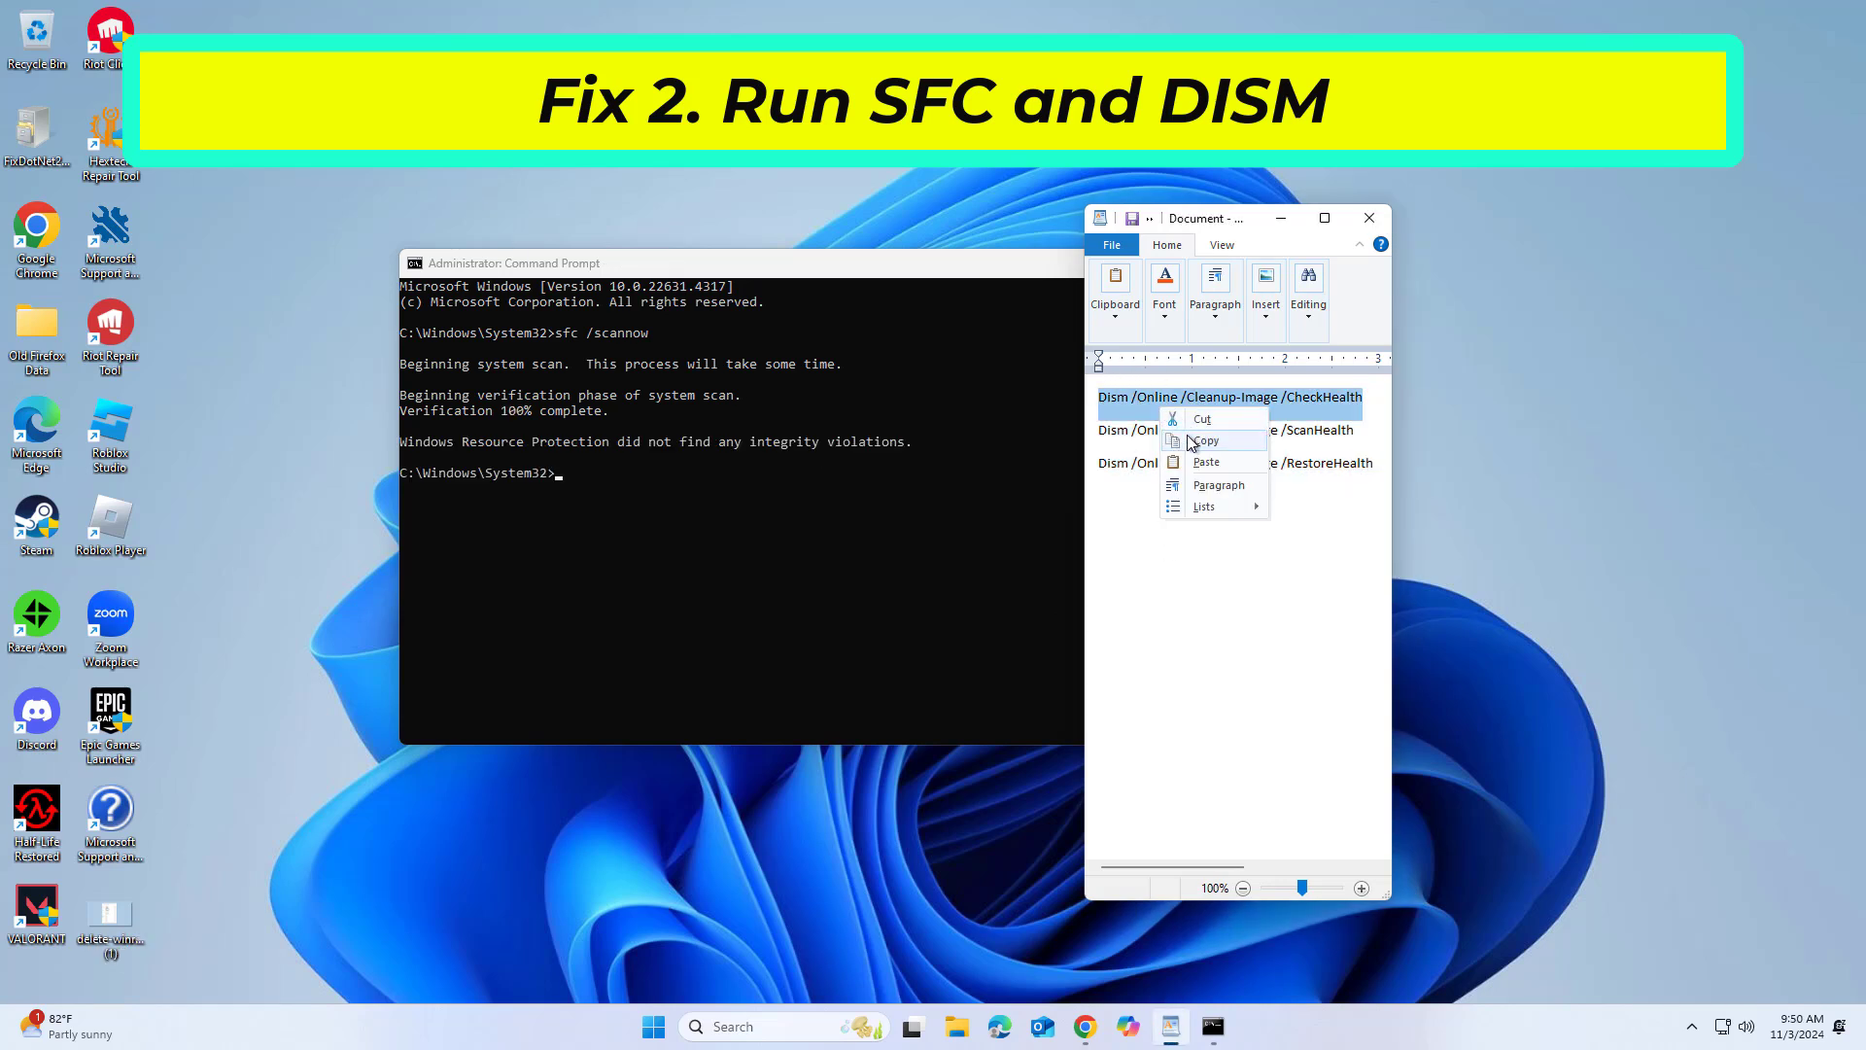
right_click(512, 262)
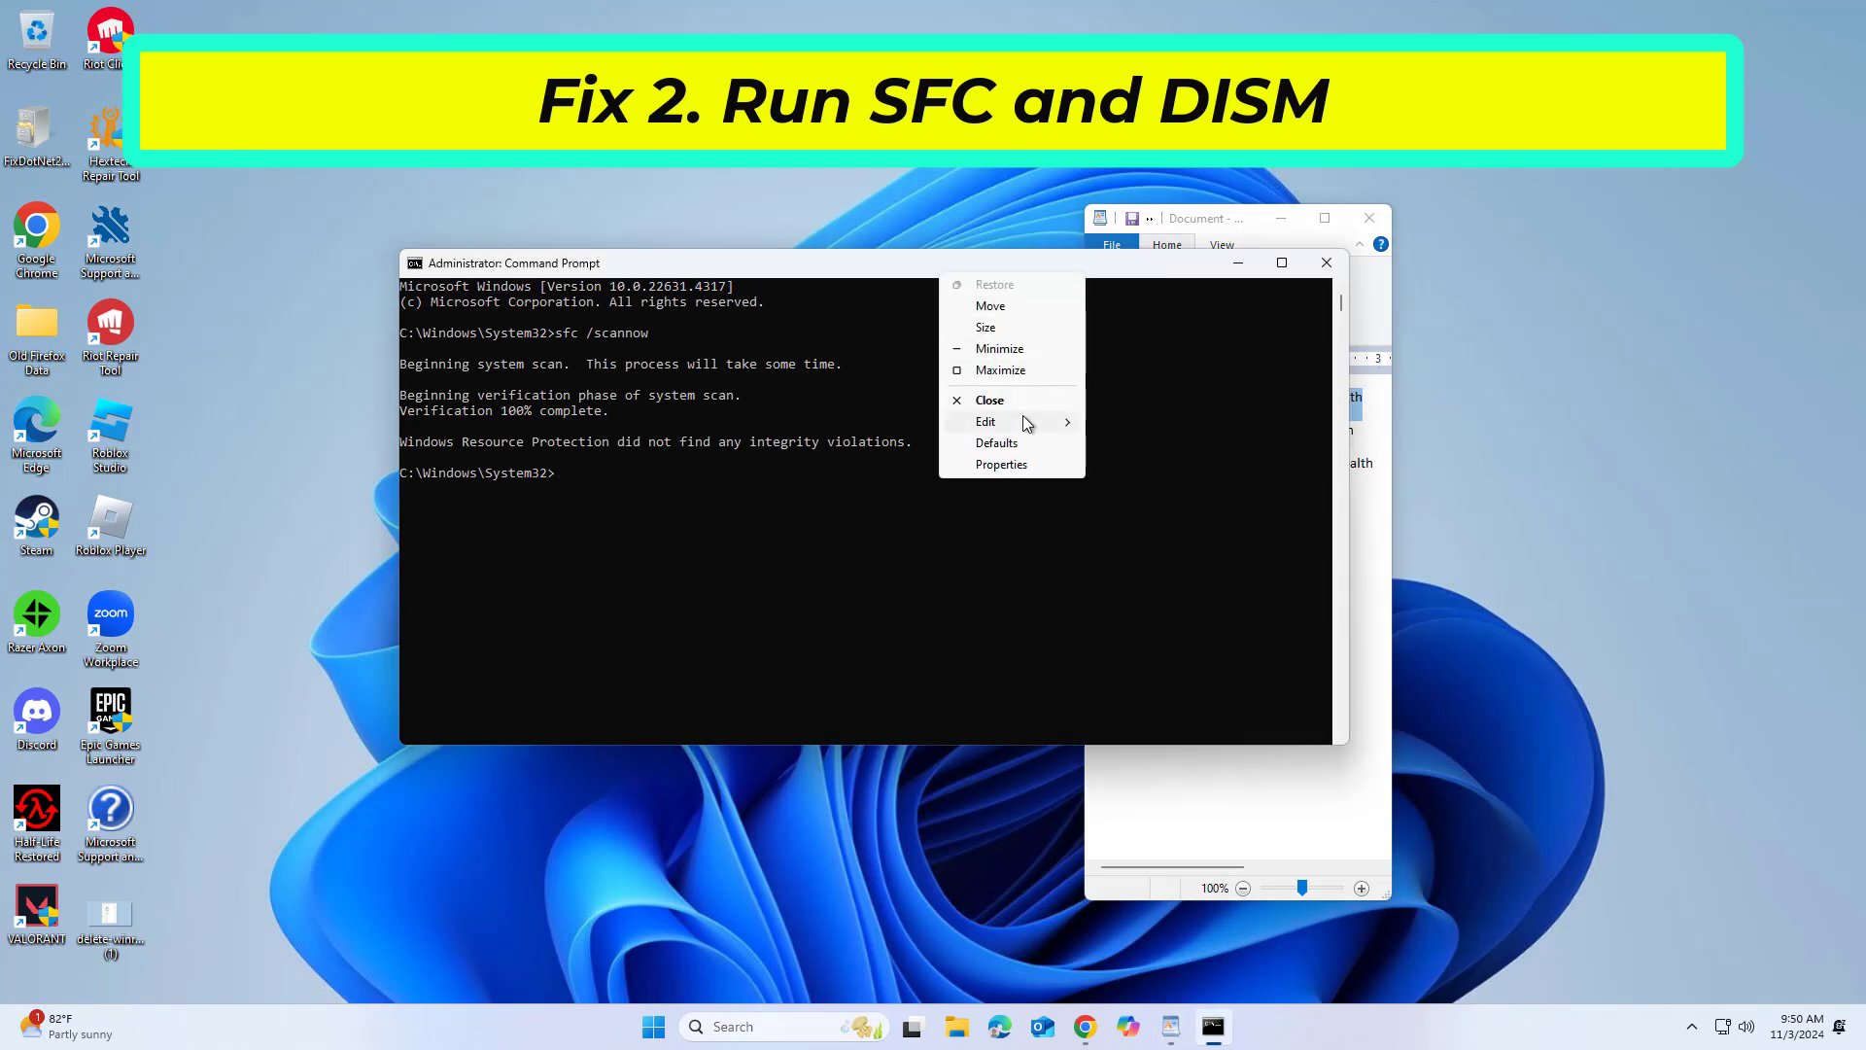
text(Dism /Online /Cleanup-Image /CheckHealth)
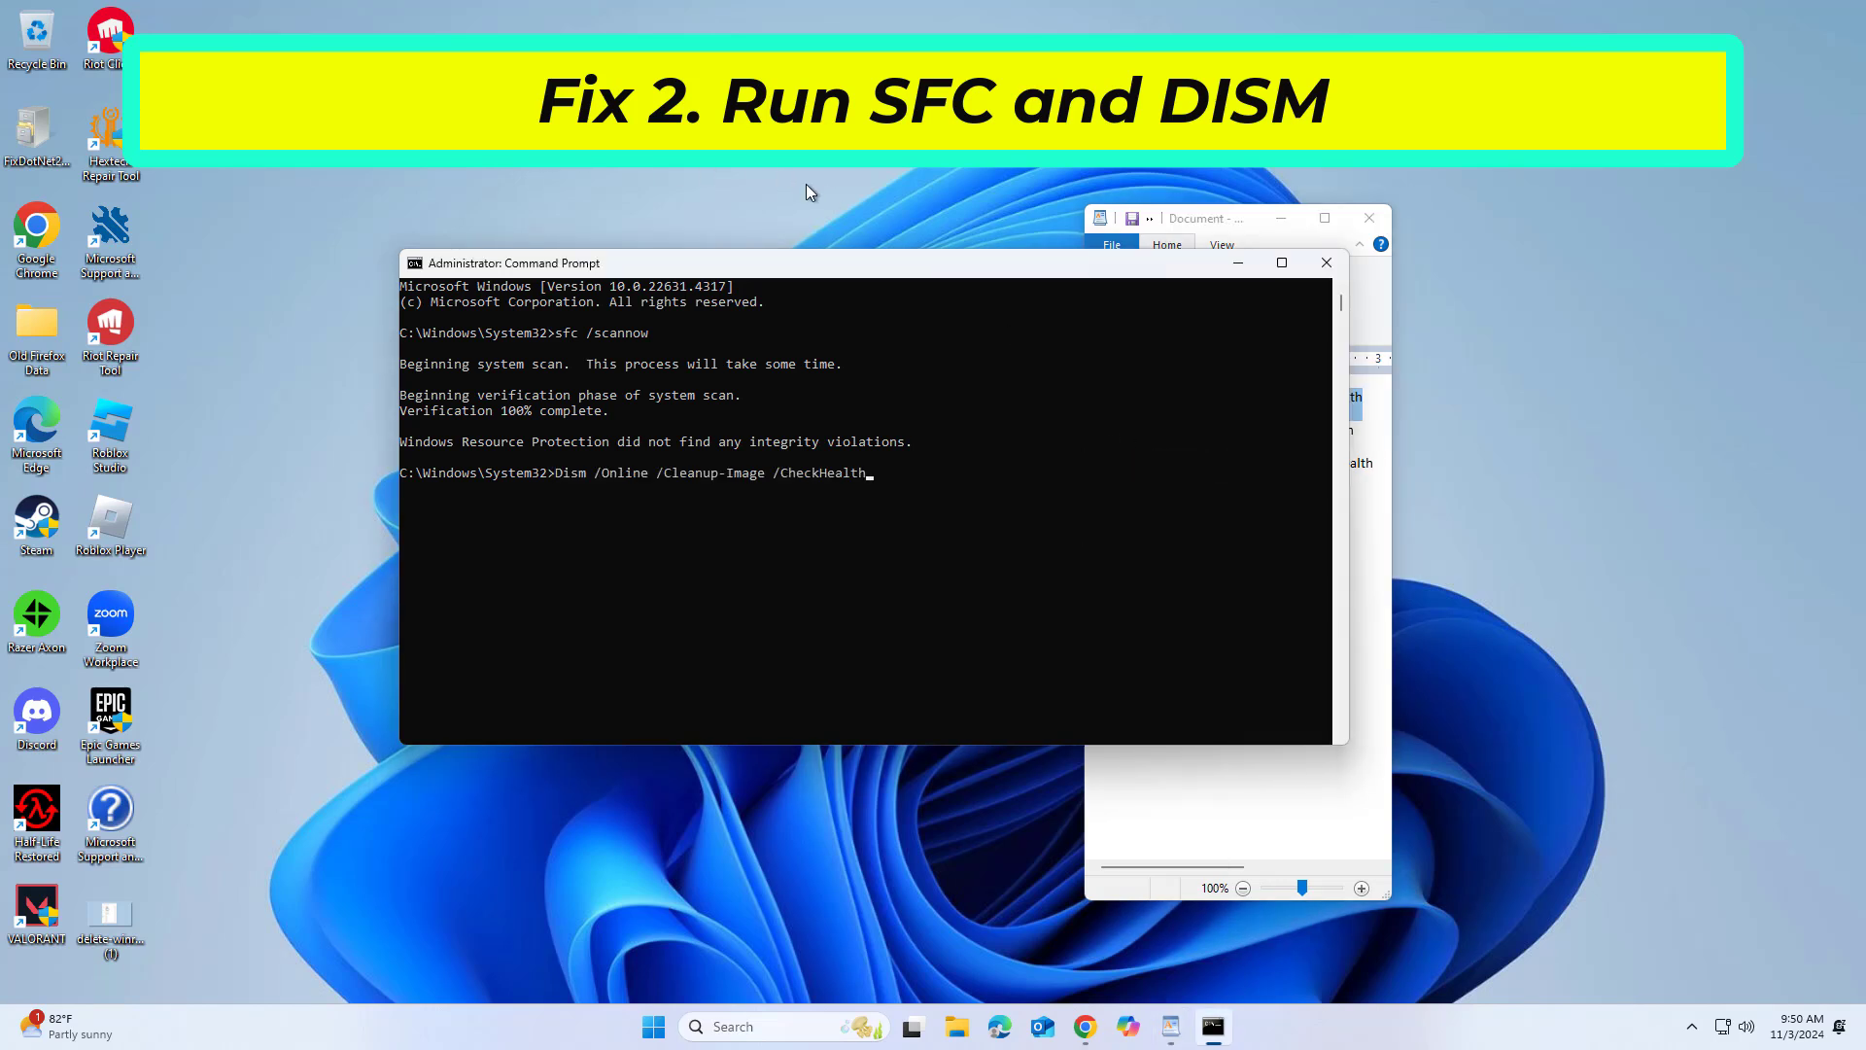
key(Return)
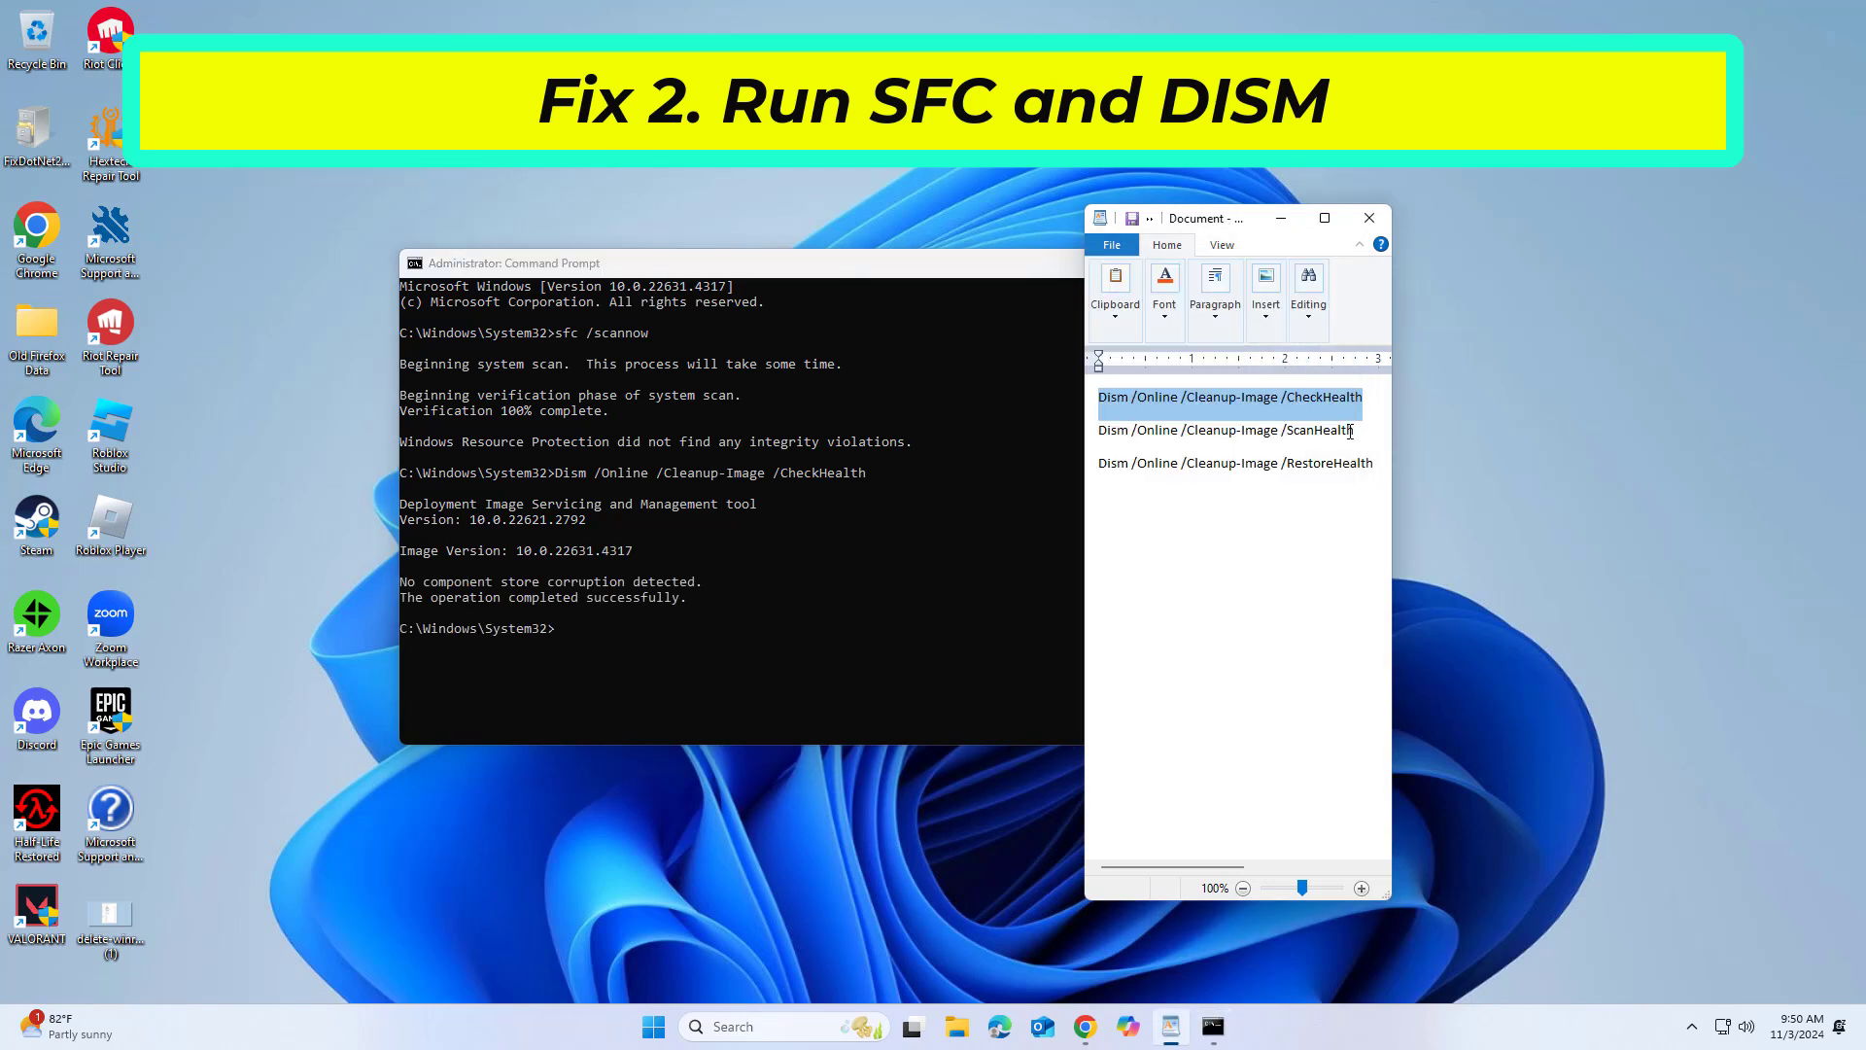
- Paste and run the DISM ScanHealth command, then select the RestoreHealth line for later
click(1227, 430)
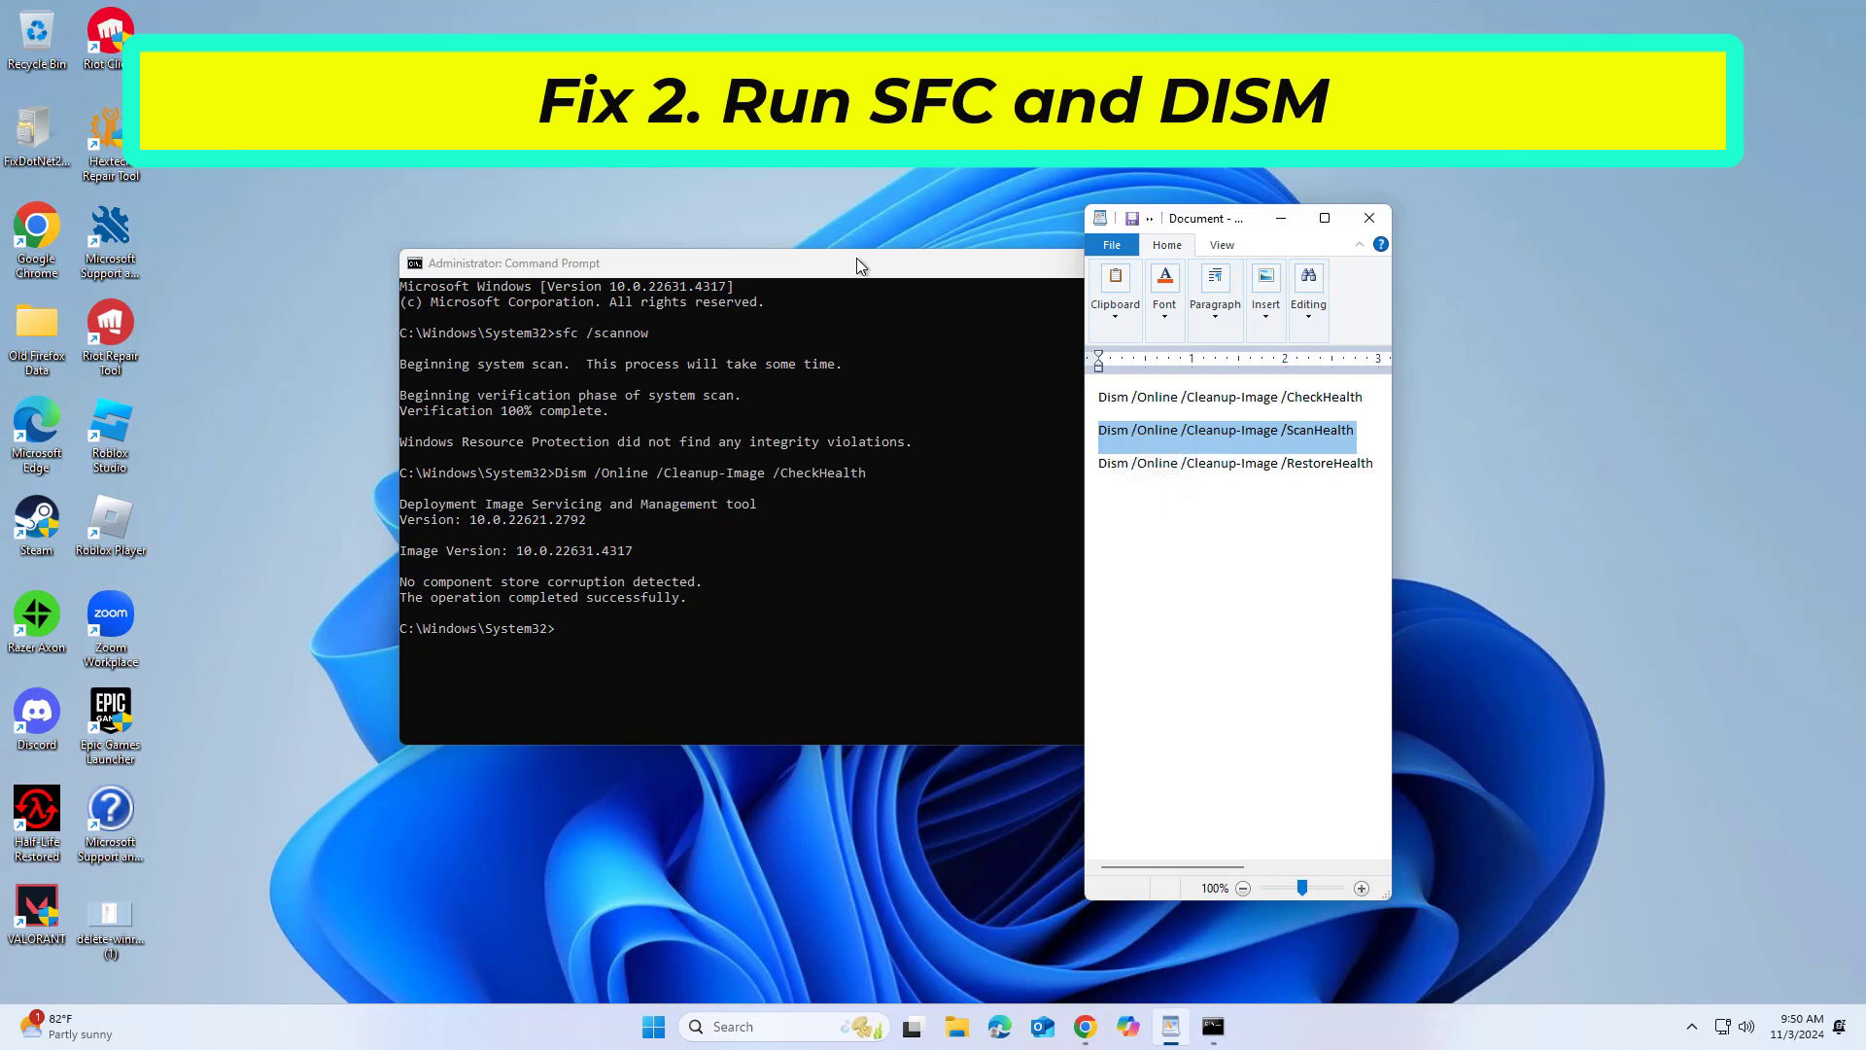
right_click(512, 262)
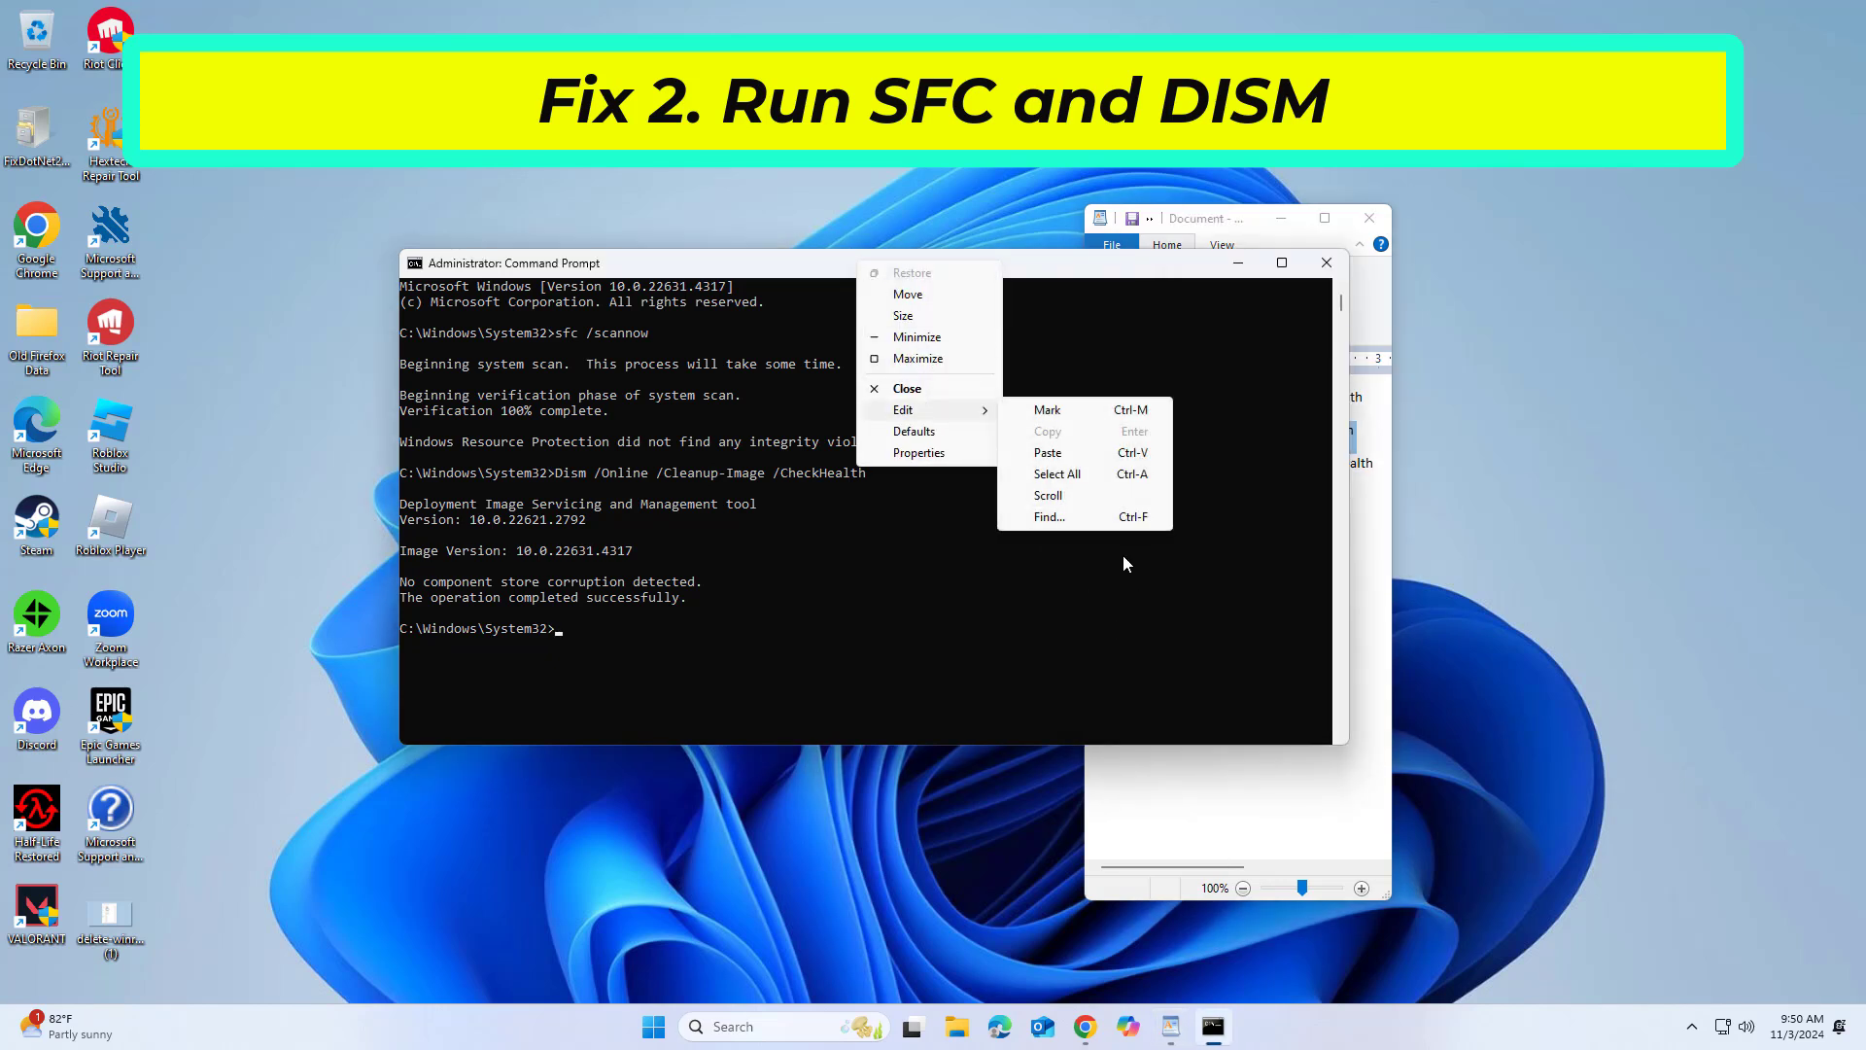
click(1047, 453)
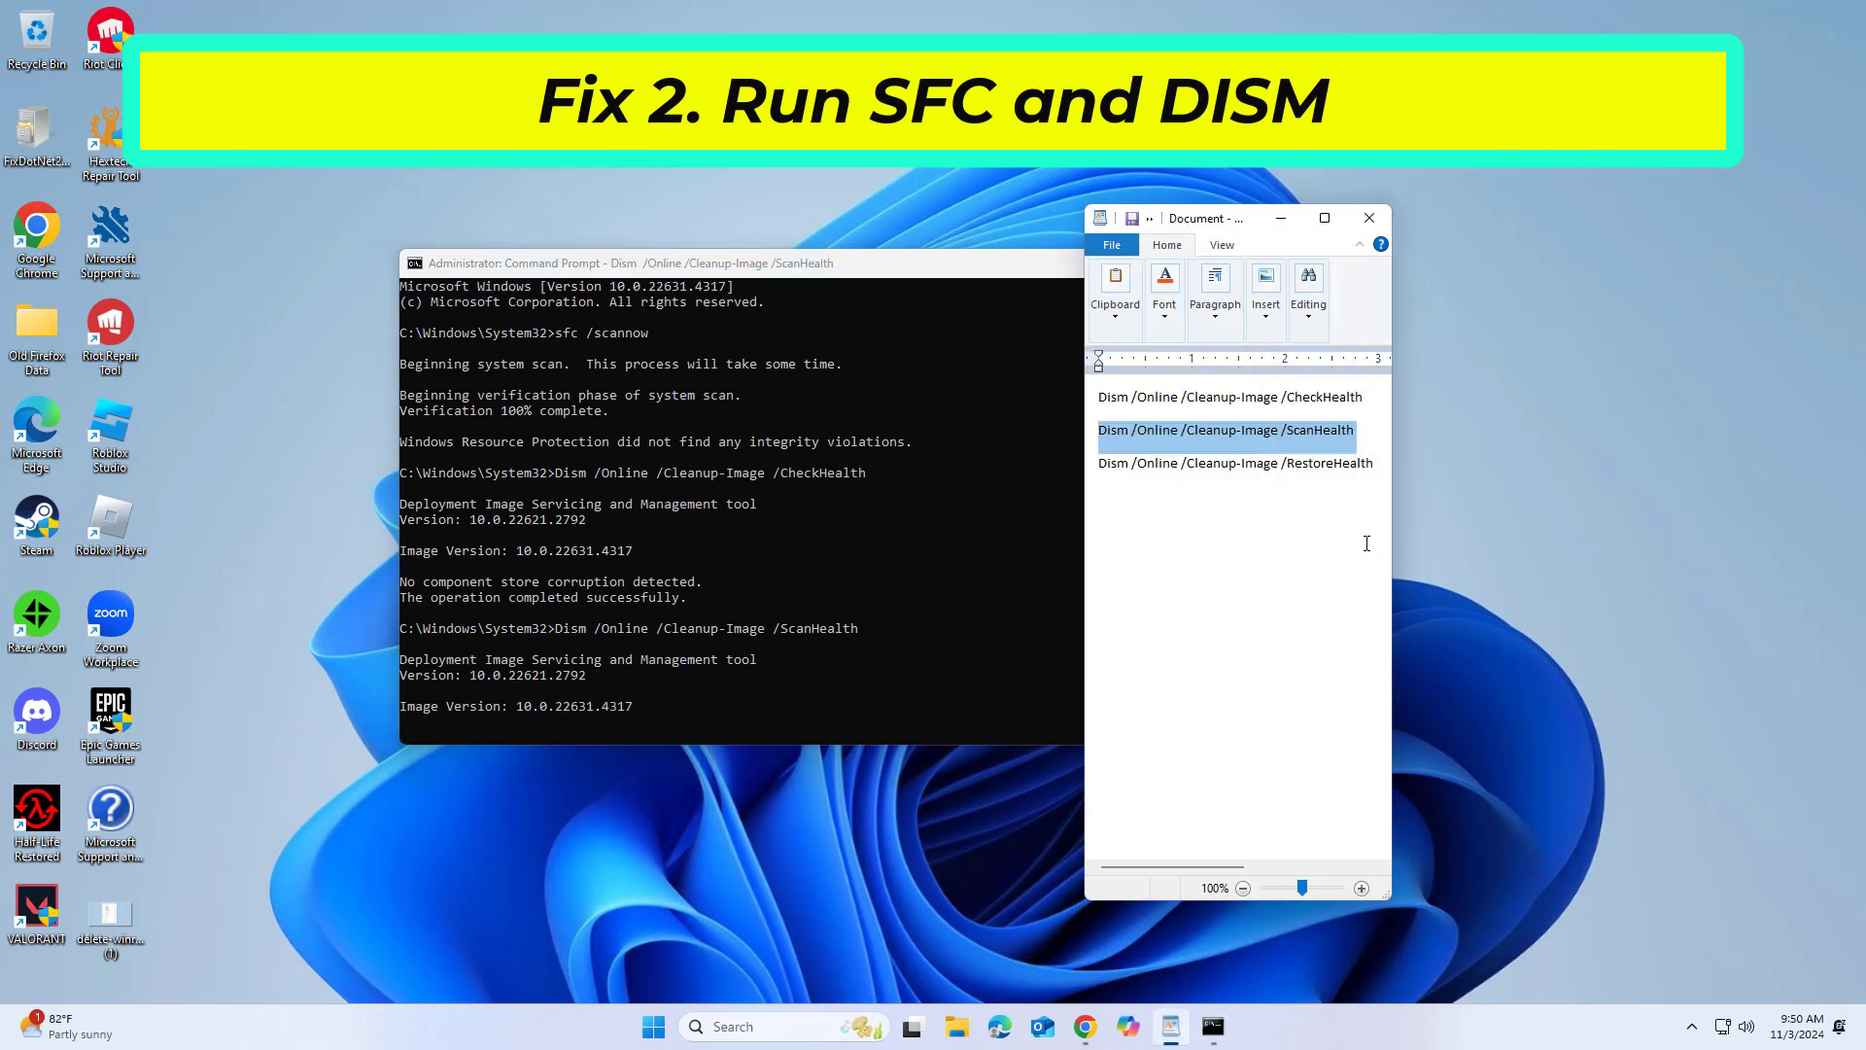
click(1374, 462)
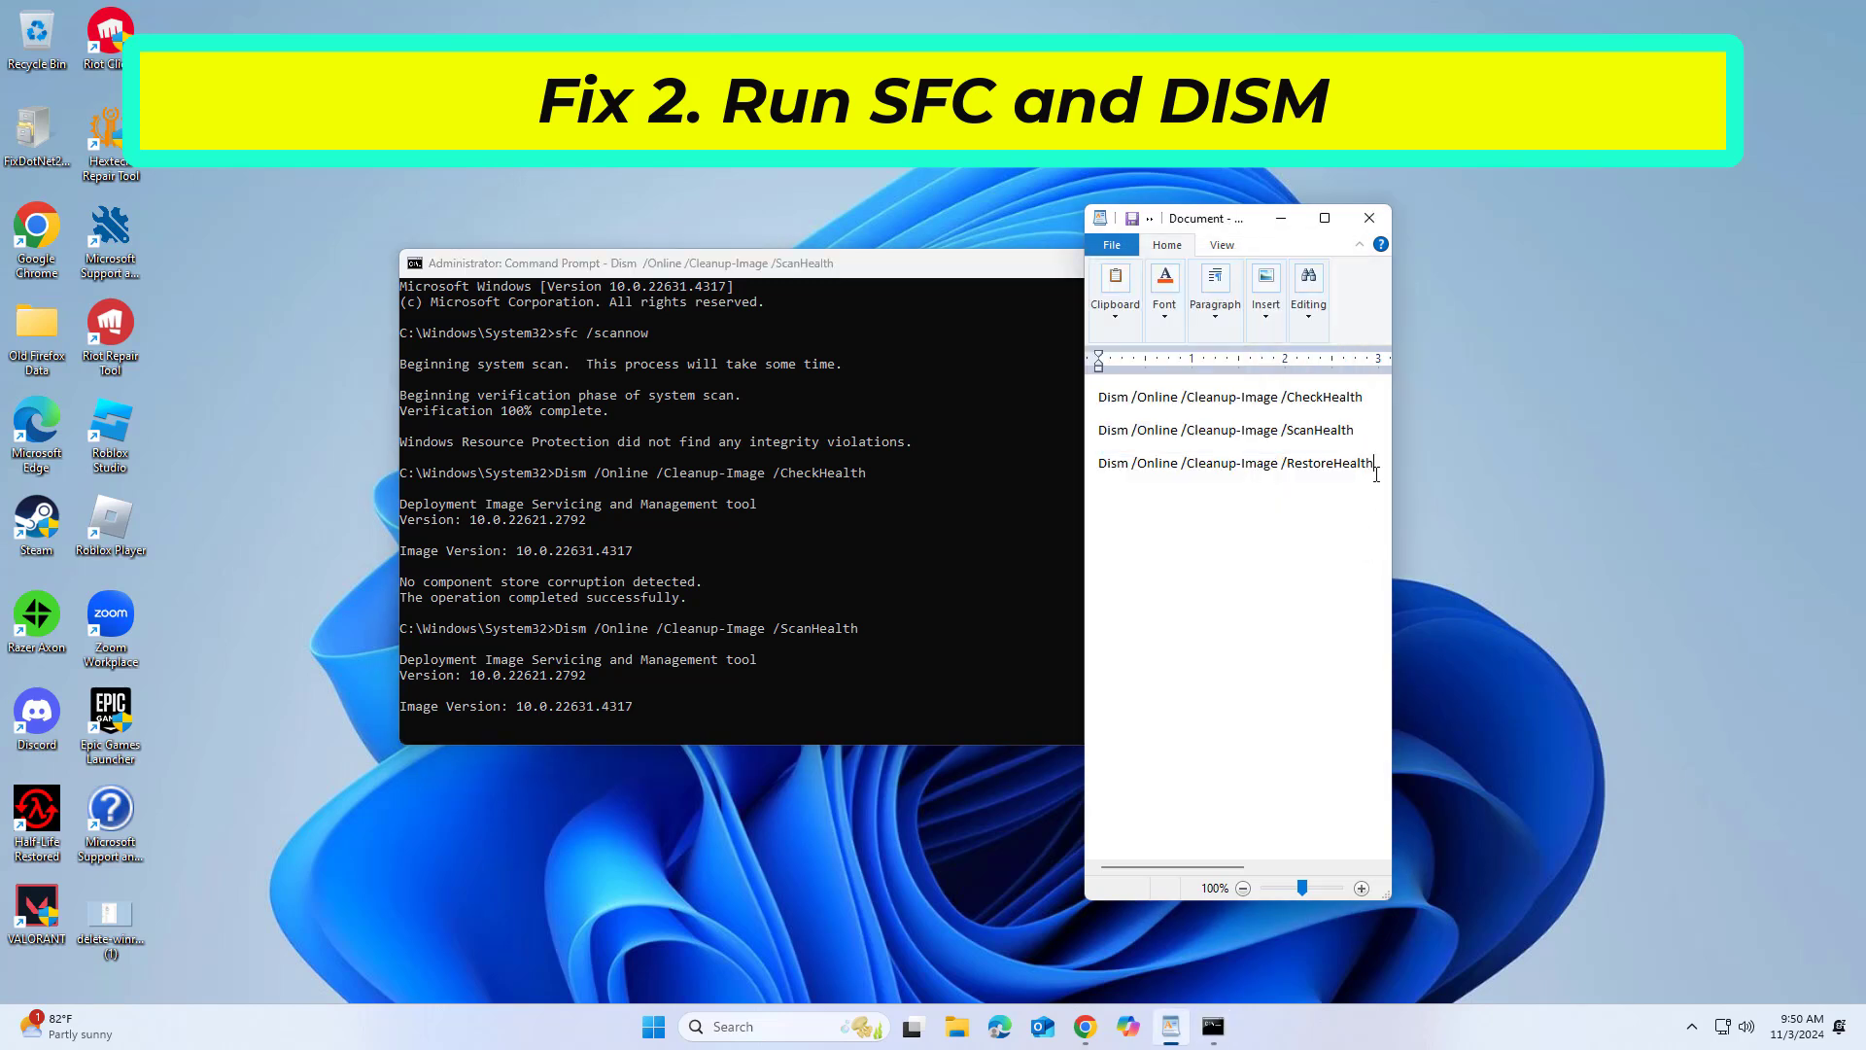
triple_click(1236, 463)
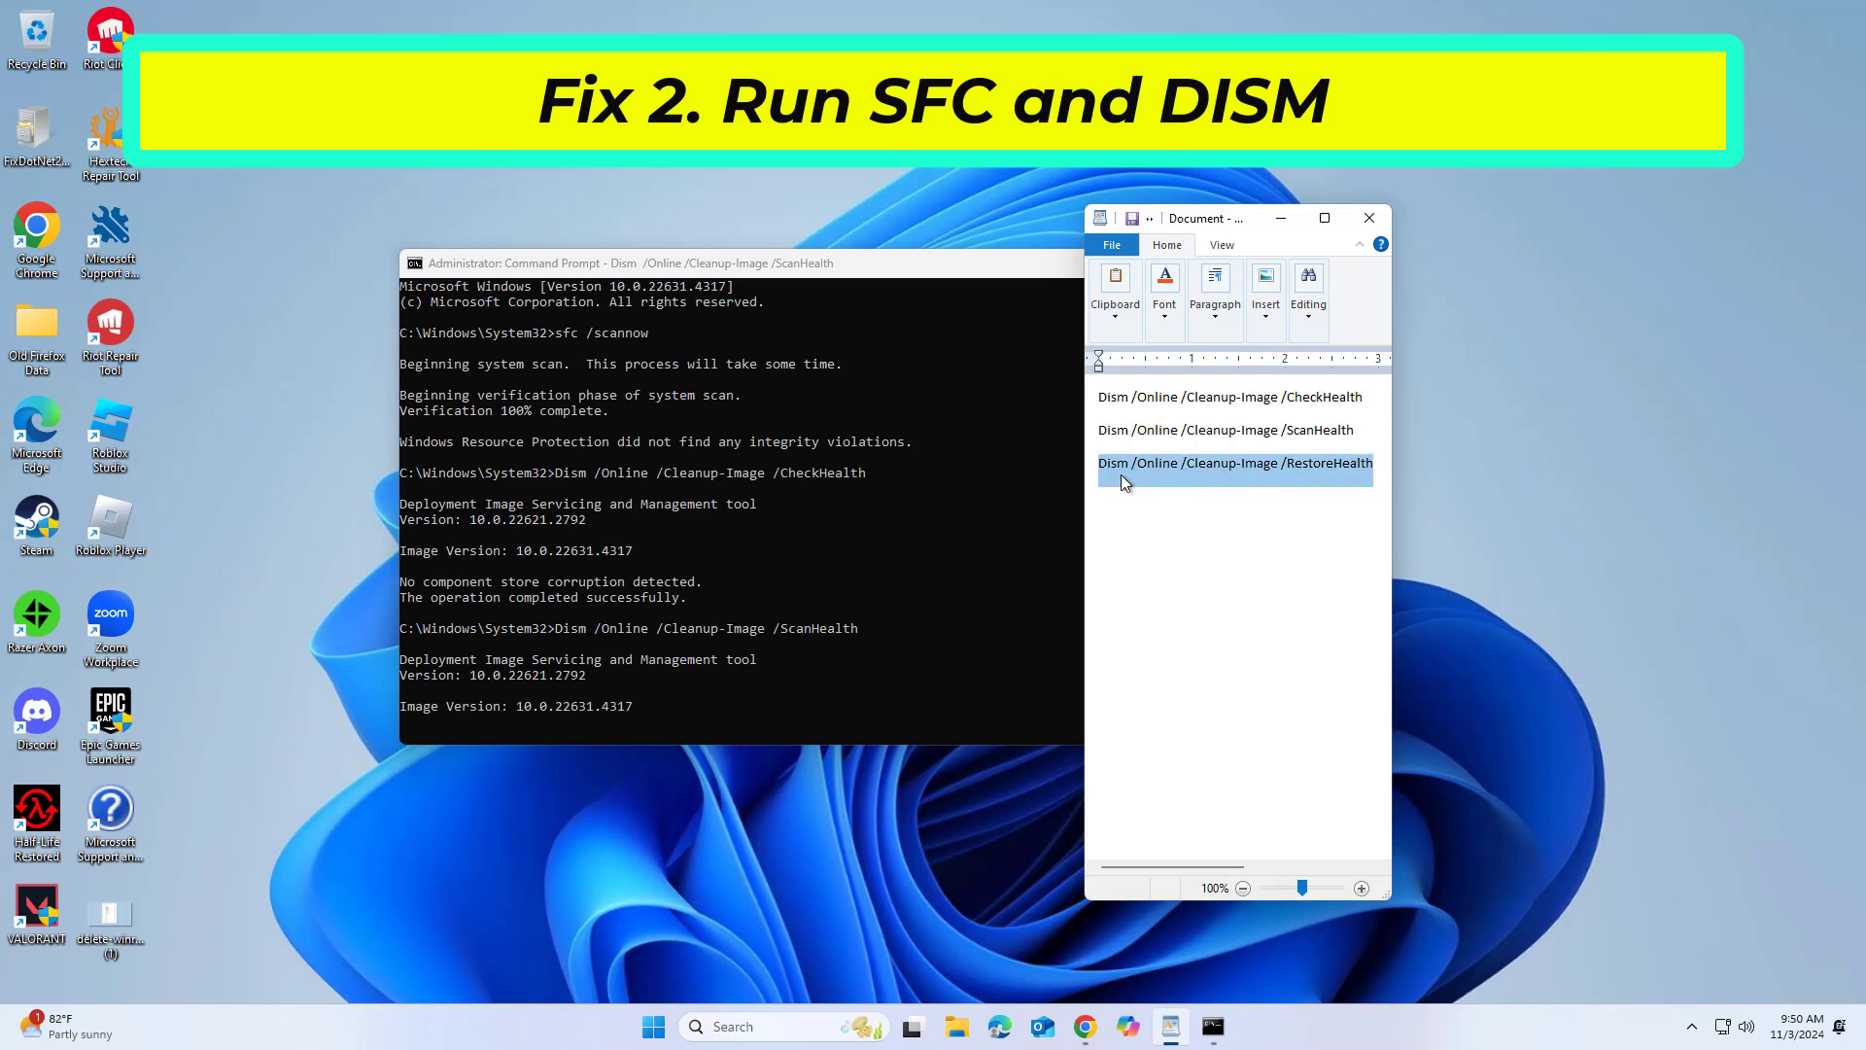
right_click(619, 263)
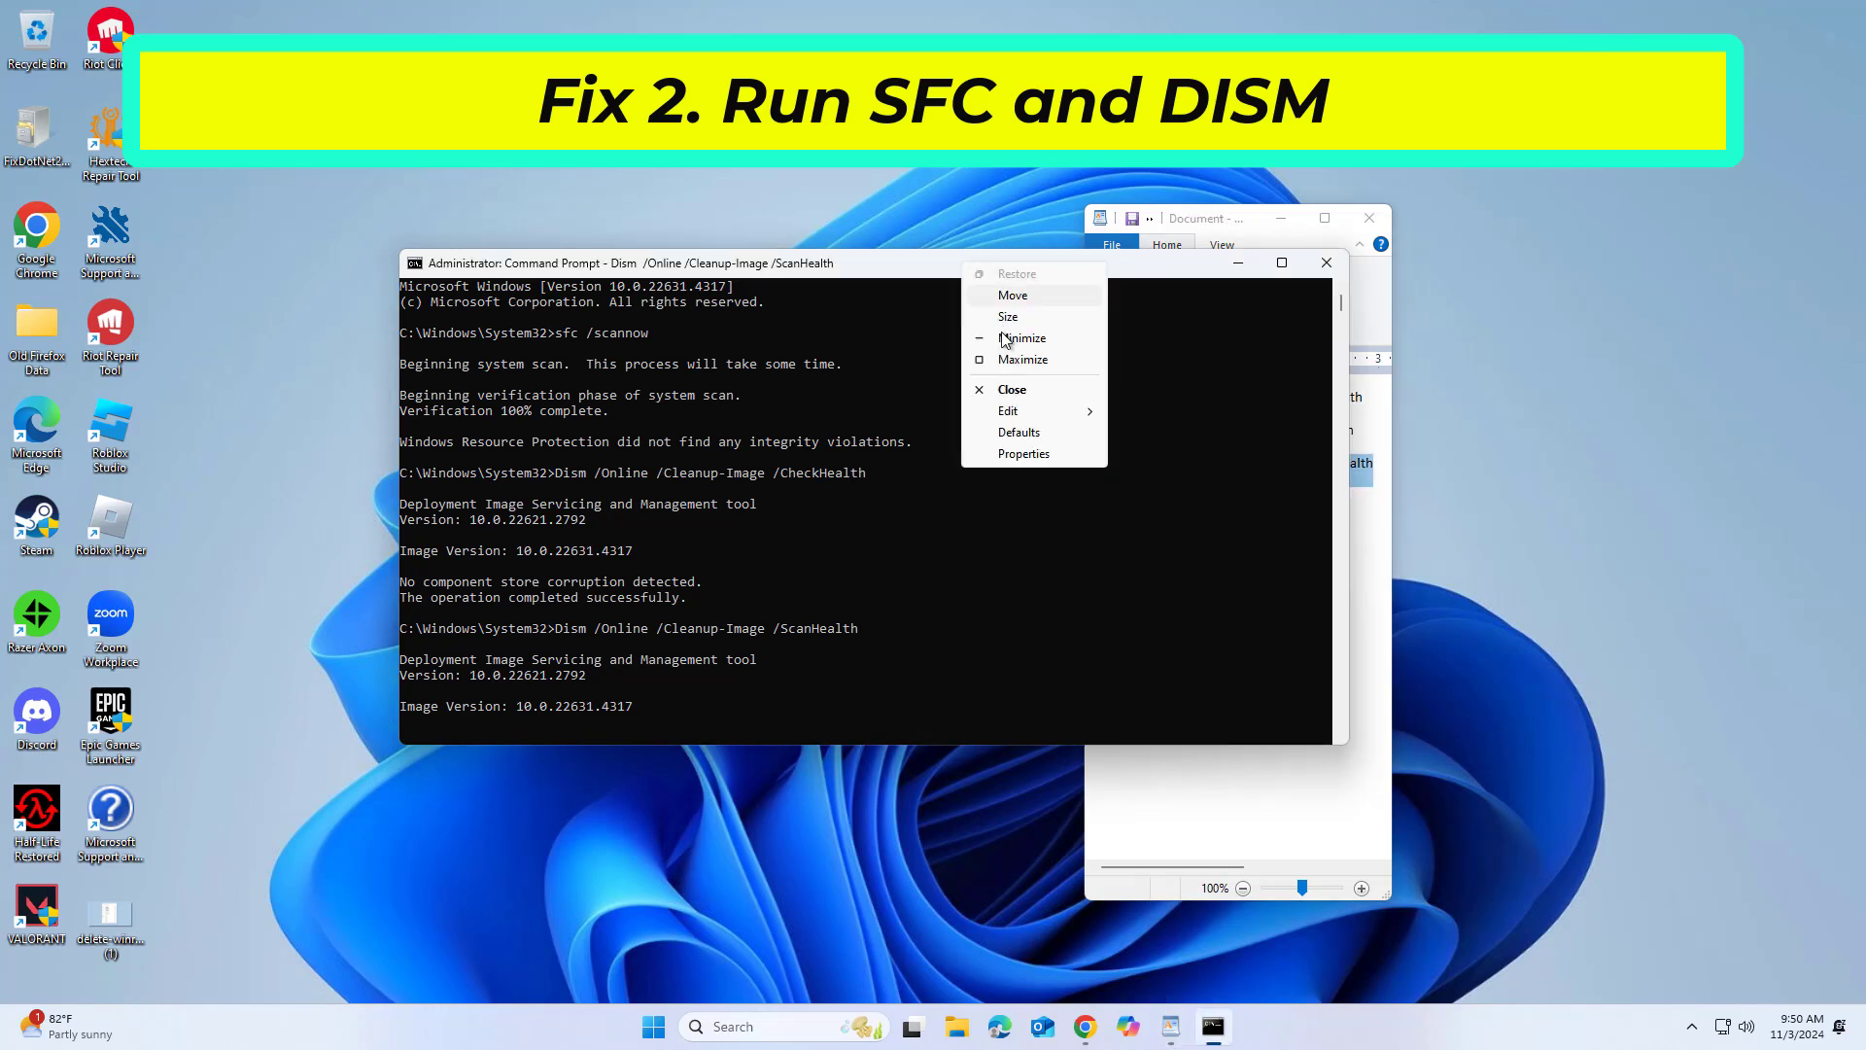
click(1153, 455)
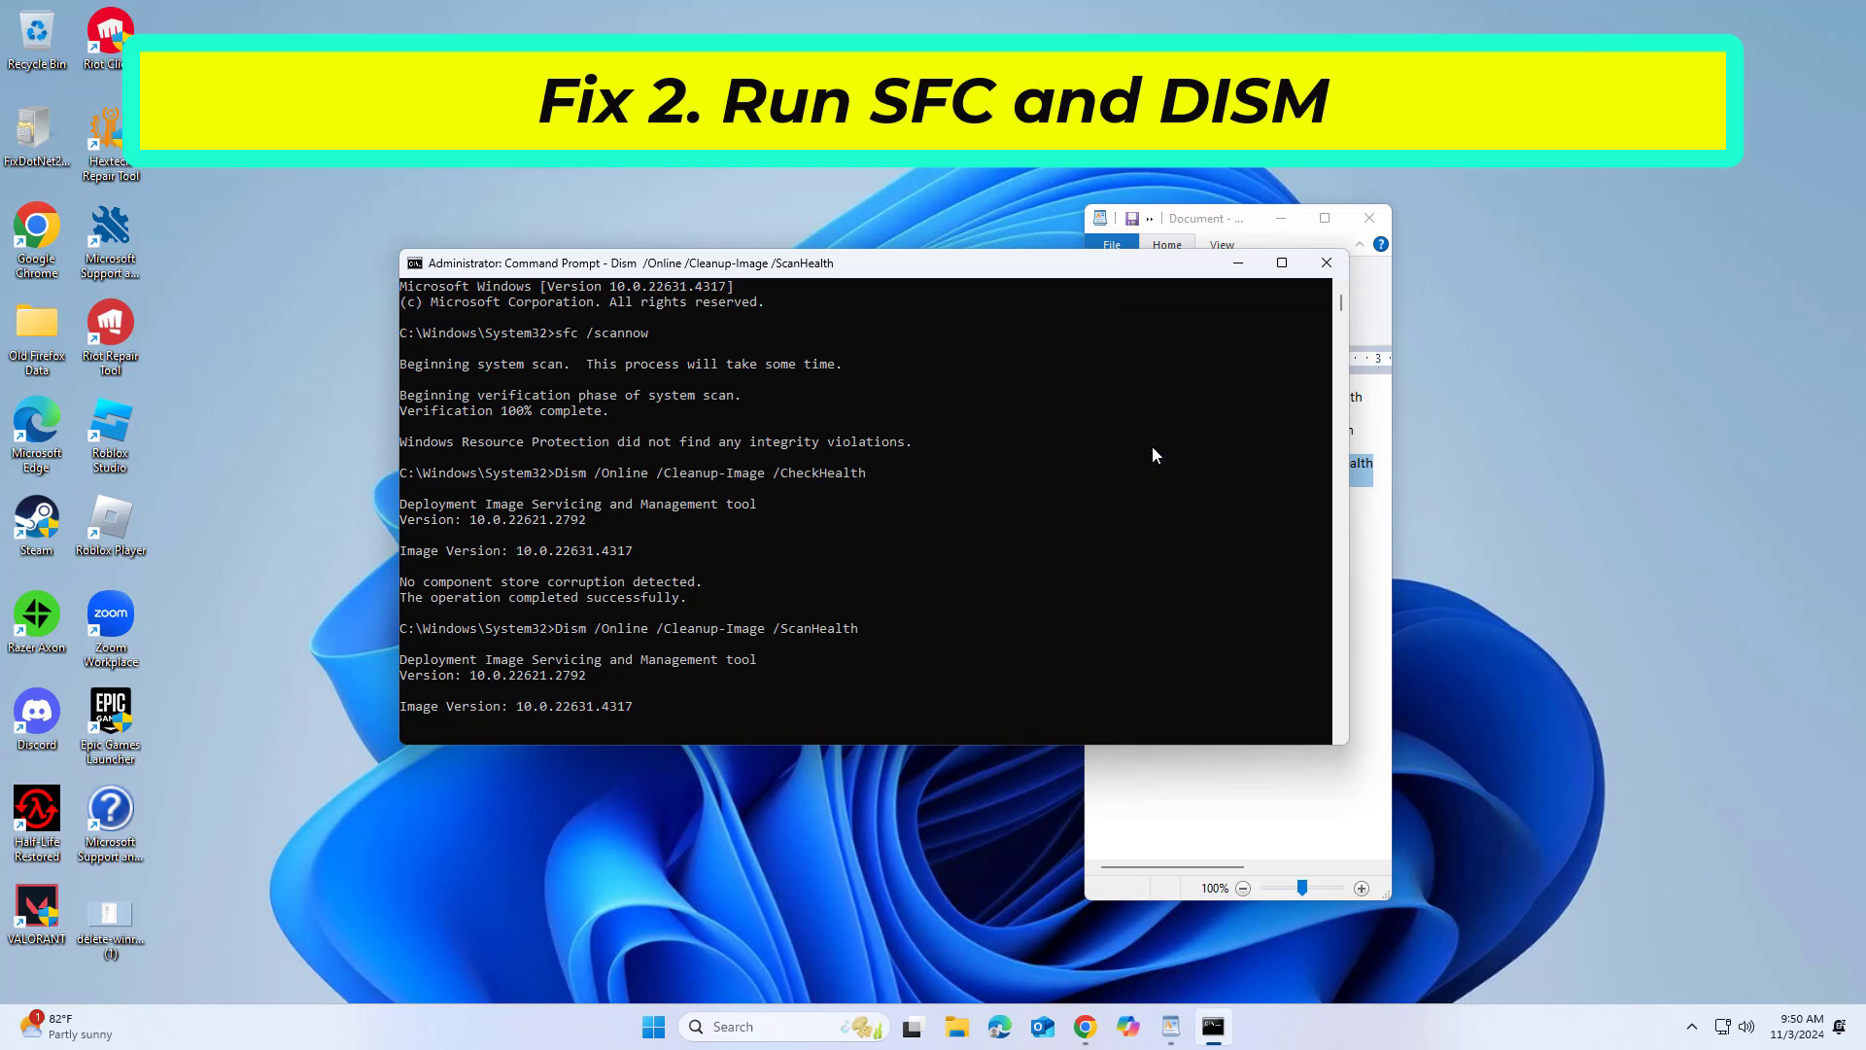
mouse_move(1002, 447)
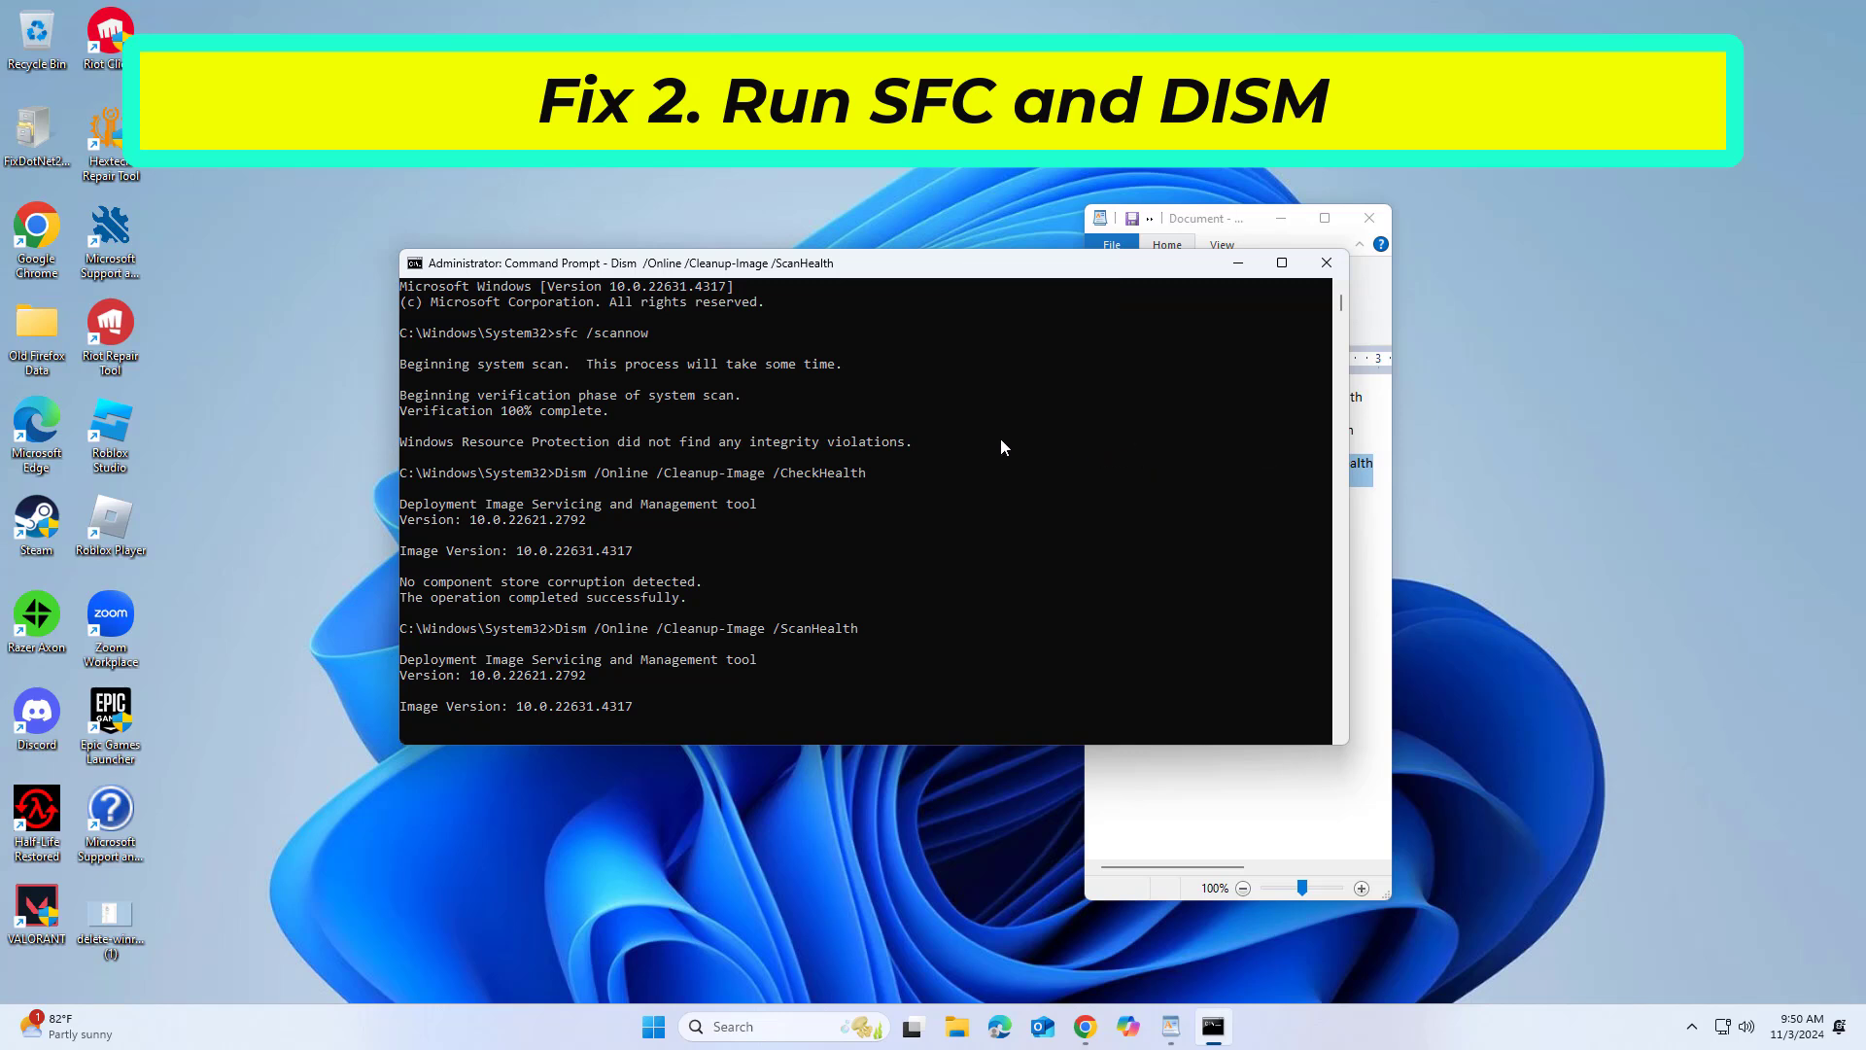
mouse_move(993, 441)
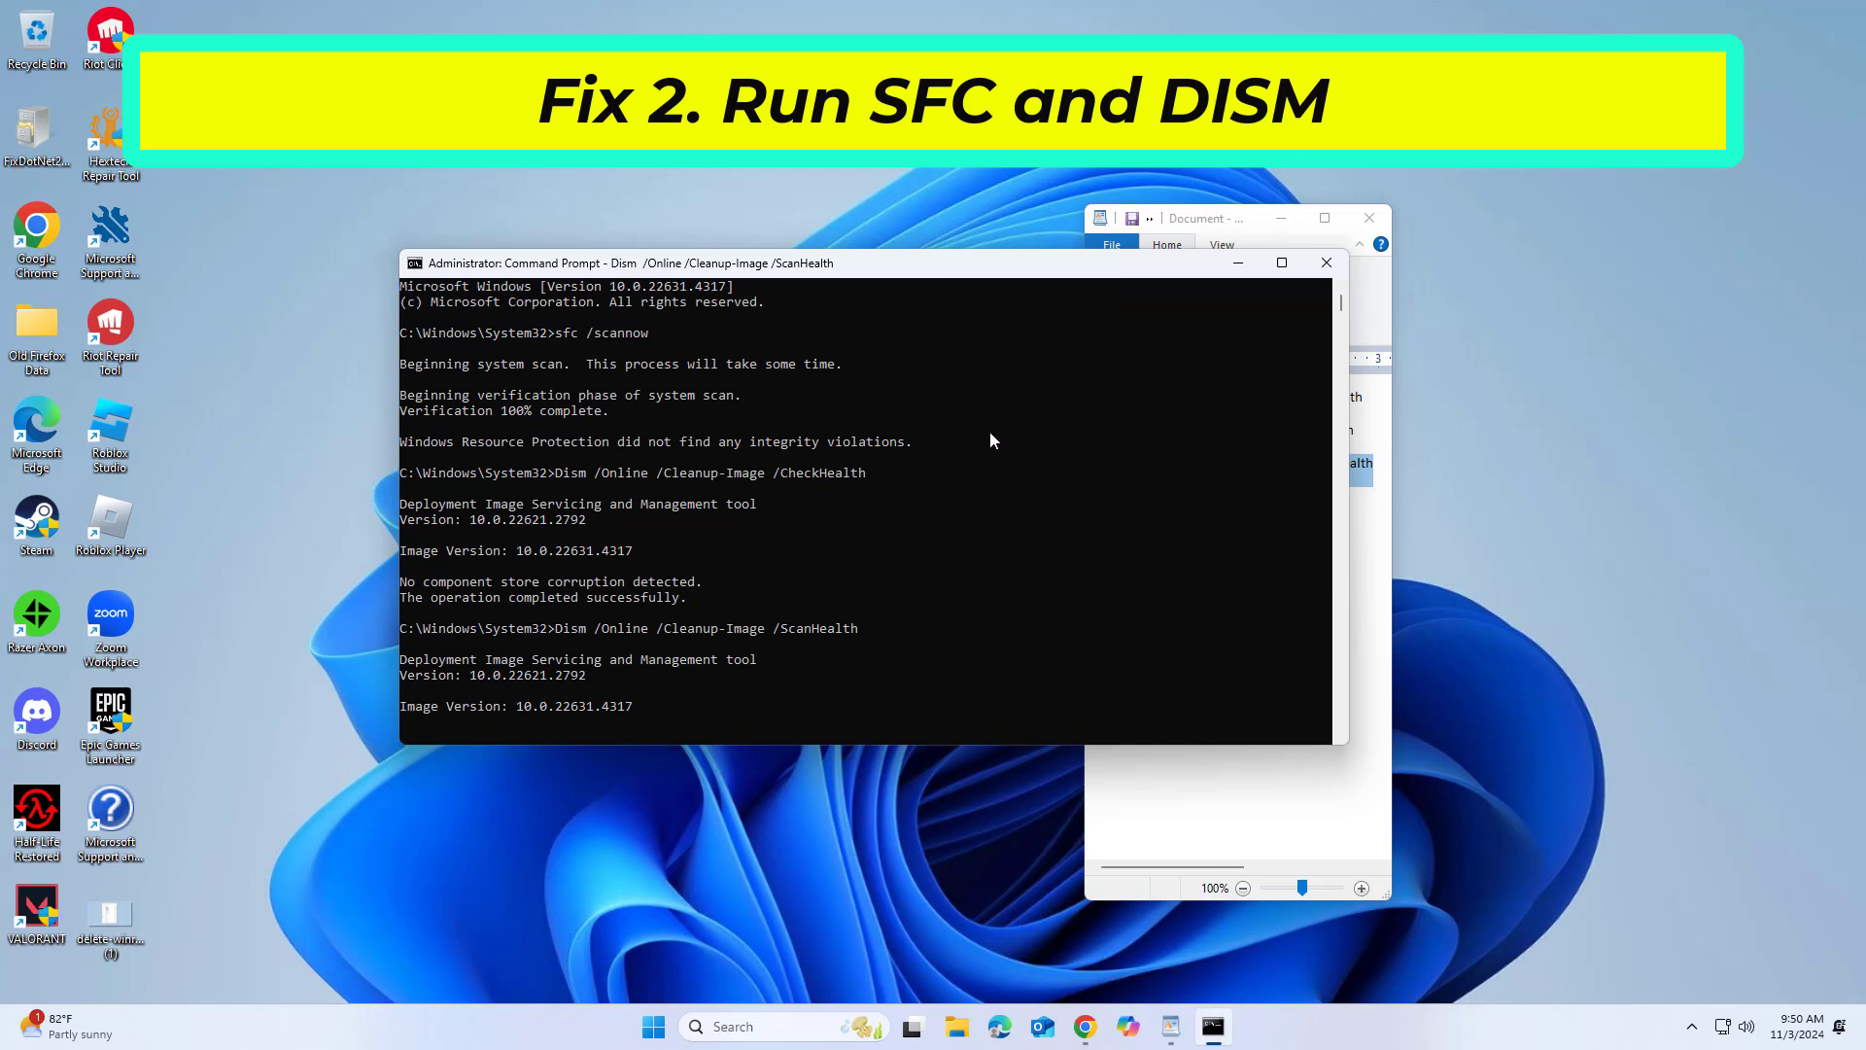
mouse_move(985, 433)
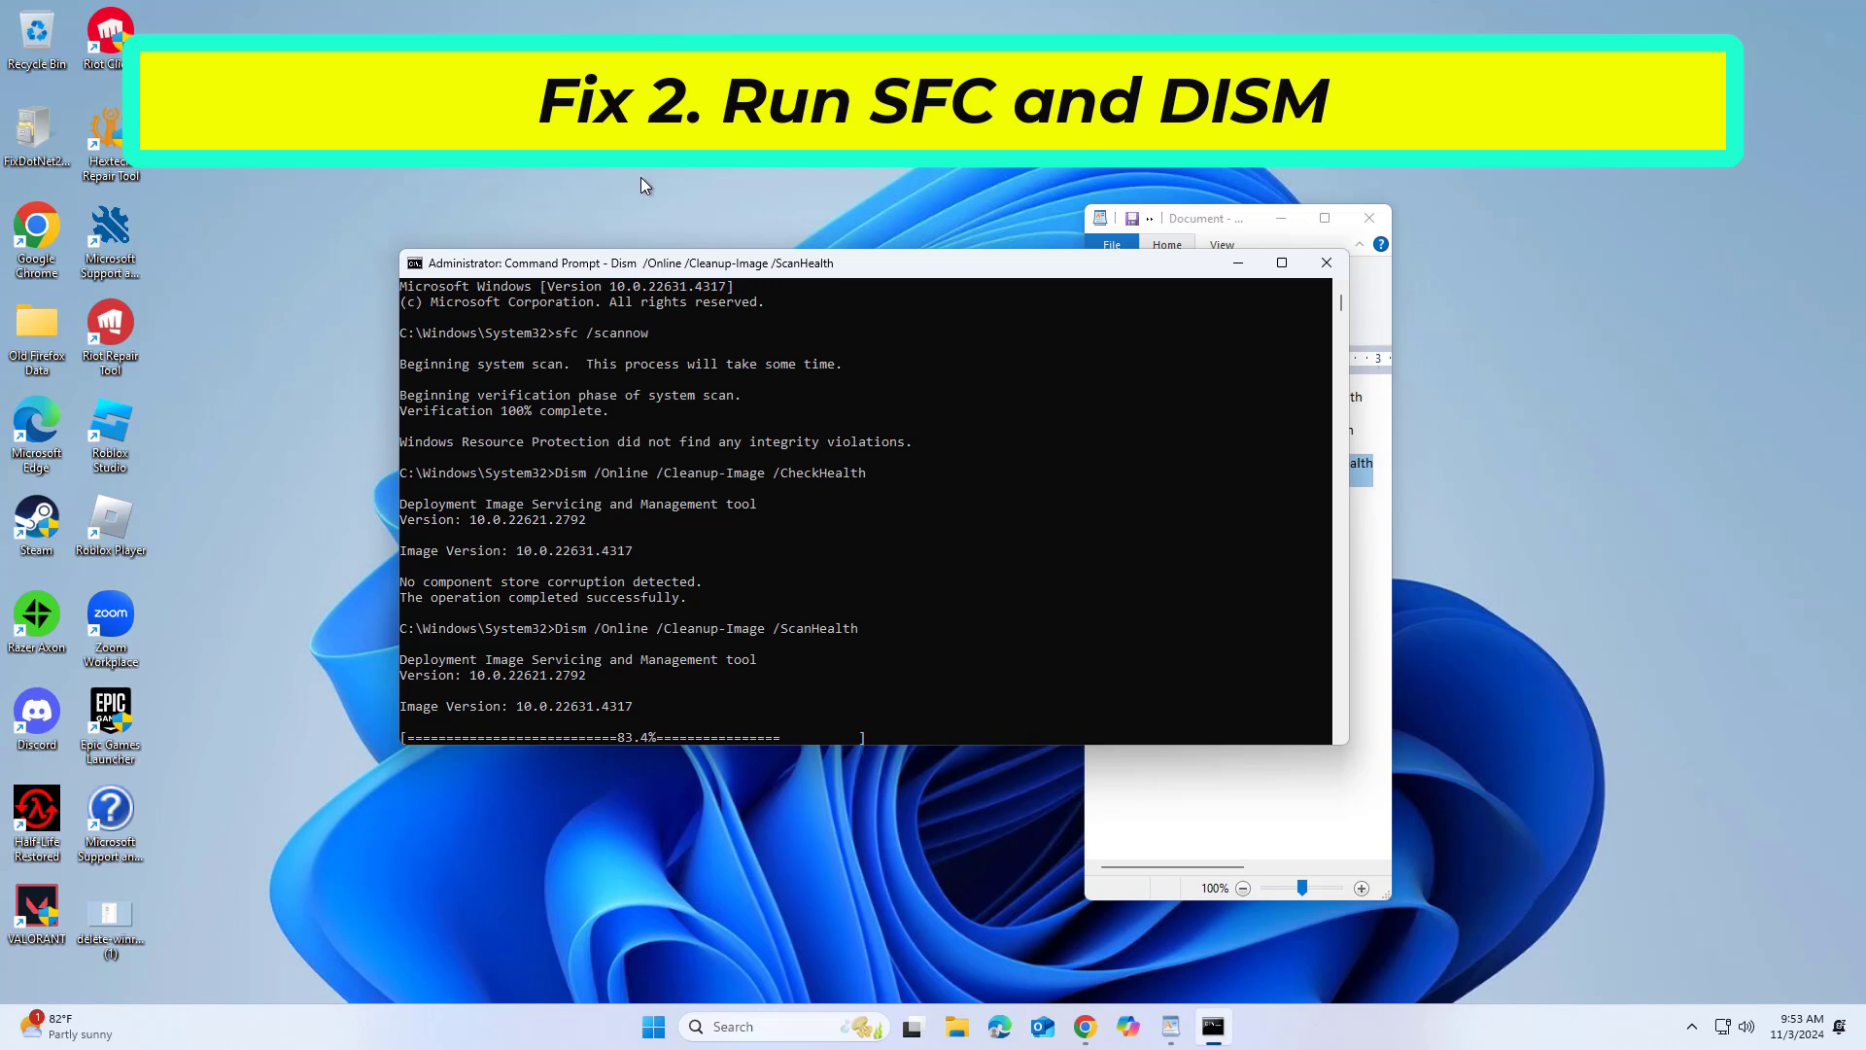
mouse_move(653, 202)
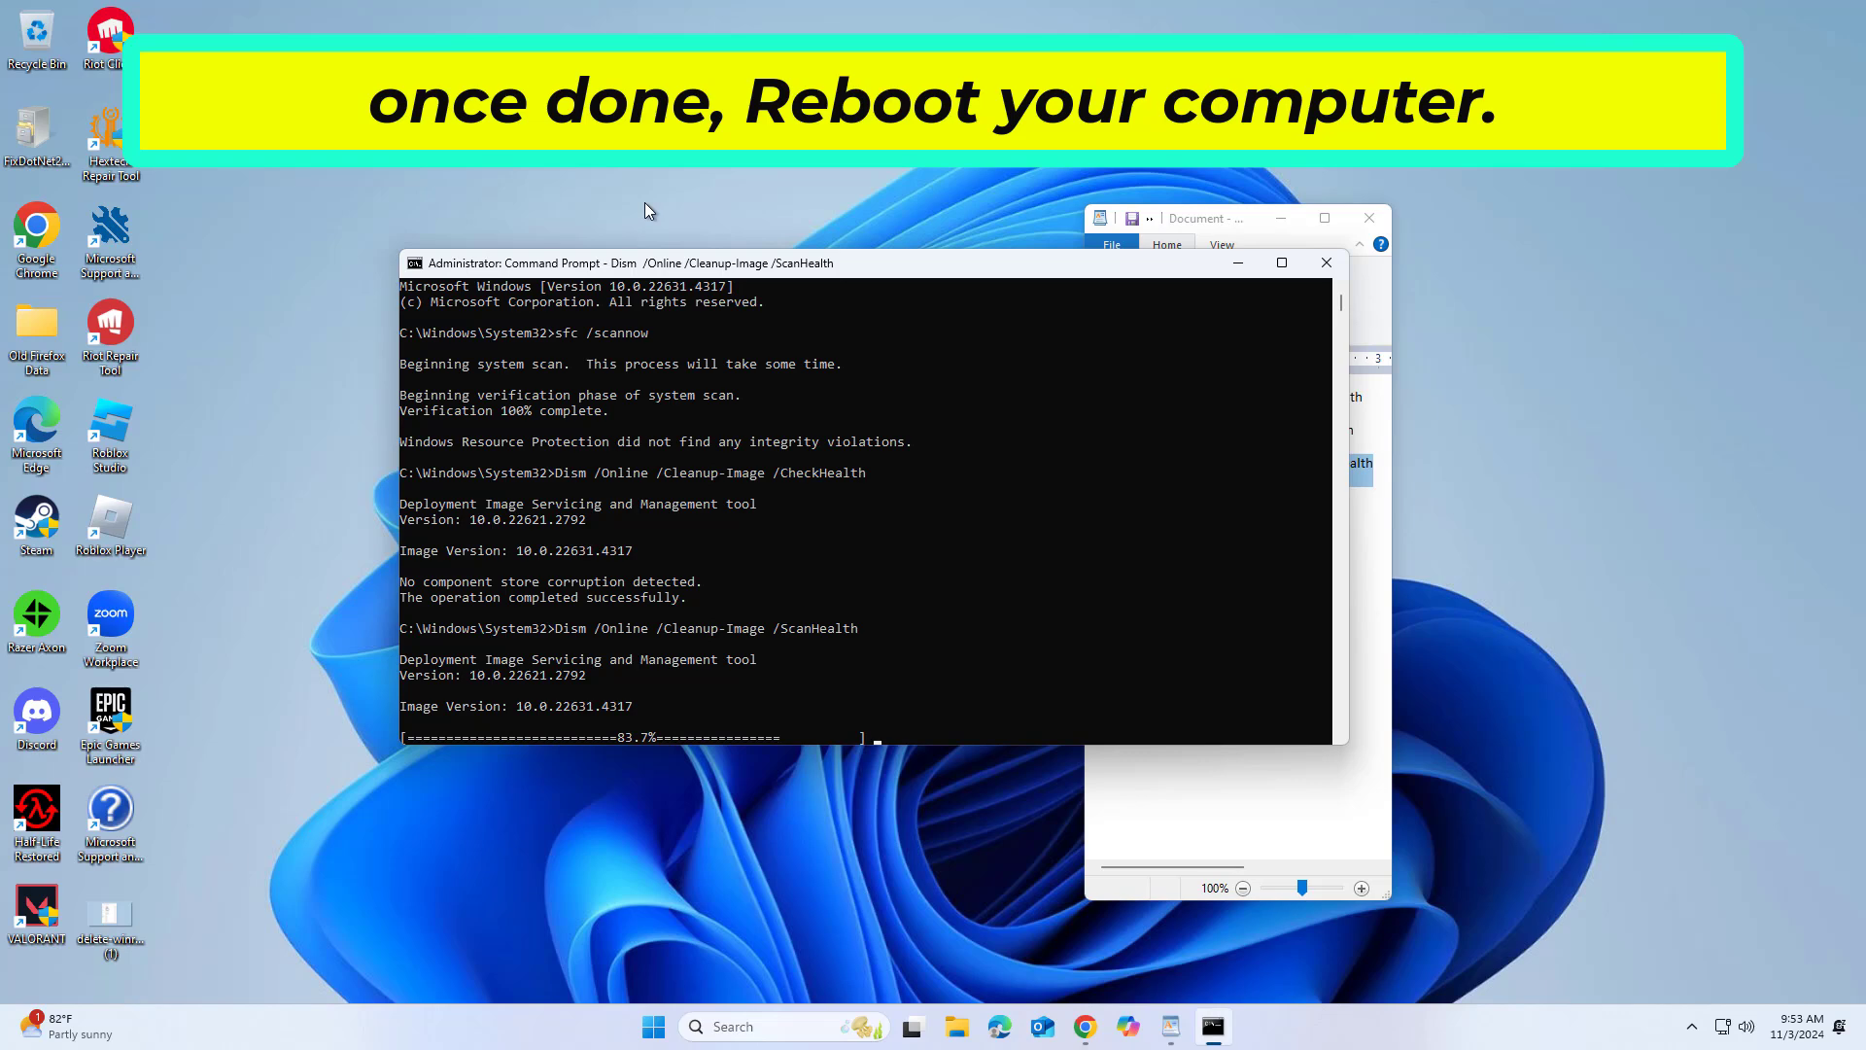
mouse_move(639, 194)
text(u)
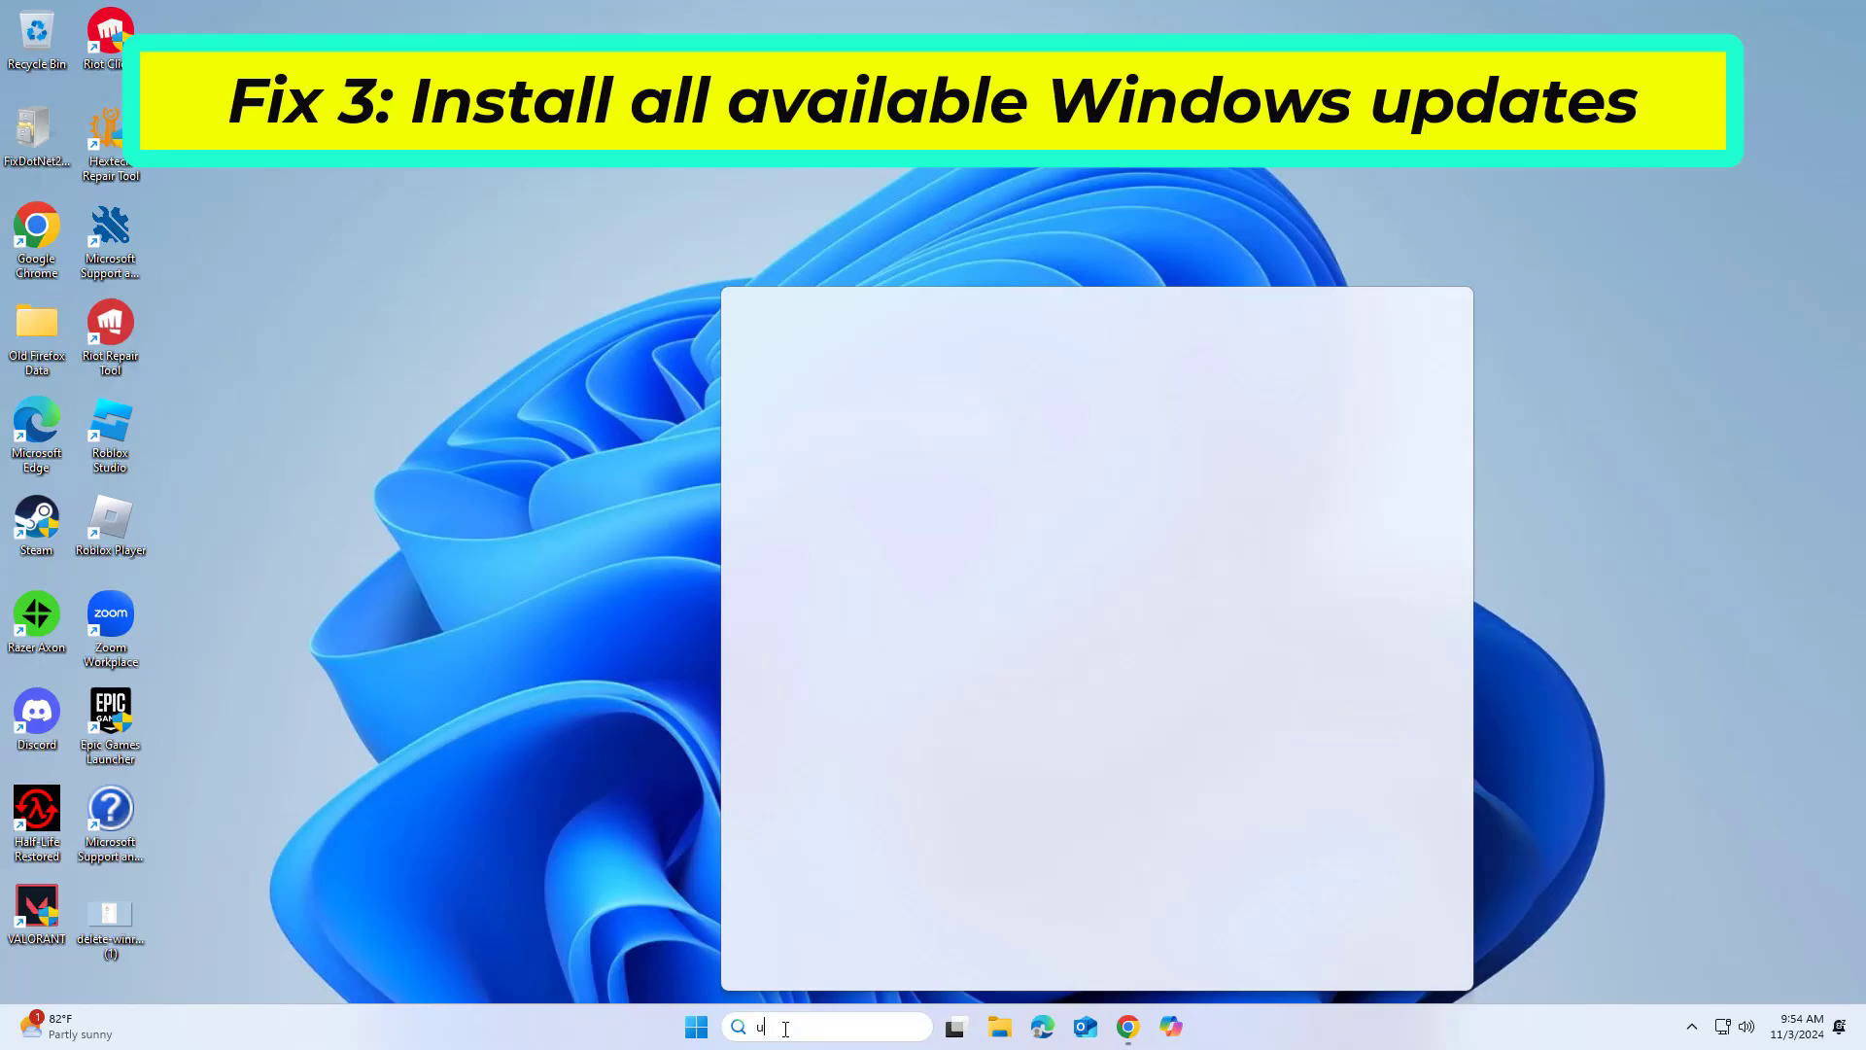
- Search for 'update', reach Windows Update settings and start Check for updates
text(pdate)
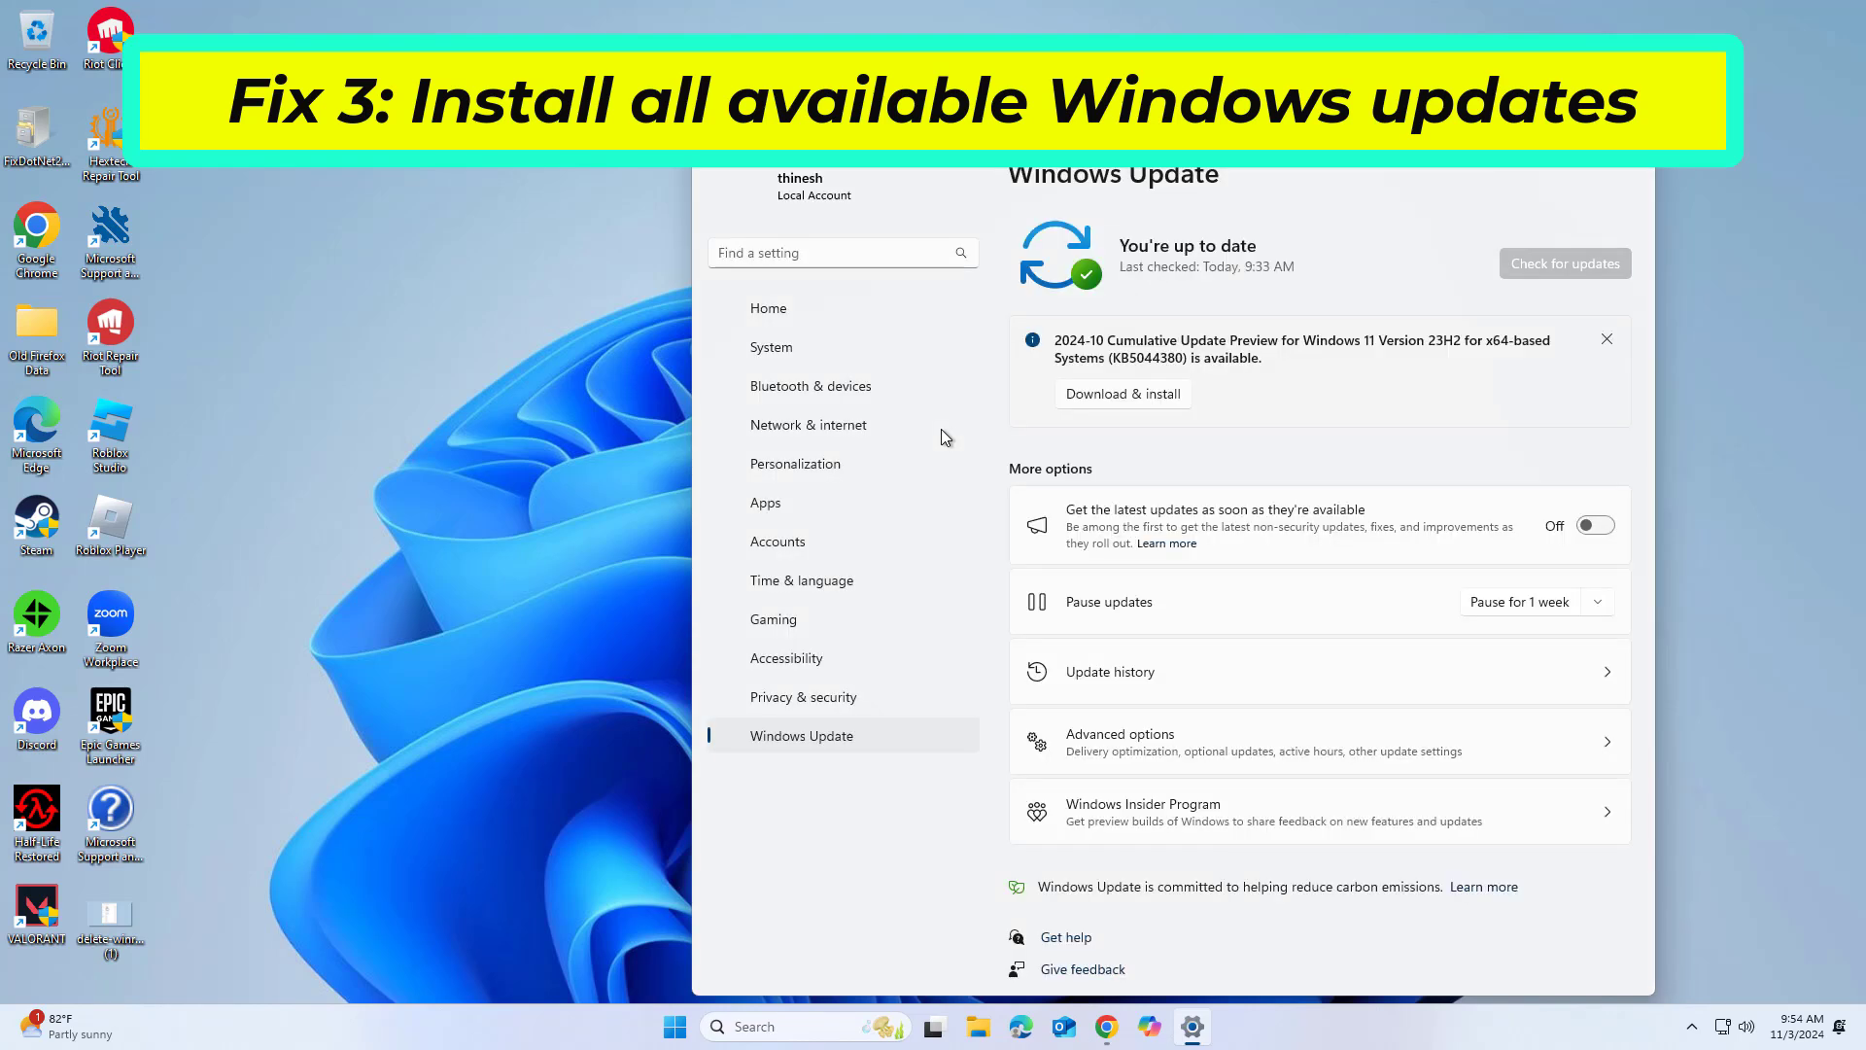
click(1563, 262)
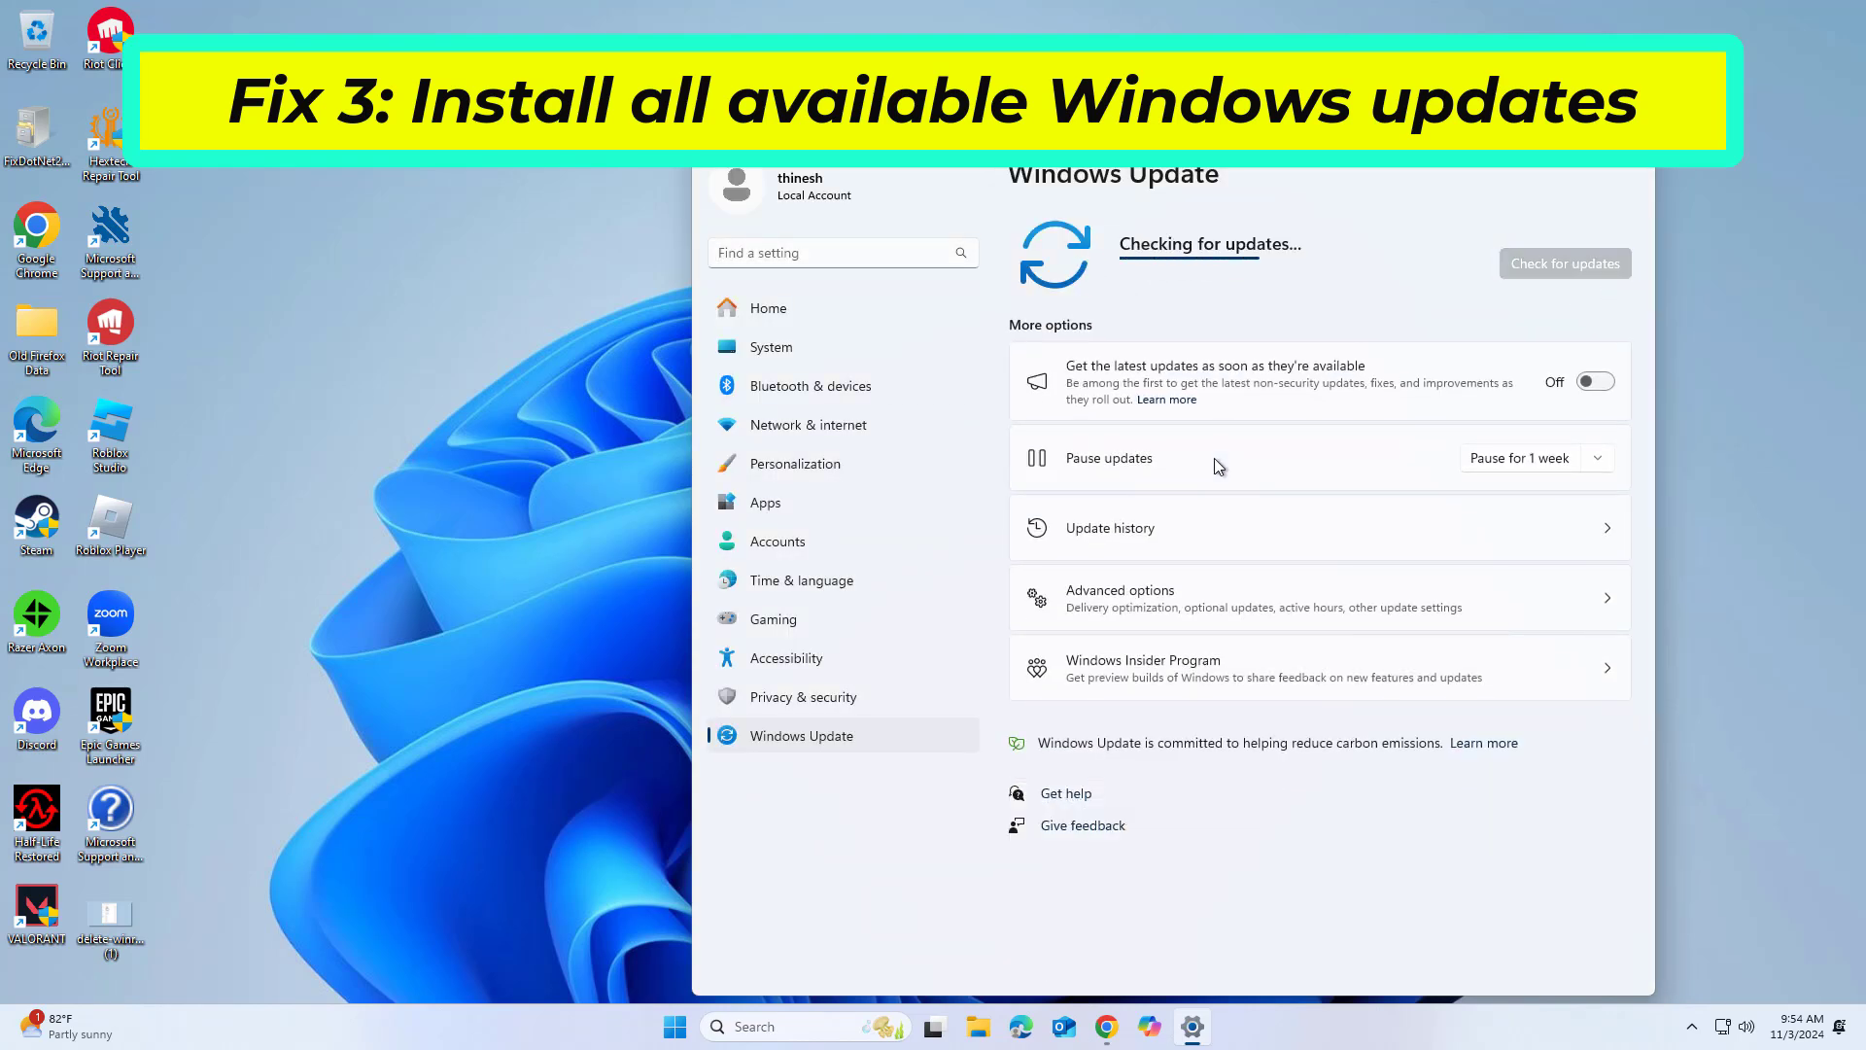